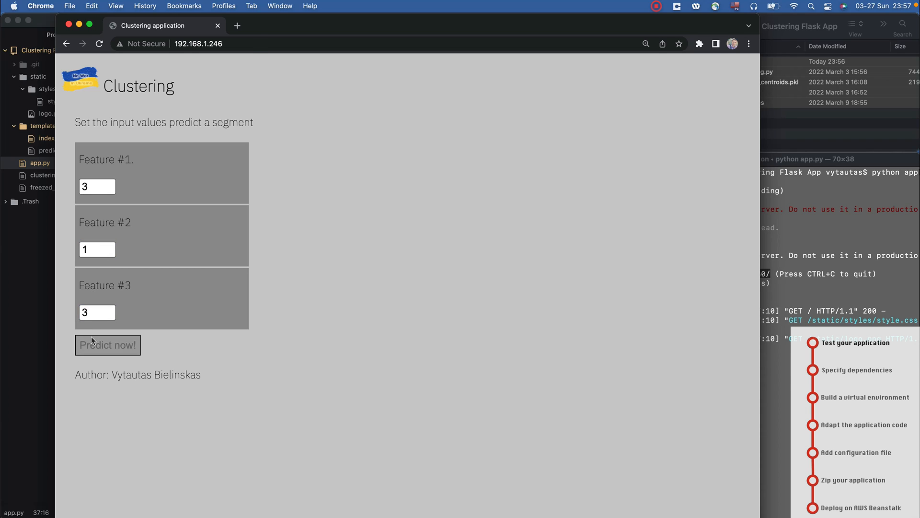
Step: Submit feature values 3, 1, 3 to get Segment #2, then return to Terminal
{"action": "left_click", "coordinate": [107, 345]}
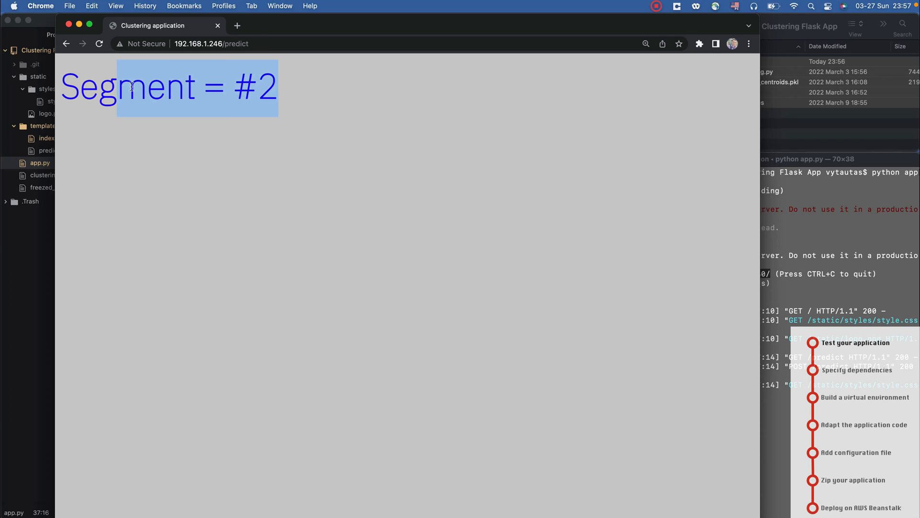
{"action": "left_click", "coordinate": [66, 43]}
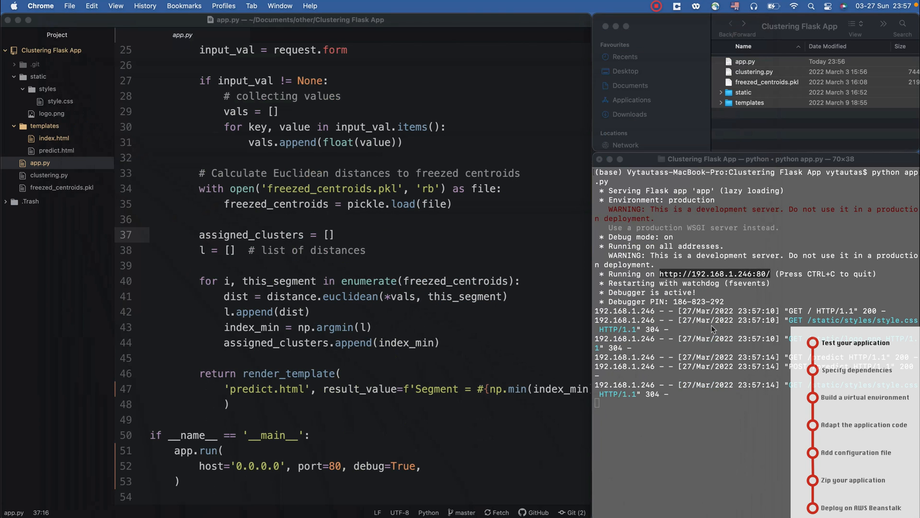
Step: Stop the local Flask server and run 'touch requirements.txt' to create the empty file
{"action": "key", "text": "ctrl+c"}
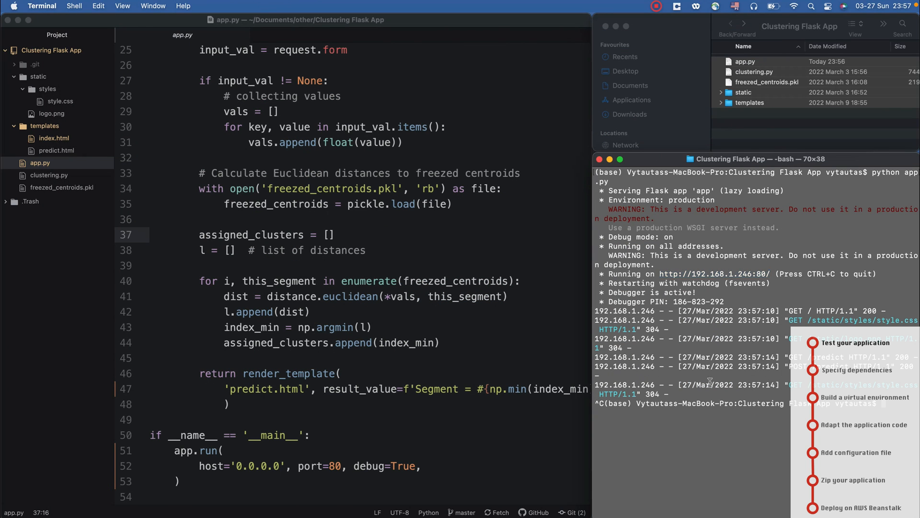
{"action": "mouse_move", "coordinate": [730, 391]}
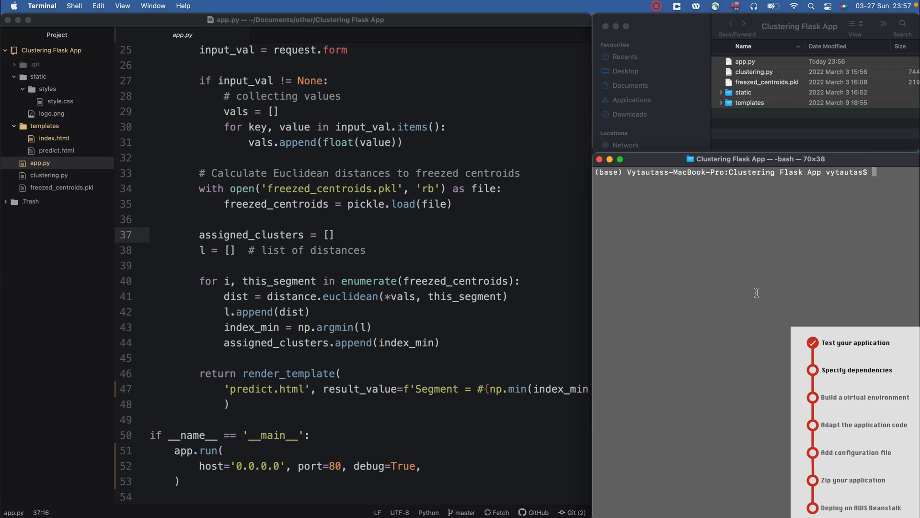
{"action": "type", "text": "touch requirem"}
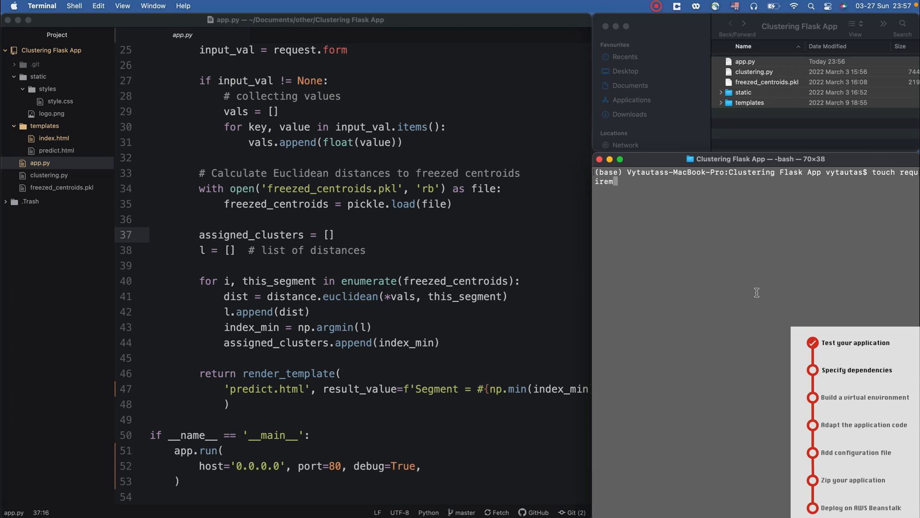
{"action": "type", "text": "ent"}
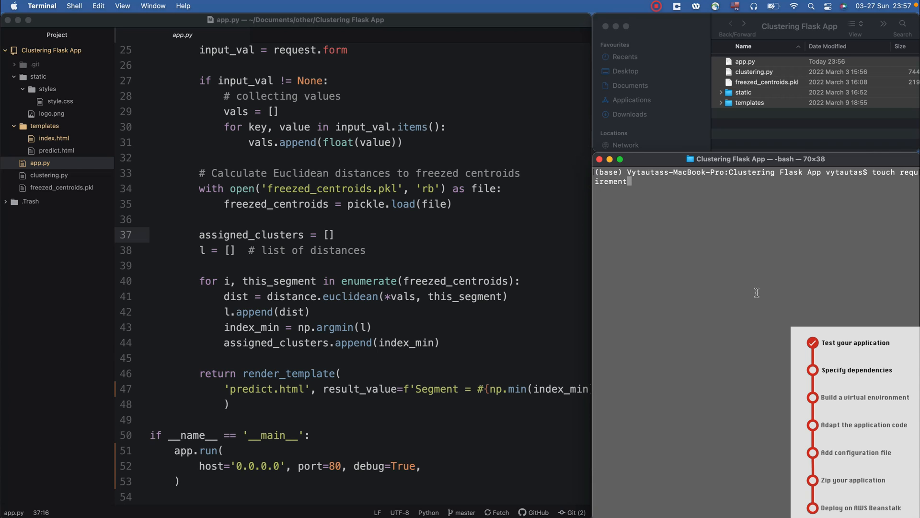
{"action": "type", "text": "s.txt"}
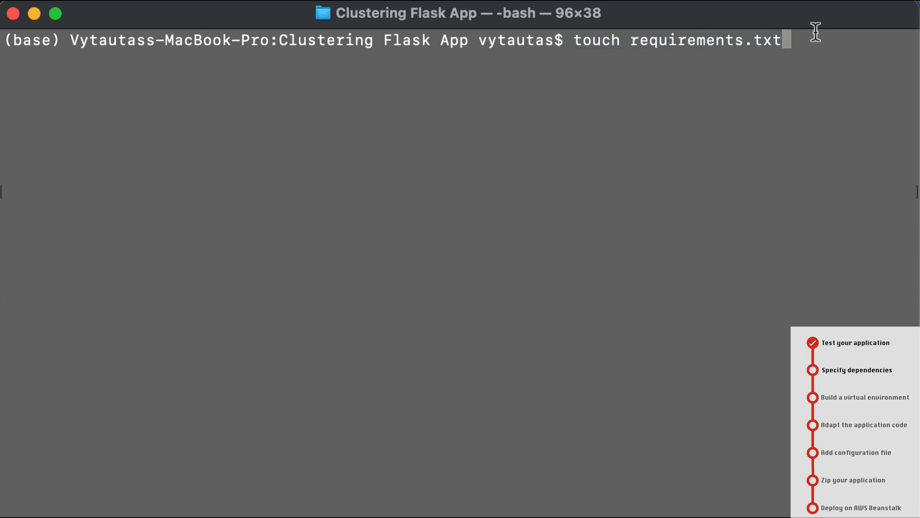
{"action": "key", "text": "Return"}
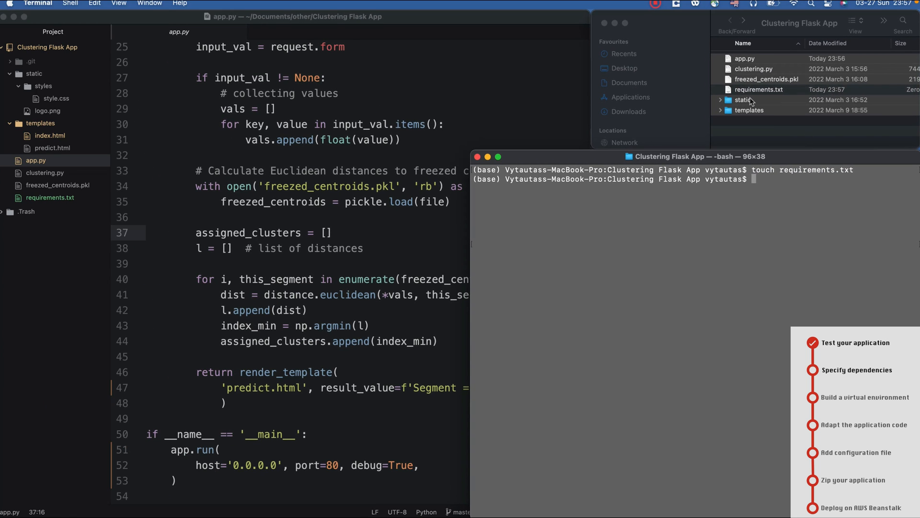
Step: Open the empty requirements.txt in TextEdit and bring app.py's imports into view
{"action": "left_click", "coordinate": [759, 89]}
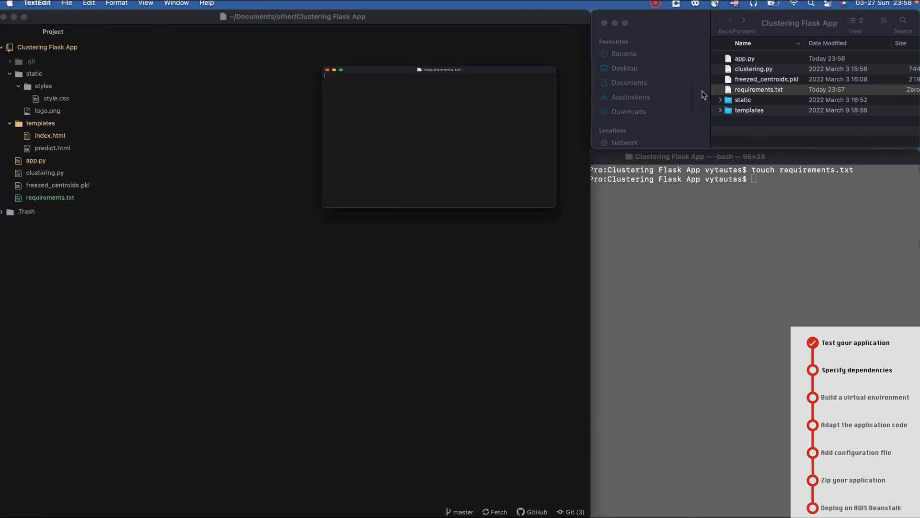
{"action": "left_click", "coordinate": [704, 156]}
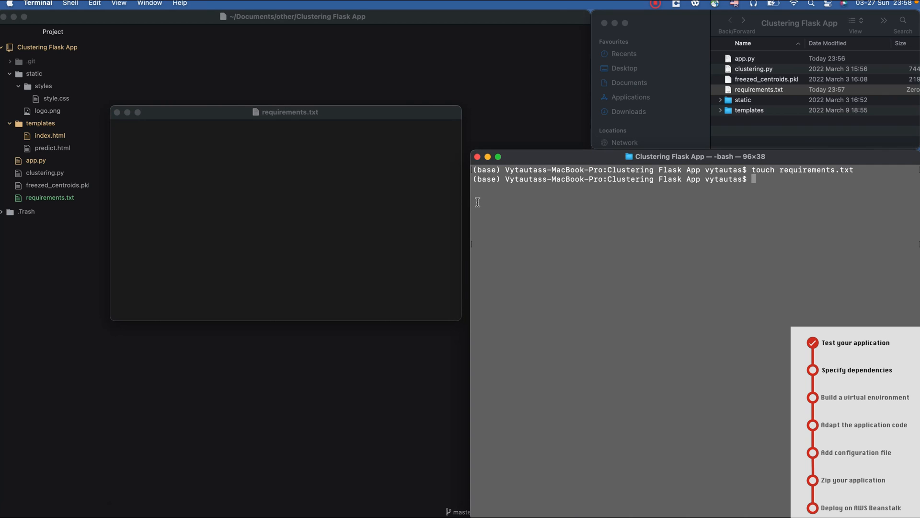
{"action": "mouse_move", "coordinate": [584, 176]}
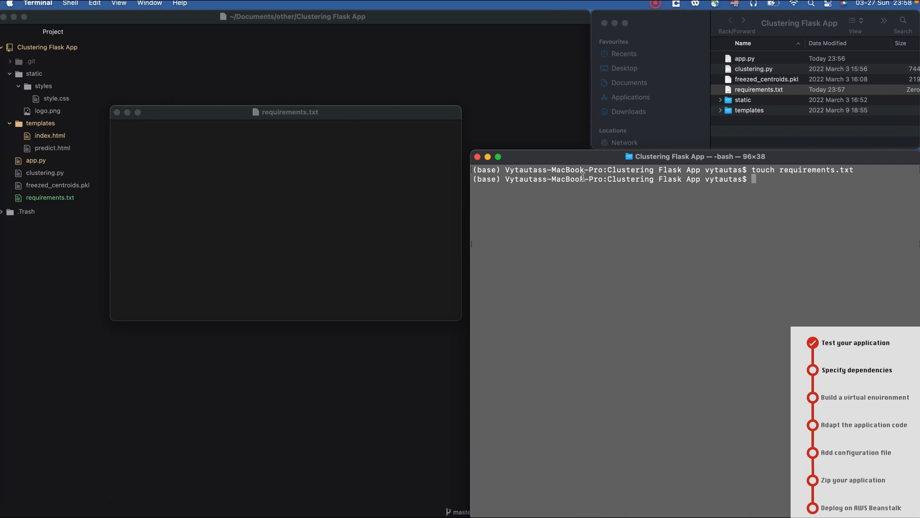
{"action": "left_click", "coordinate": [35, 159]}
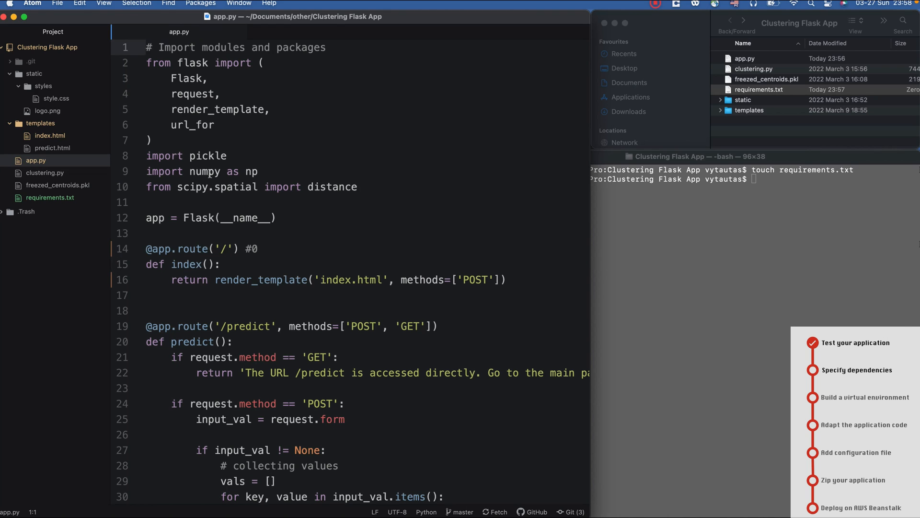
Step: Add Flask==, jsonpickle==, numpy== and scipy== lines to requirements.txt
{"action": "double_click", "coordinate": [759, 89]}
{"action": "type", "text": "Flask"}
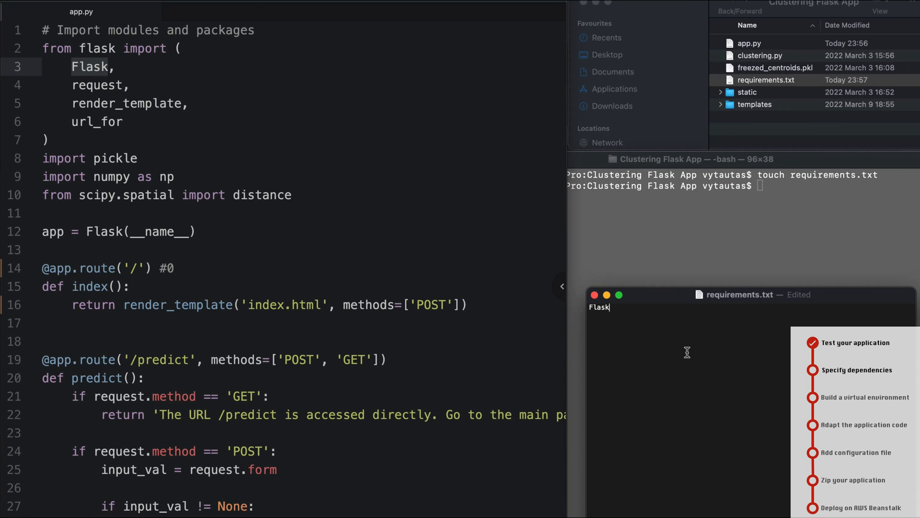
{"action": "type", "text": "=="}
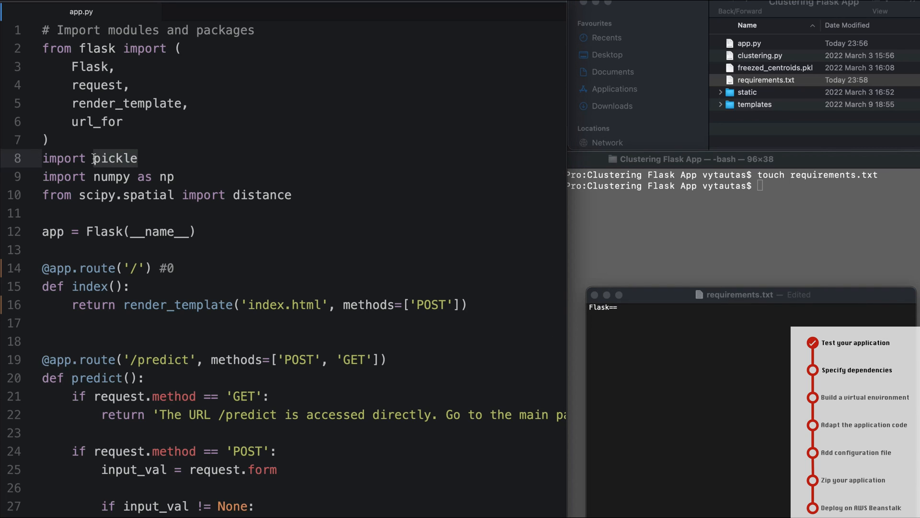
{"action": "type", "text": "pickle"}
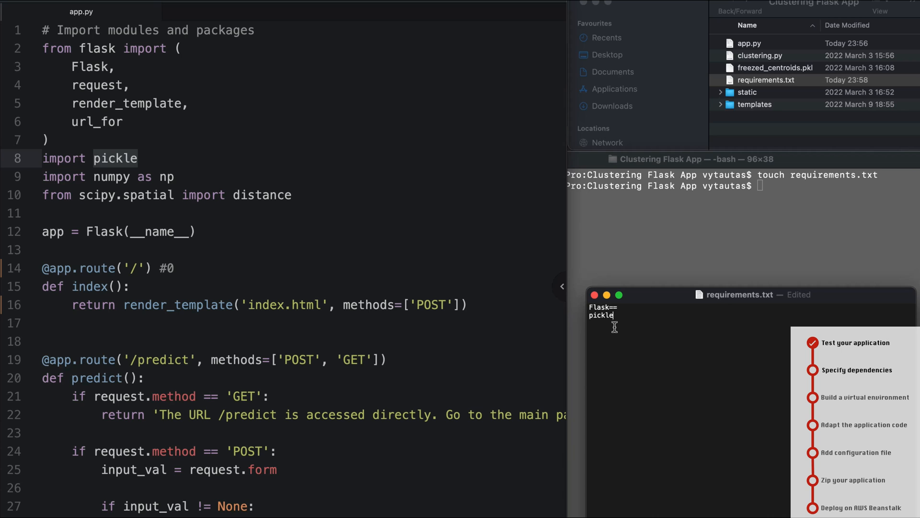
{"action": "type", "text": "jso"}
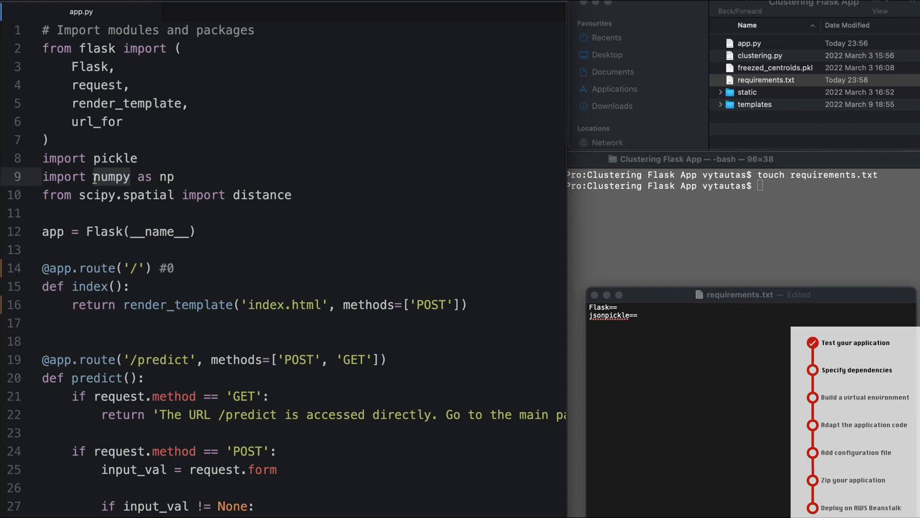
{"action": "type", "text": "numpy=="}
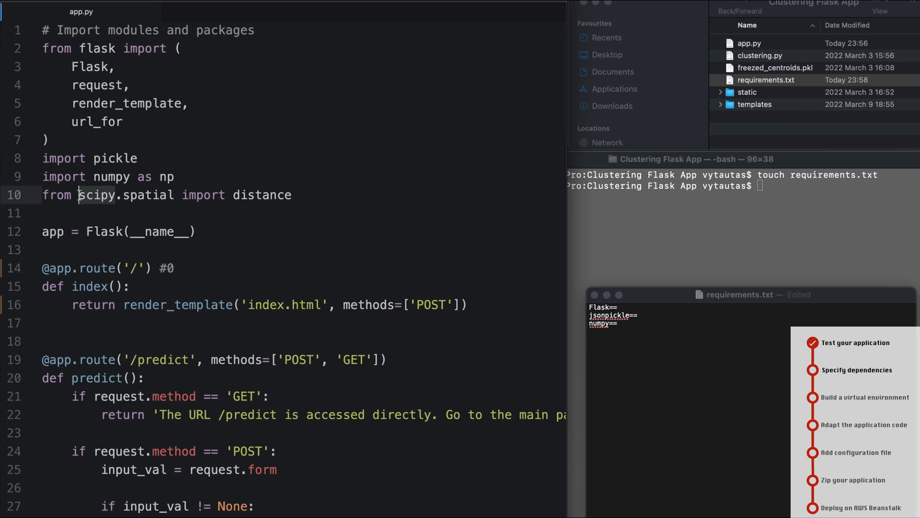
{"action": "type", "text": "scipy=="}
{"action": "left_click", "coordinate": [743, 186]}
{"action": "type", "text": "r"}
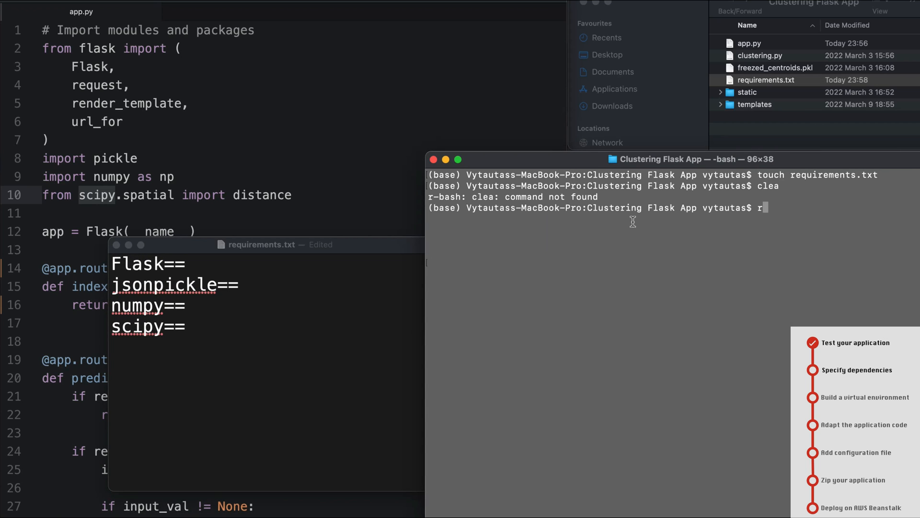
Step: Run 'pip list' to show the installed package versions
{"action": "key", "text": "Return"}
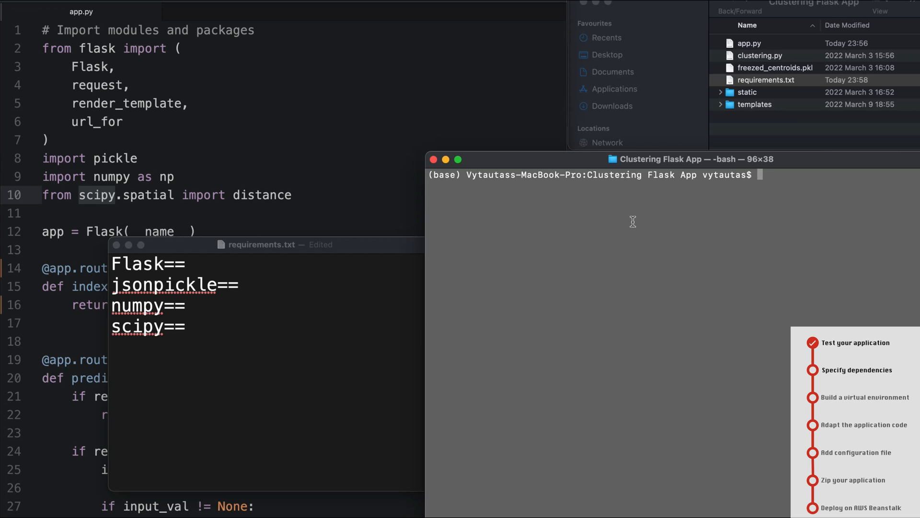
{"action": "type", "text": "pip list"}
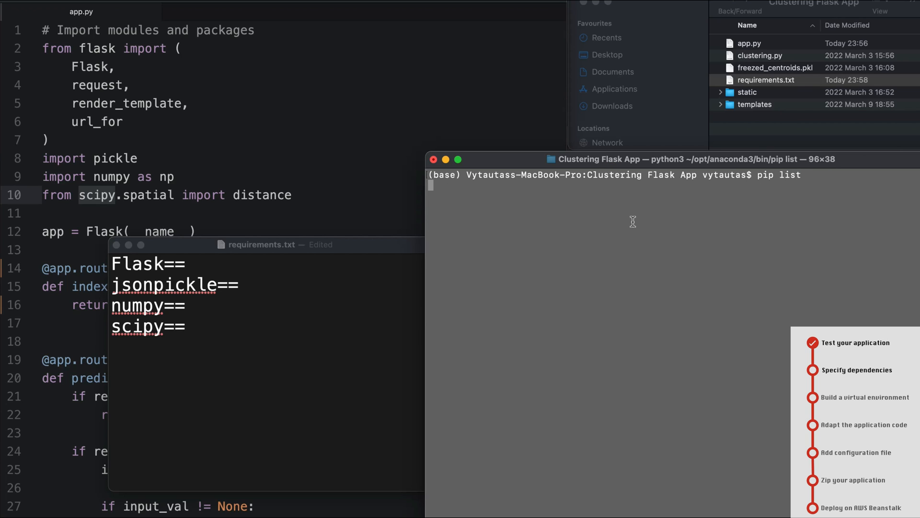
{"action": "key", "text": "Return"}
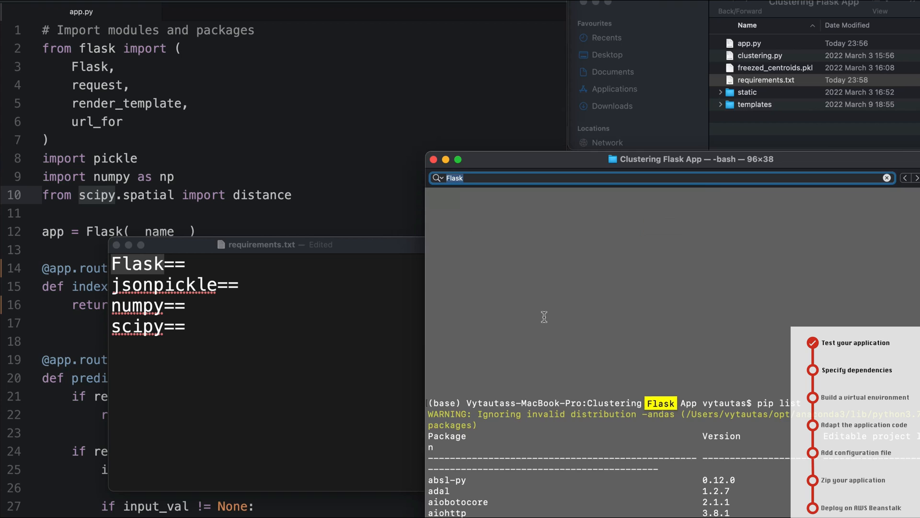
{"action": "scroll", "scroll_direction": "down", "scroll_amount": 3}
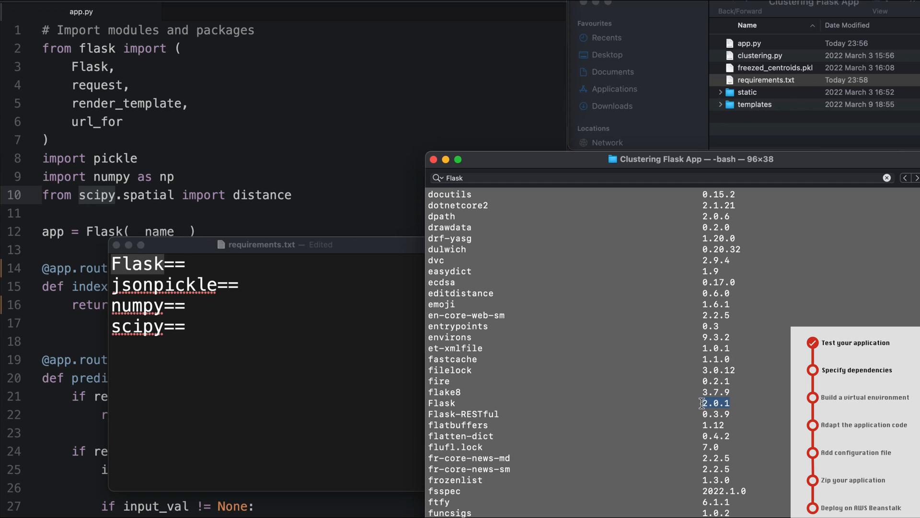
Step: Pin Flask 2.0.1, jsonpickle 2.0.0, numpy 1.19.5 and scipy 1.5.4 in requirements.txt
{"action": "type", "text": "2.0.1"}
{"action": "type", "text": "numpy"}
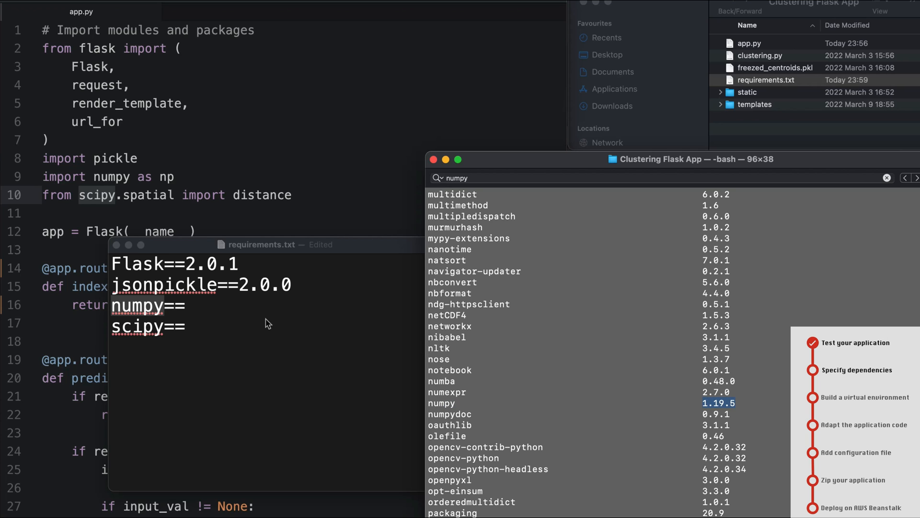
{"action": "type", "text": "1.19.5"}
{"action": "left_click", "coordinate": [662, 178]}
{"action": "type", "text": "scipy"}
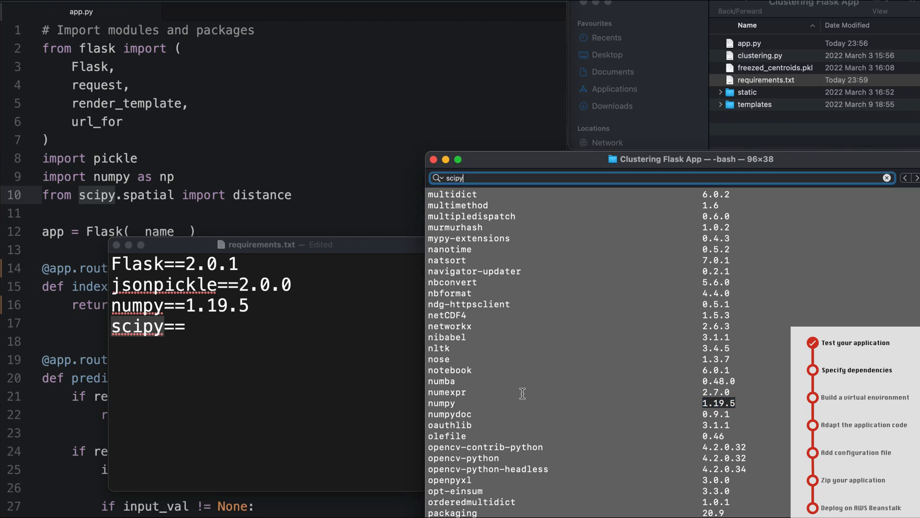
{"action": "scroll", "scroll_direction": "down", "scroll_amount": 3}
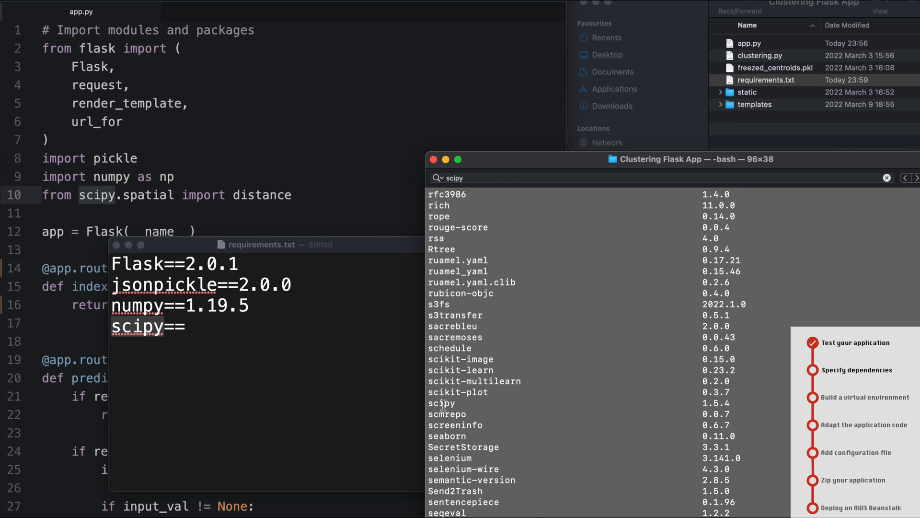
{"action": "mouse_move", "coordinate": [732, 401]}
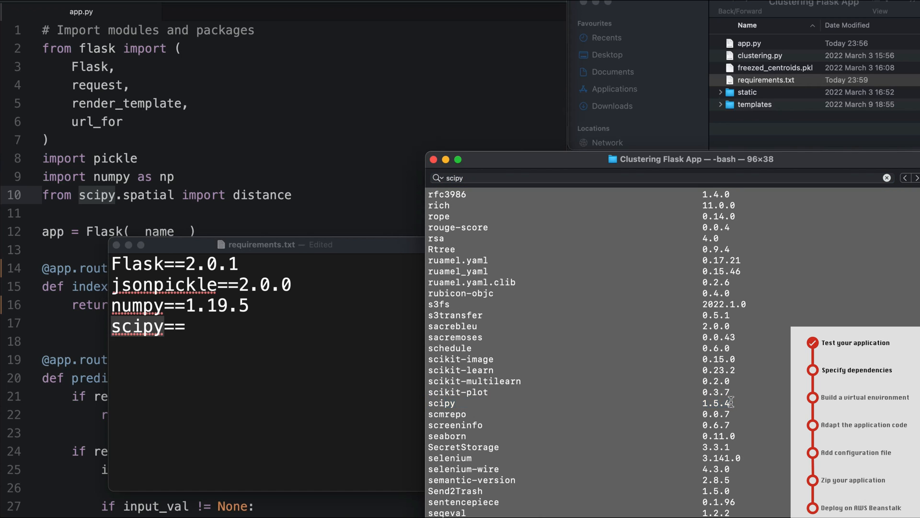
{"action": "left_click", "coordinate": [716, 403]}
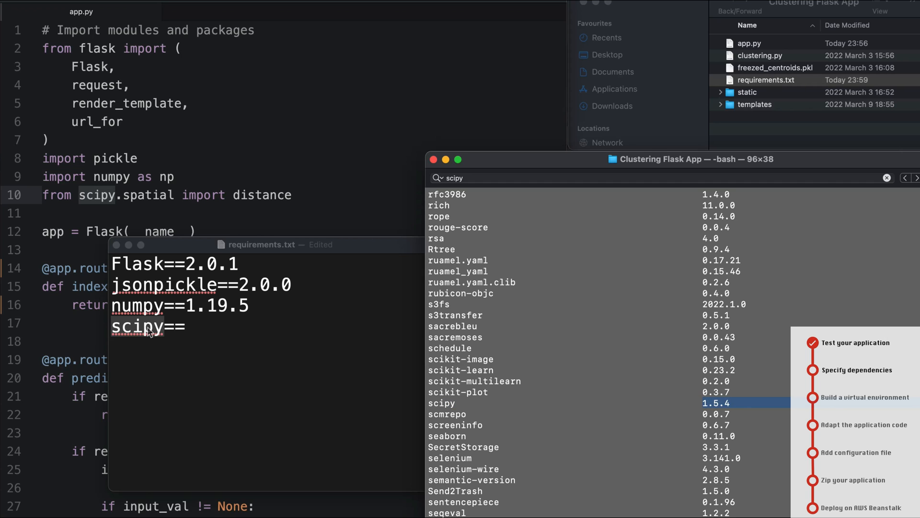
{"action": "type", "text": "1.5.4"}
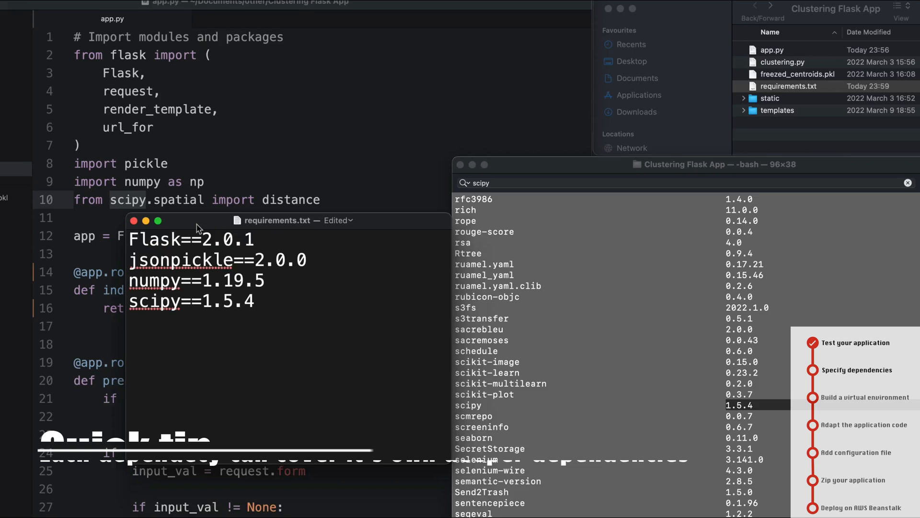
{"action": "left_click", "coordinate": [79, 7]}
{"action": "type", "text": "pyt"}
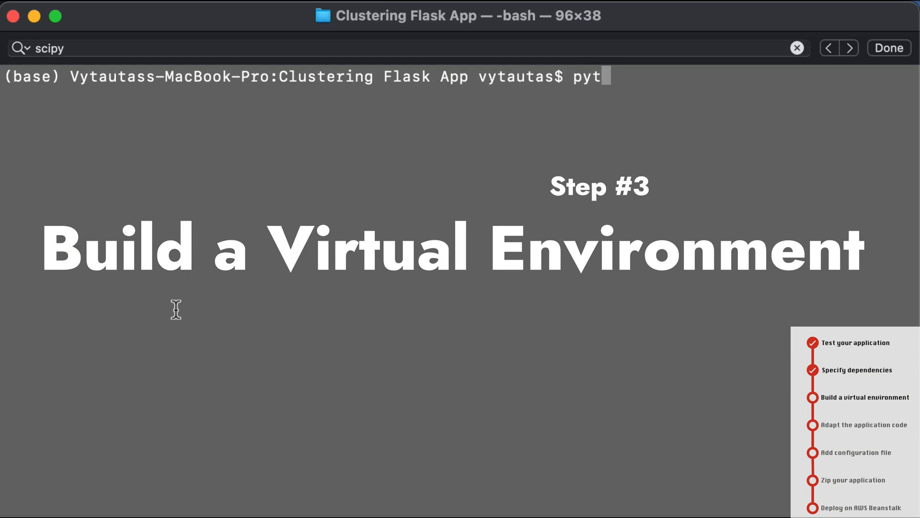
Step: Run 'python -m venv flask_env' in the project folder
{"action": "type", "text": "hon"}
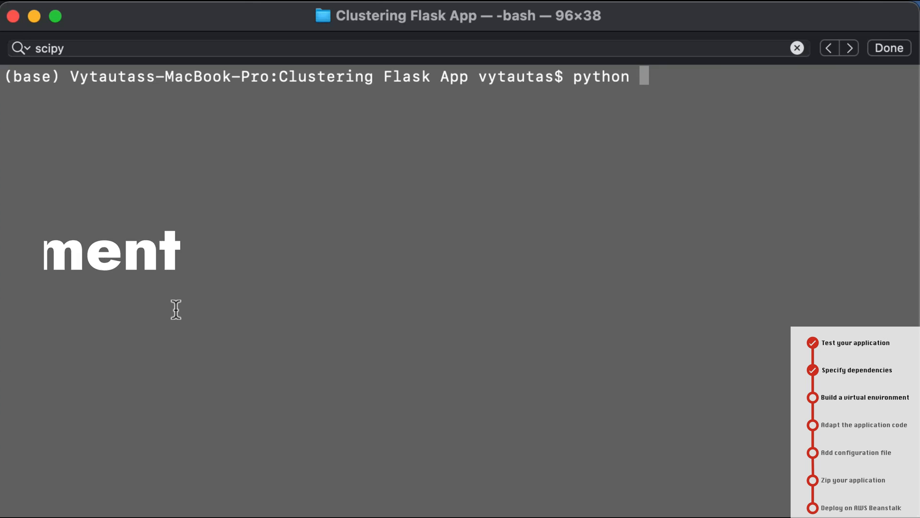
{"action": "type", "text": "-m"}
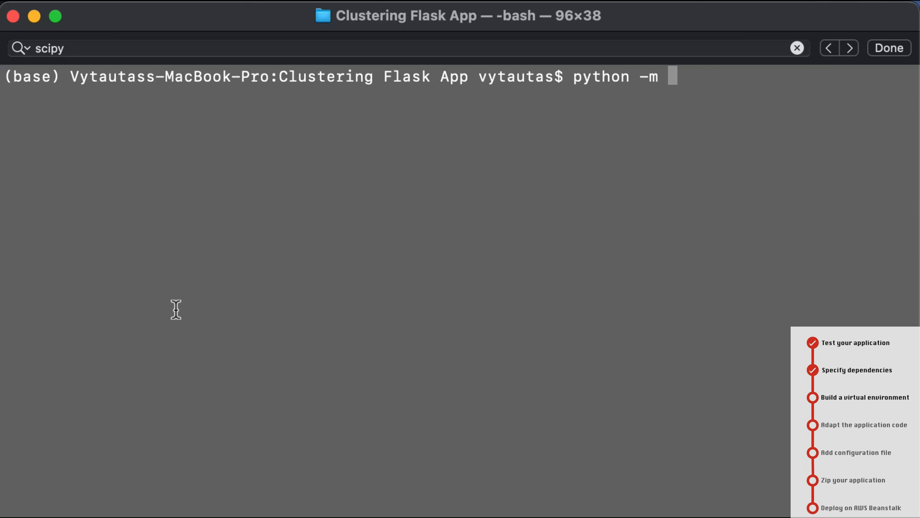
{"action": "type", "text": "venv fla"}
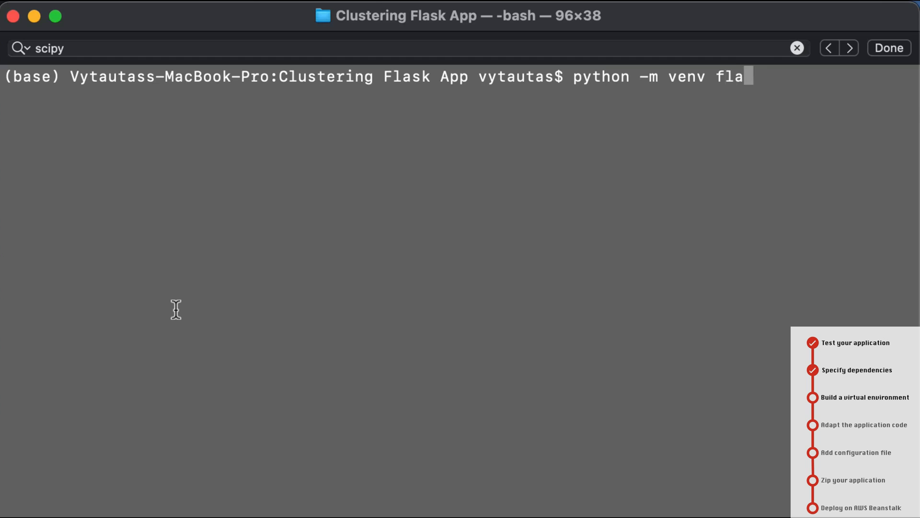
{"action": "type", "text": "sk_e"}
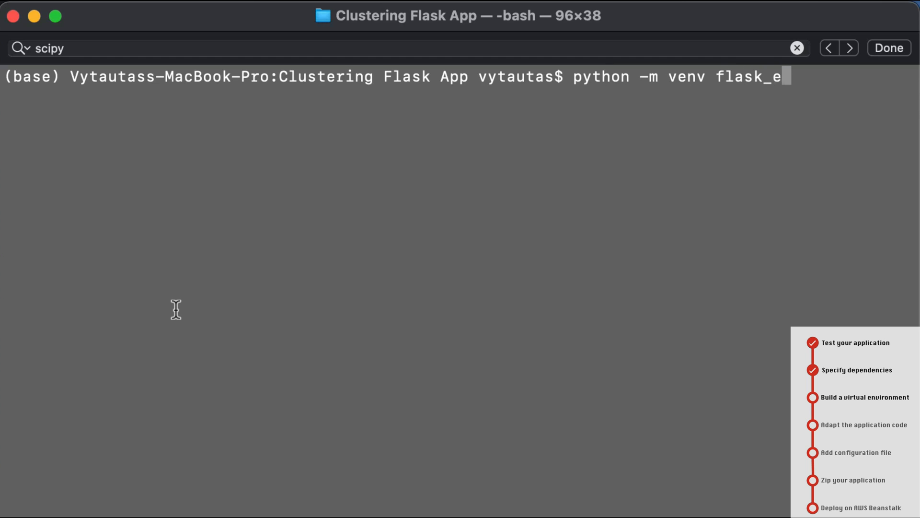
{"action": "key", "text": "Return"}
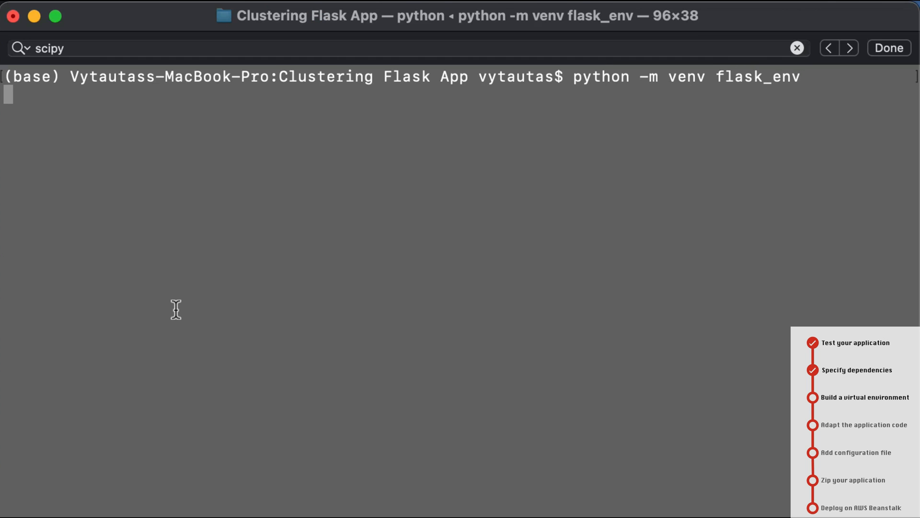
{"action": "mouse_move", "coordinate": [706, 53]}
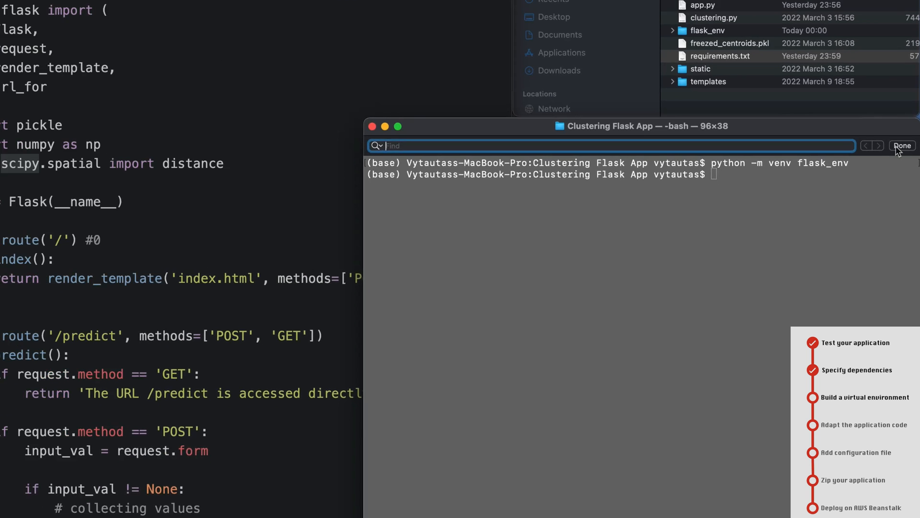
Step: Close Terminal's find bar and check the flask_env folder contents in Finder
{"action": "left_click", "coordinate": [902, 146]}
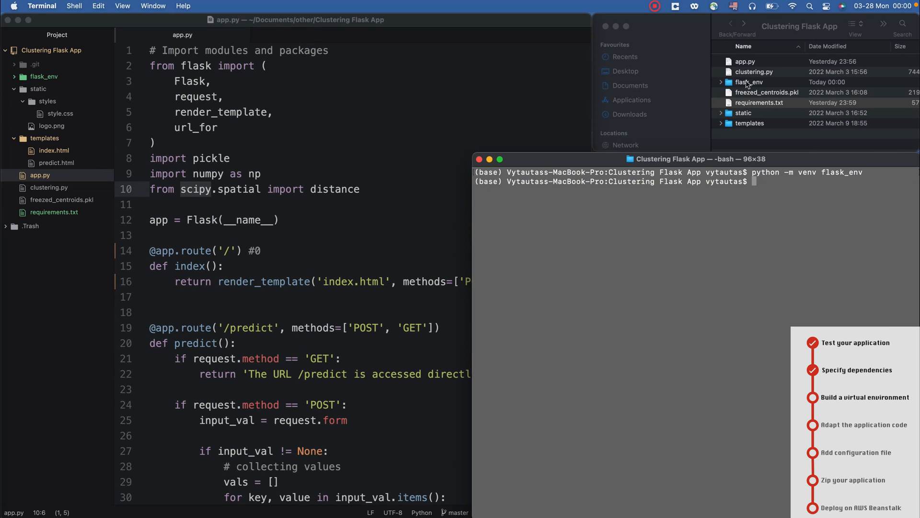
{"action": "left_click", "coordinate": [721, 82]}
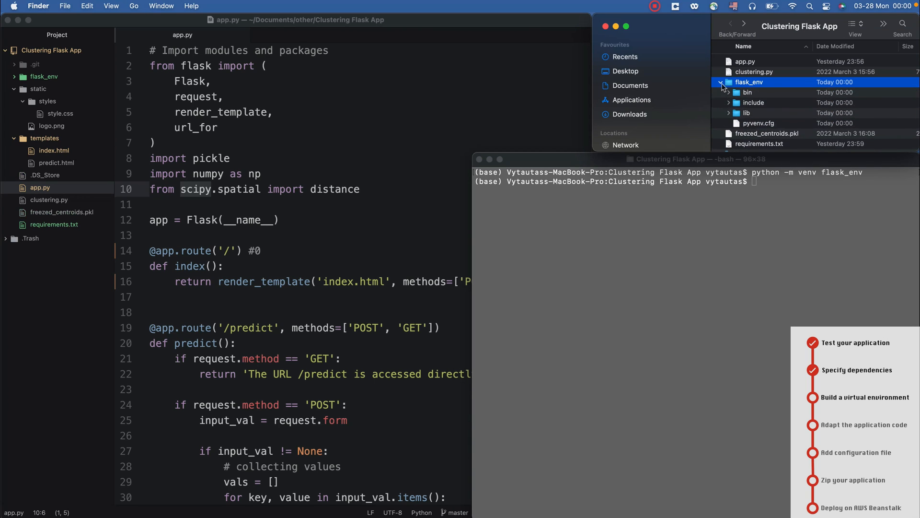
{"action": "left_click", "coordinate": [722, 81]}
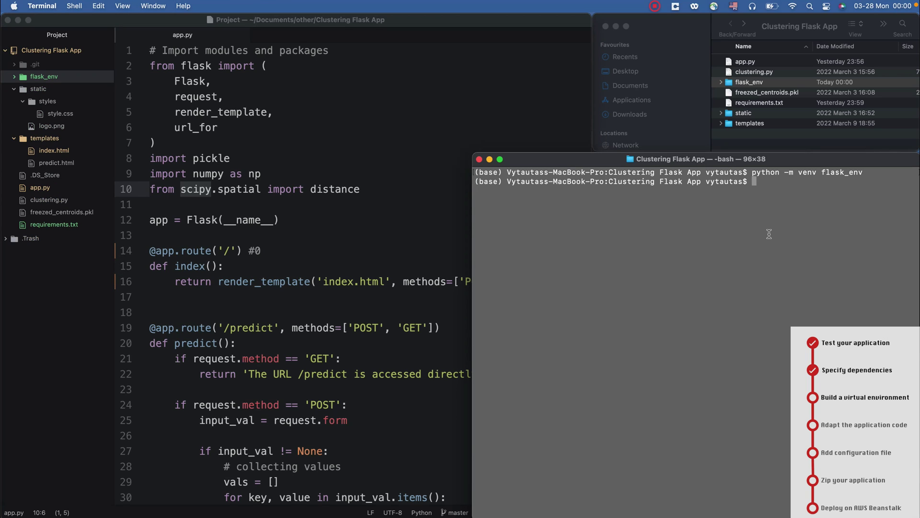
Step: Run 'source flask_env/bin/activate' so the prompt shows flask_env
{"action": "type", "text": "source"}
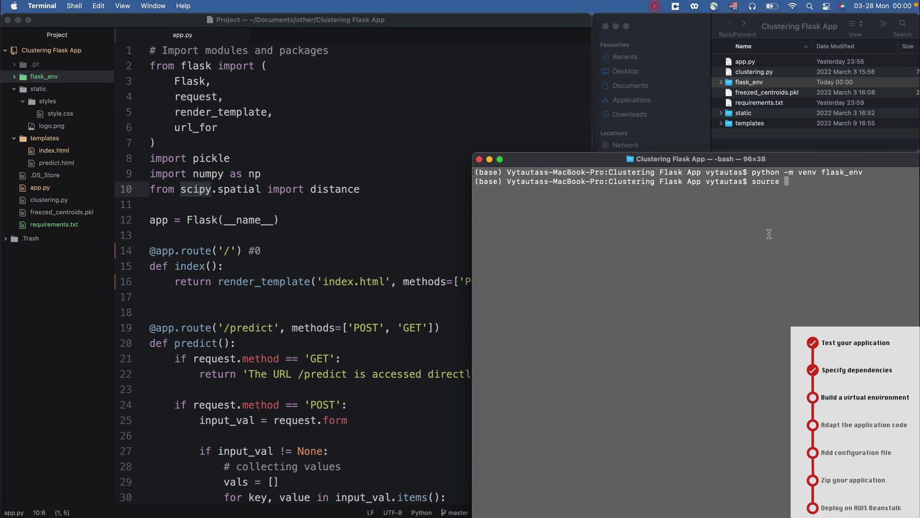
{"action": "type", "text": "flask_env/"}
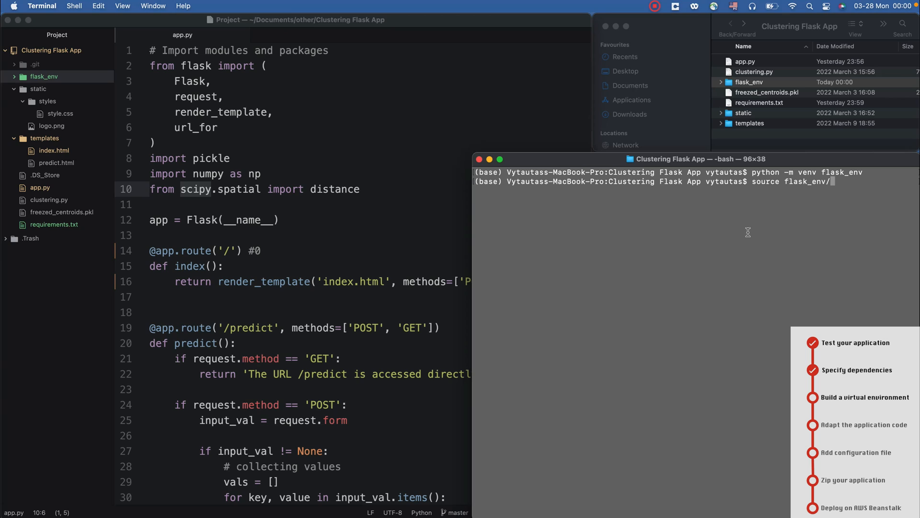
{"action": "type", "text": "bin/activate"}
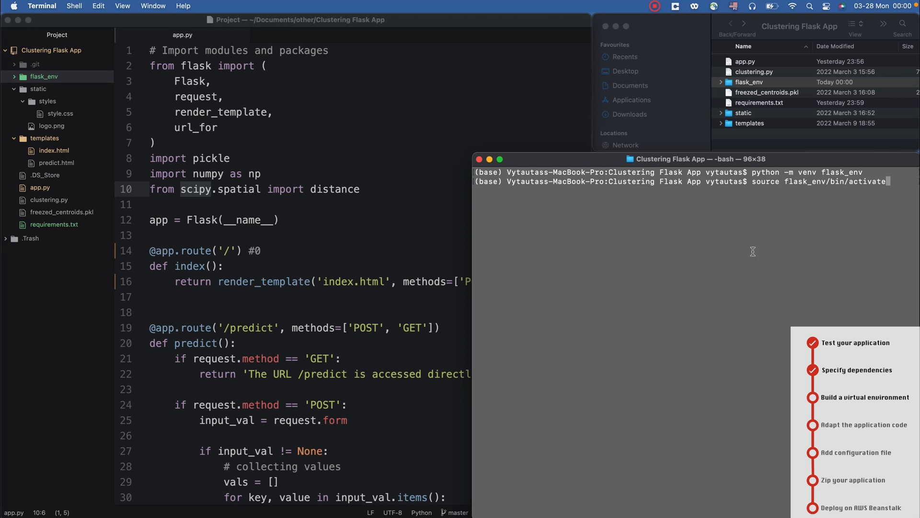
{"action": "key", "text": "Return"}
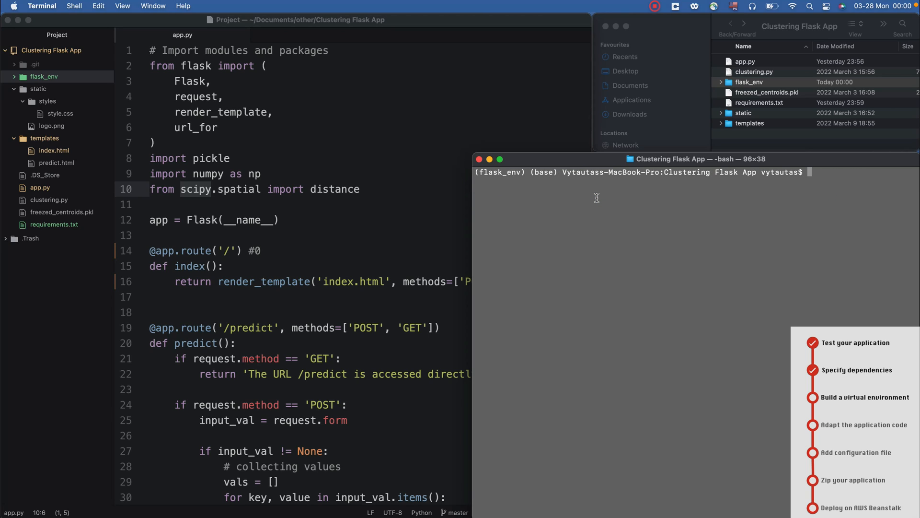
Step: Install Flask, jsonpickle, numpy and scipy with 'pip install -r requirements.txt', then clear
{"action": "type", "text": "pip install -r"}
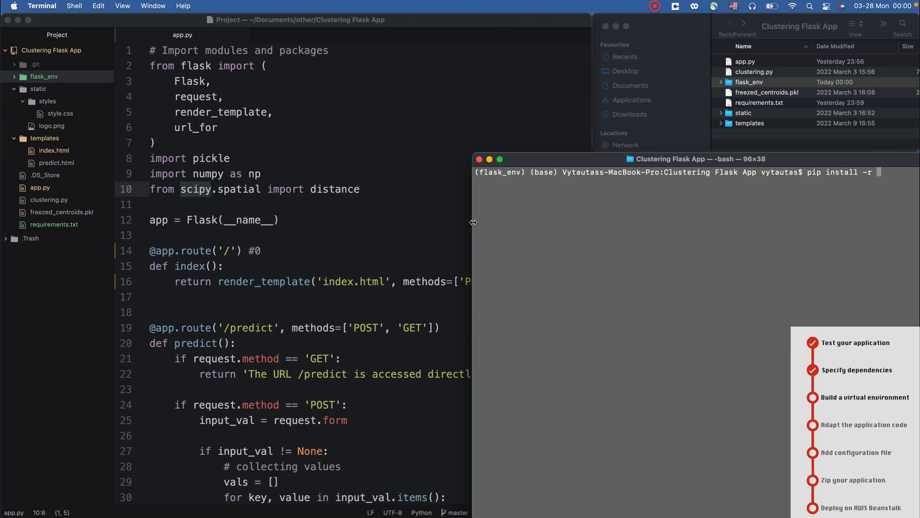
{"action": "left_click", "coordinate": [500, 159]}
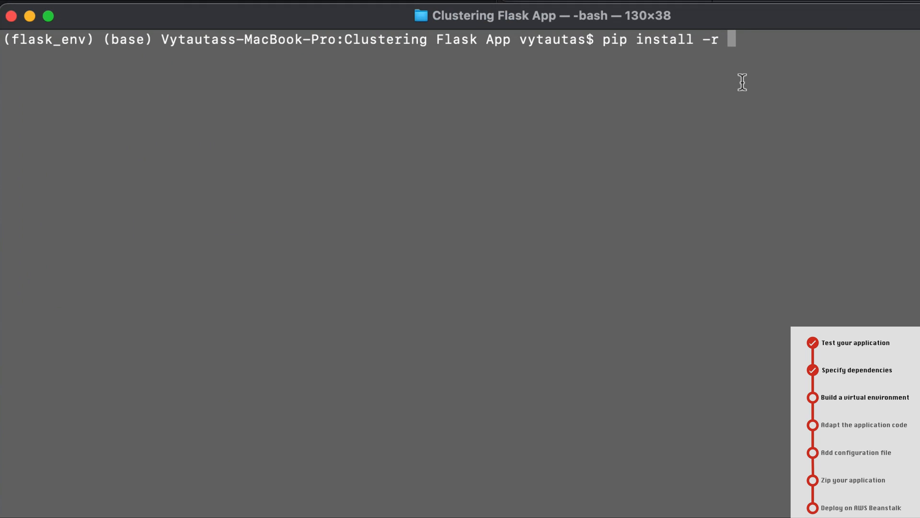
{"action": "type", "text": "requirements.txt"}
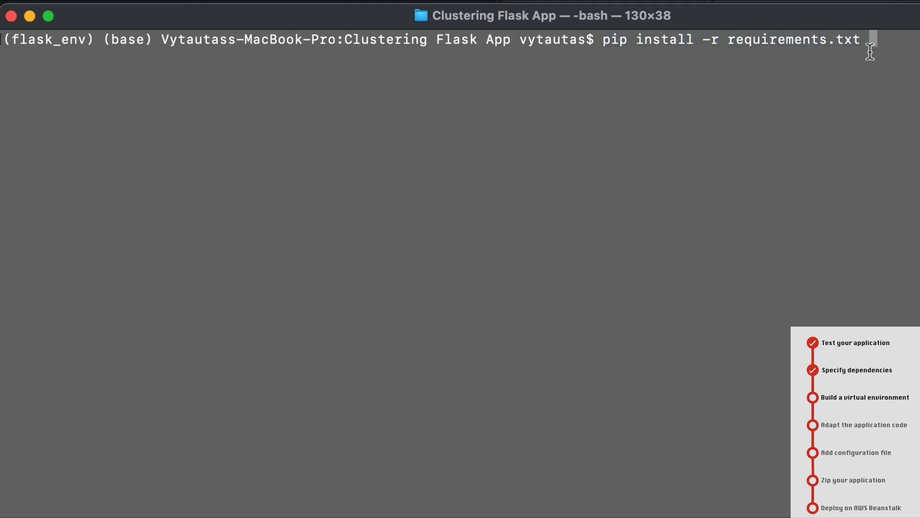
{"action": "key", "text": "Return"}
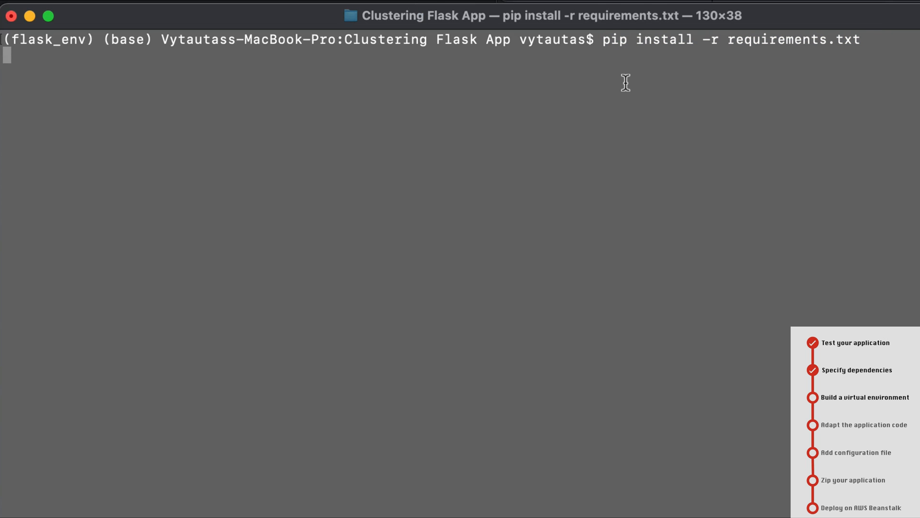
{"action": "key", "text": "Return"}
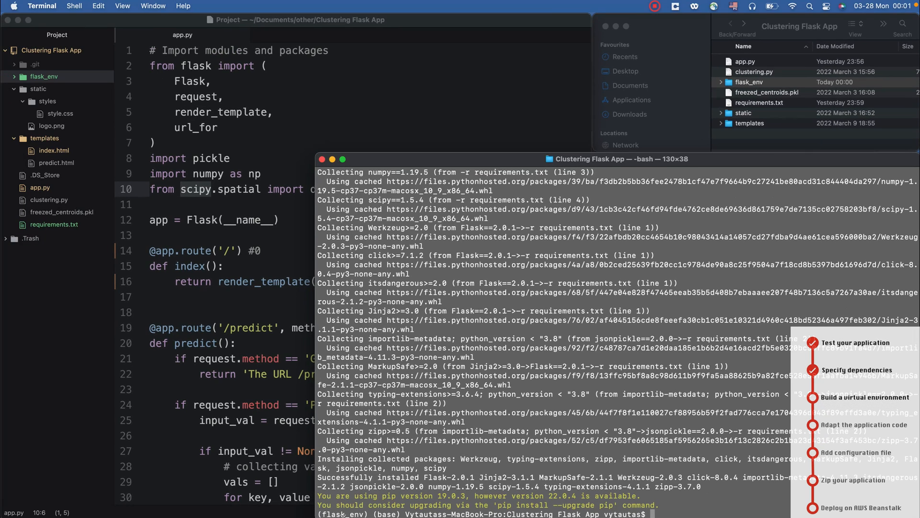
{"action": "type", "text": "c"}
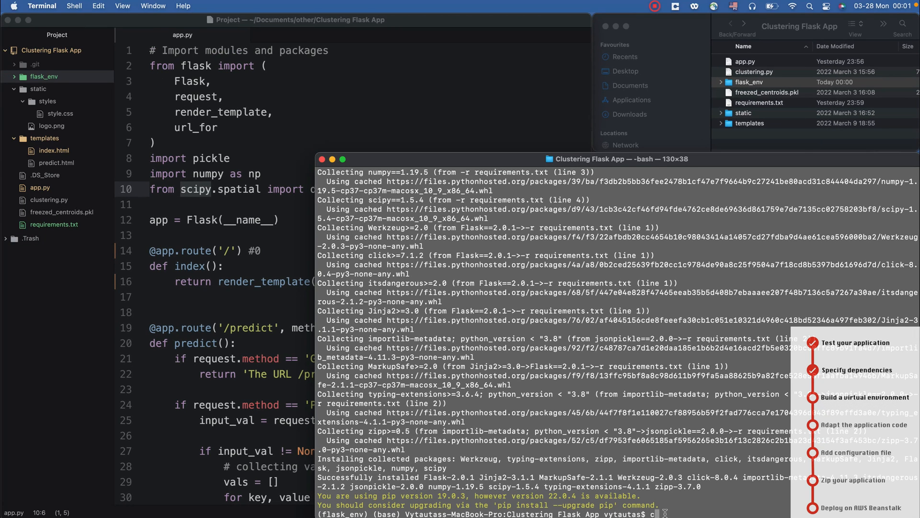
{"action": "key", "text": "Return"}
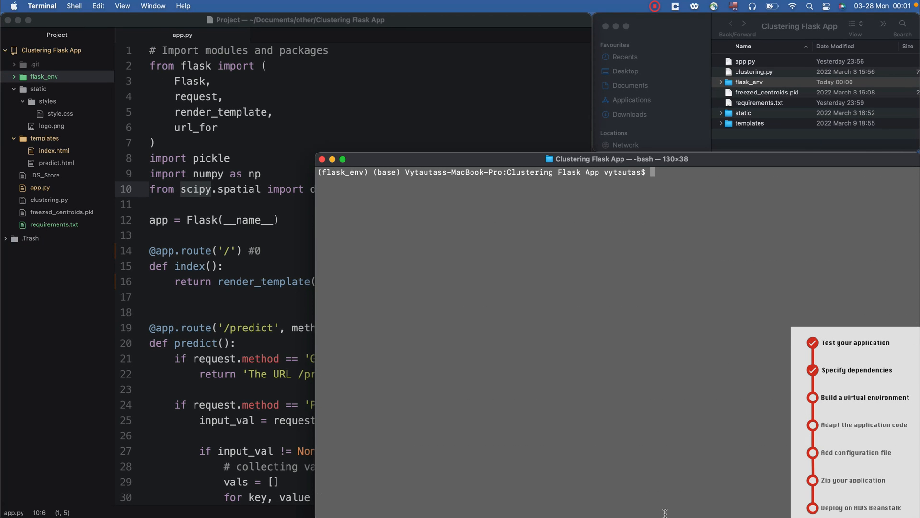
Step: Run python app.py, load 192.168.1.246 in Chrome and get Segment = #2
{"action": "type", "text": "python app.py"}
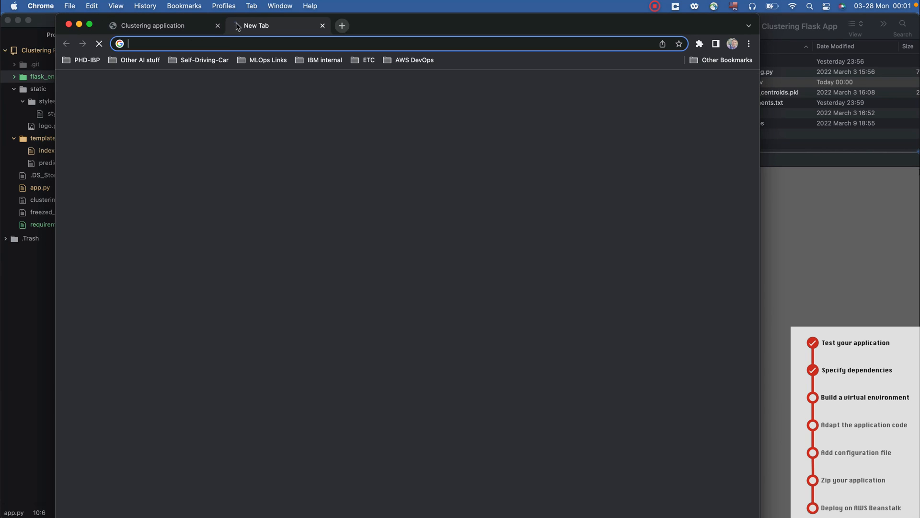
{"action": "type", "text": "192.168.1.246"}
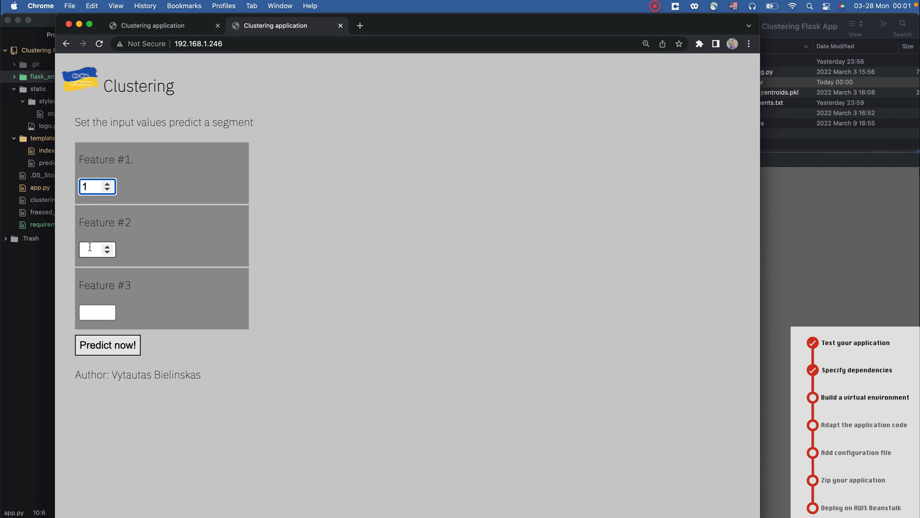
{"action": "left_click", "coordinate": [108, 345]}
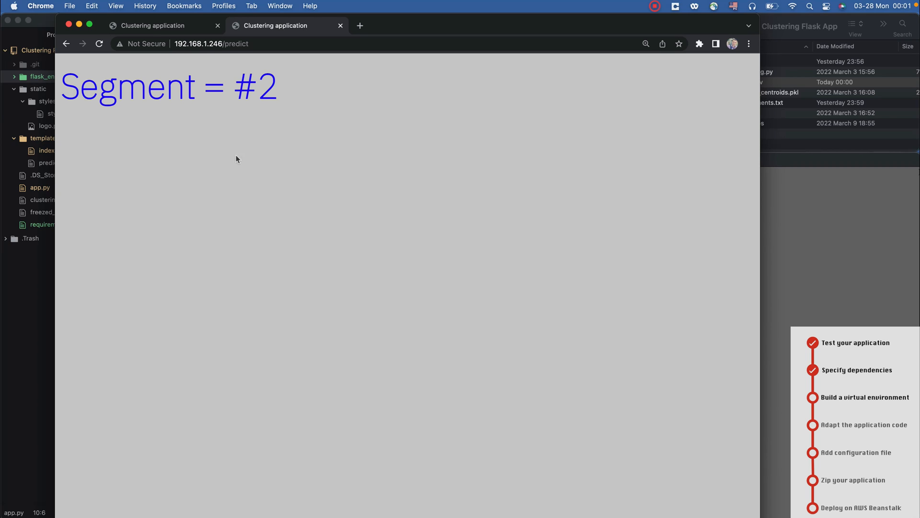
{"action": "left_click", "coordinate": [212, 44]}
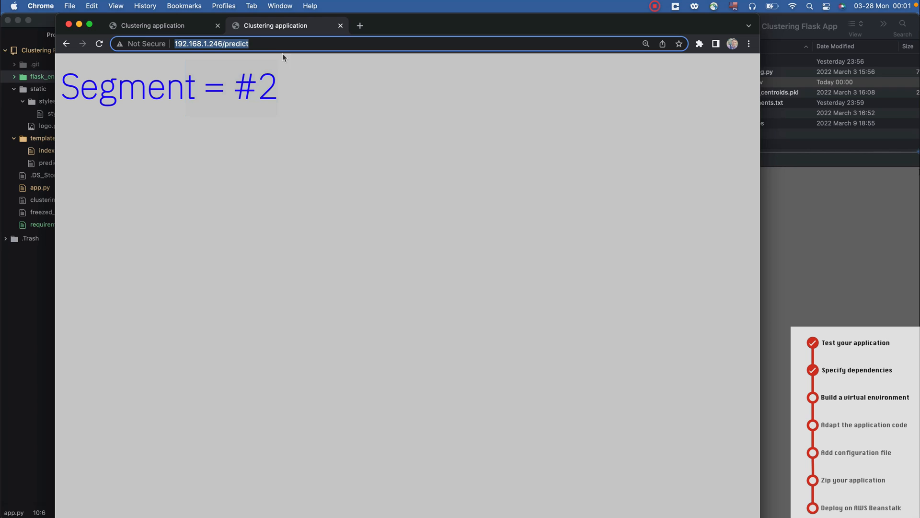
{"action": "left_click", "coordinate": [65, 44]}
{"action": "type", "text": "cle"}
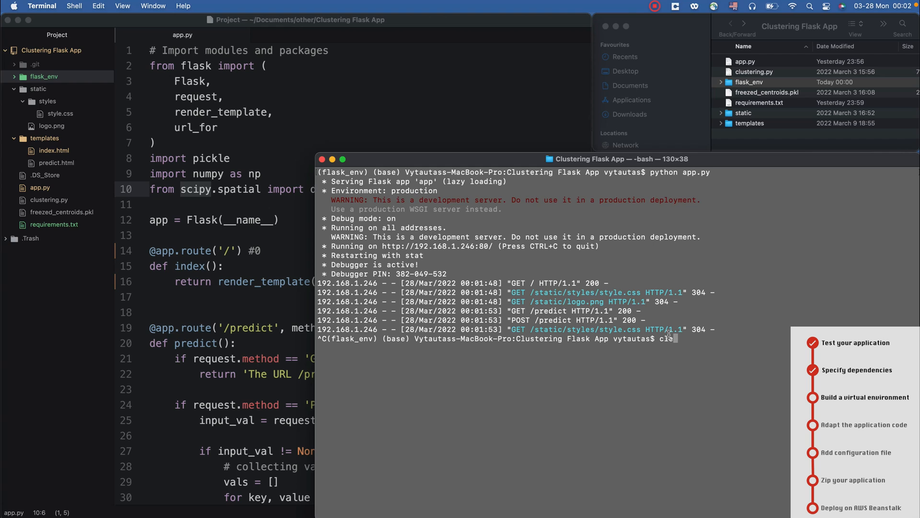
Step: Clear the server log and run 'pip freeze' to list installed package versions
{"action": "key", "text": "Return"}
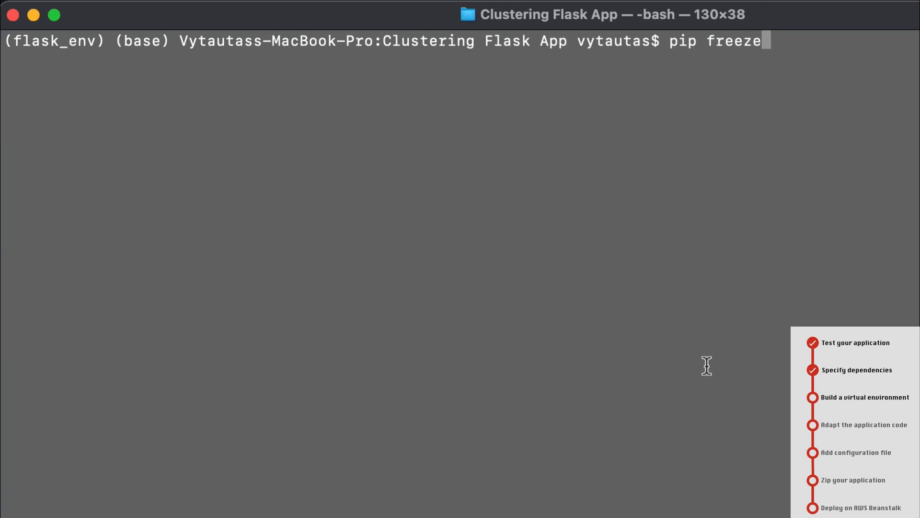
{"action": "key", "text": "Return"}
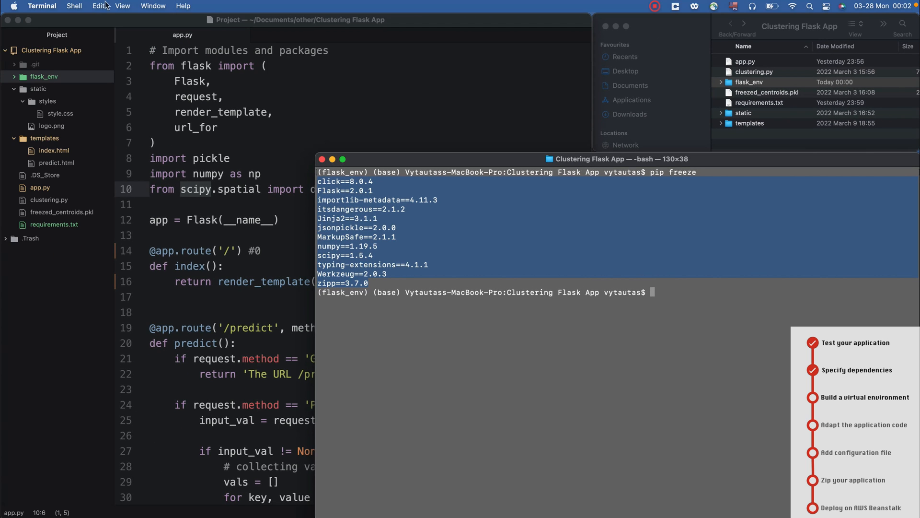
{"action": "mouse_move", "coordinate": [110, 65]}
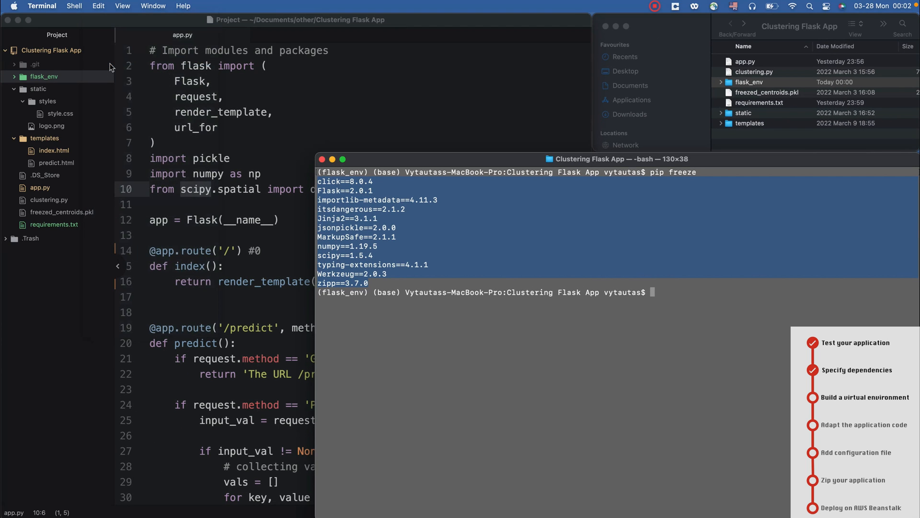
{"action": "mouse_move", "coordinate": [50, 219]}
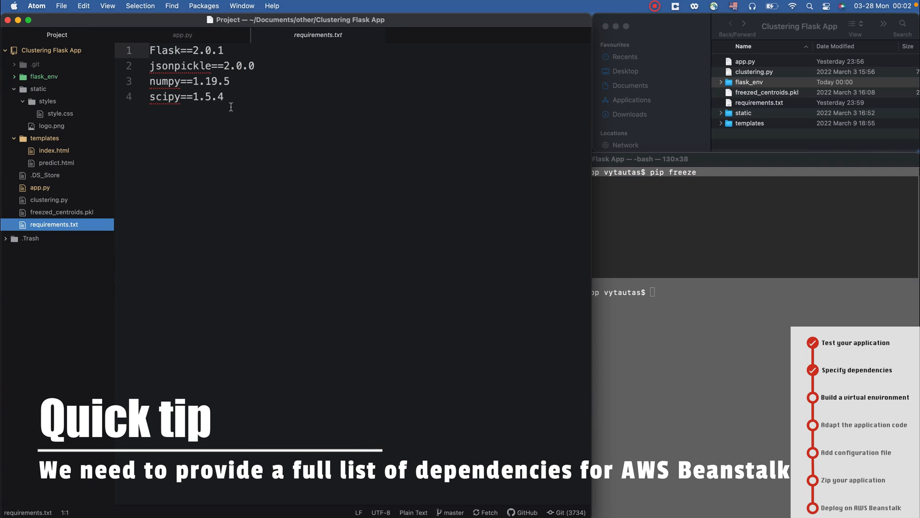
Step: Paste the 12-package pip freeze list into requirements.txt, save it and close the file
{"action": "left_click", "coordinate": [83, 6]}
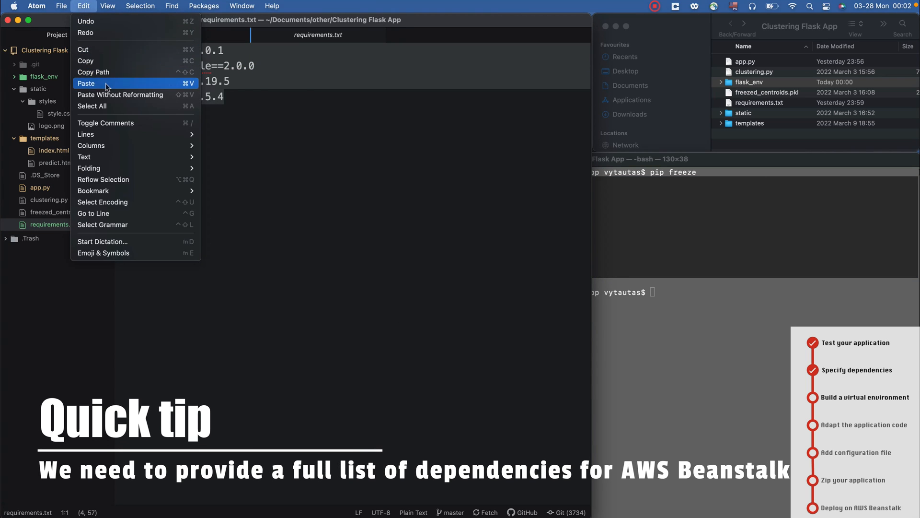
{"action": "left_click", "coordinate": [87, 83]}
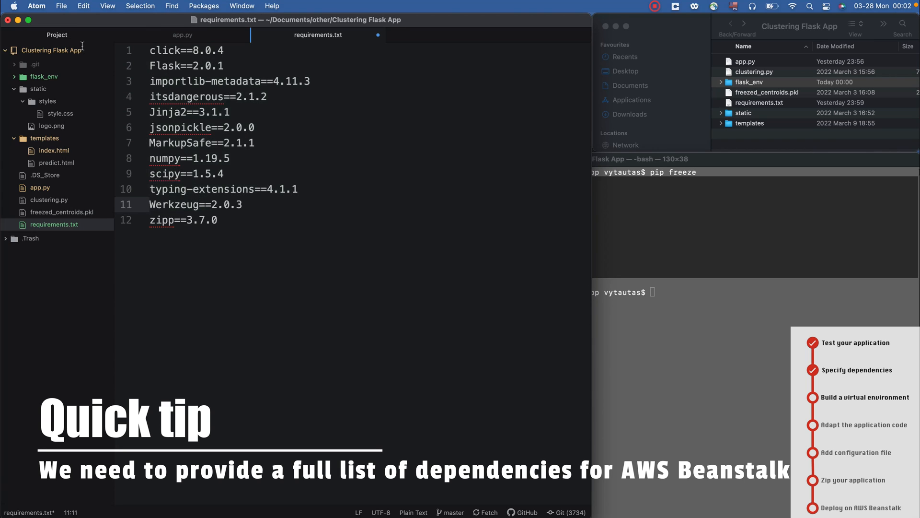
{"action": "left_click", "coordinate": [60, 5]}
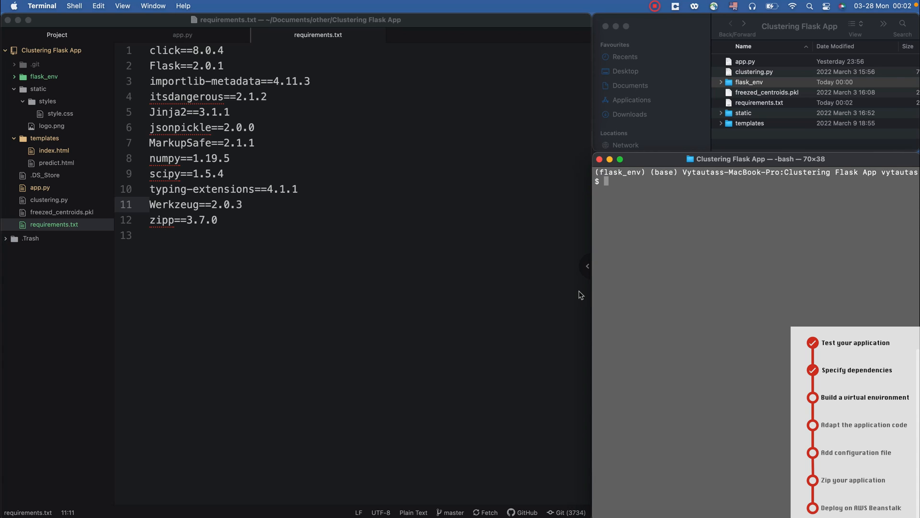
{"action": "left_click", "coordinate": [318, 35]}
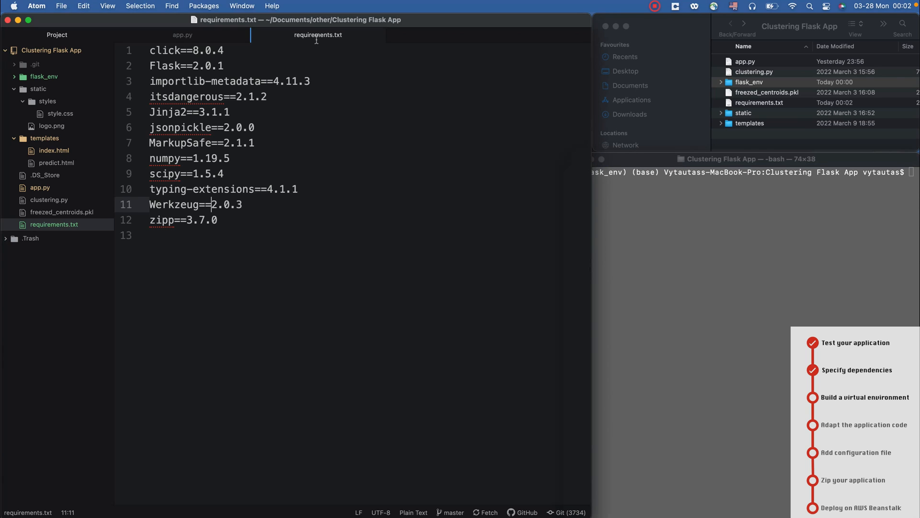
{"action": "left_click", "coordinate": [183, 34]}
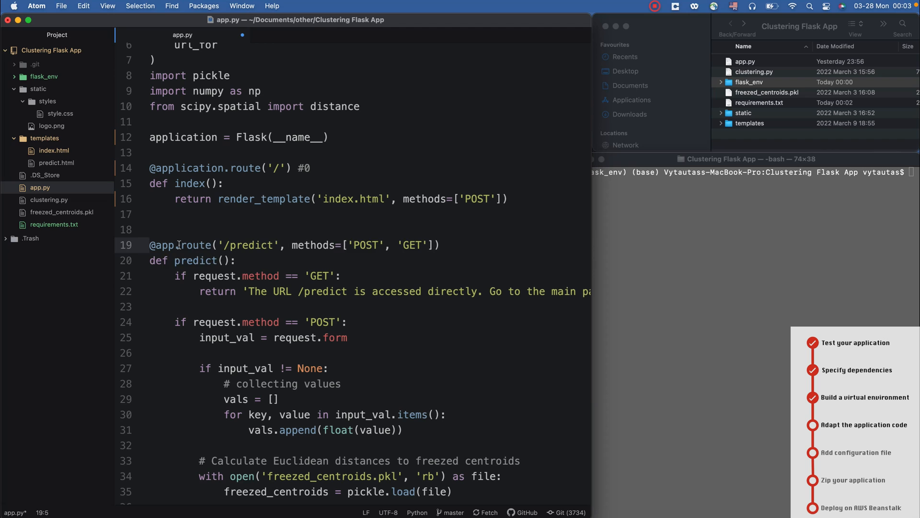
Step: Change app to application in app.py's Flask object and both route decorators, then save
{"action": "scroll", "scroll_direction": "down", "scroll_amount": 3}
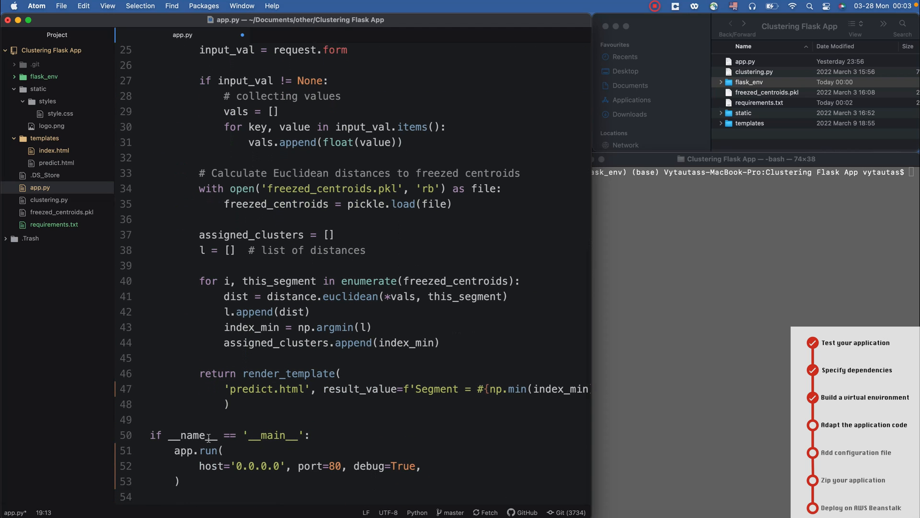
{"action": "scroll", "scroll_direction": "up", "scroll_amount": 3}
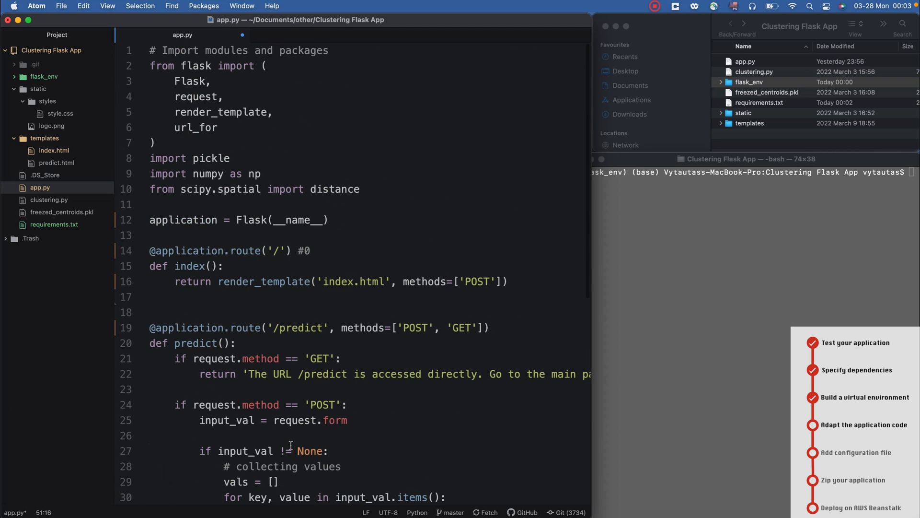
{"action": "left_click", "coordinate": [60, 6]}
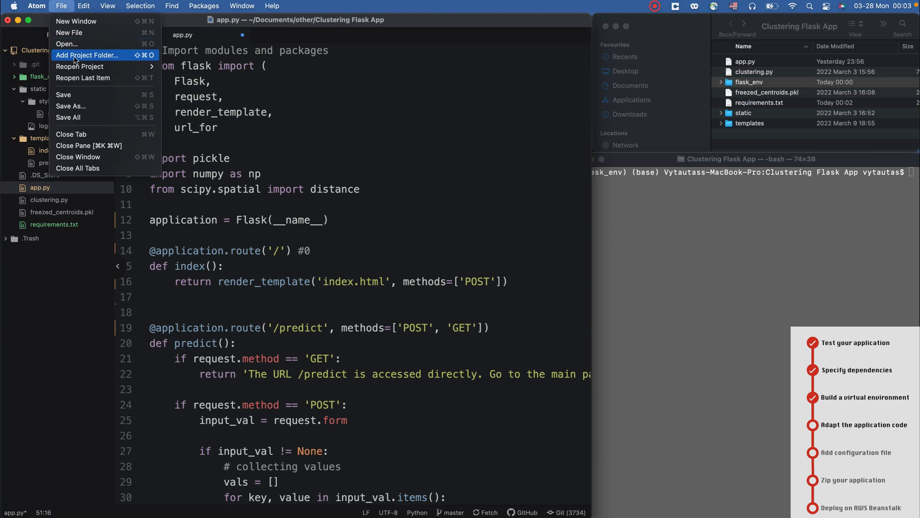
{"action": "left_click", "coordinate": [352, 235]}
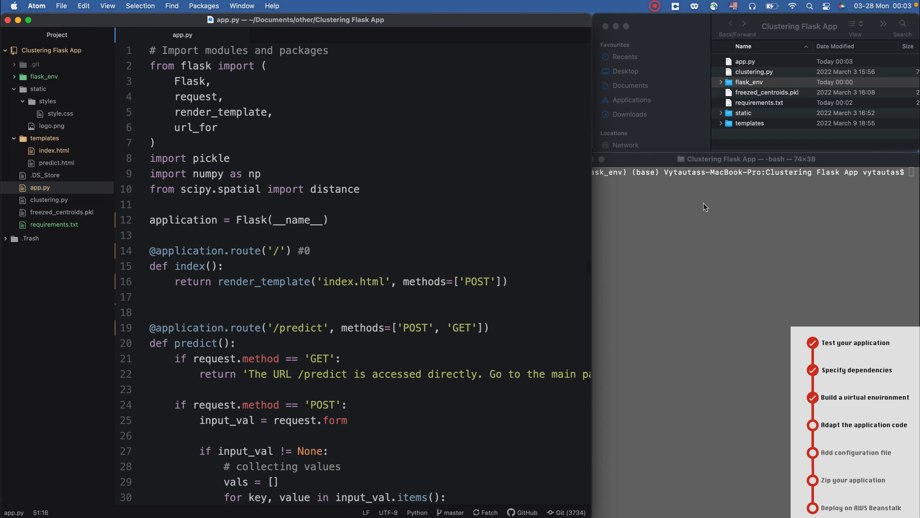
{"action": "left_click", "coordinate": [704, 158]}
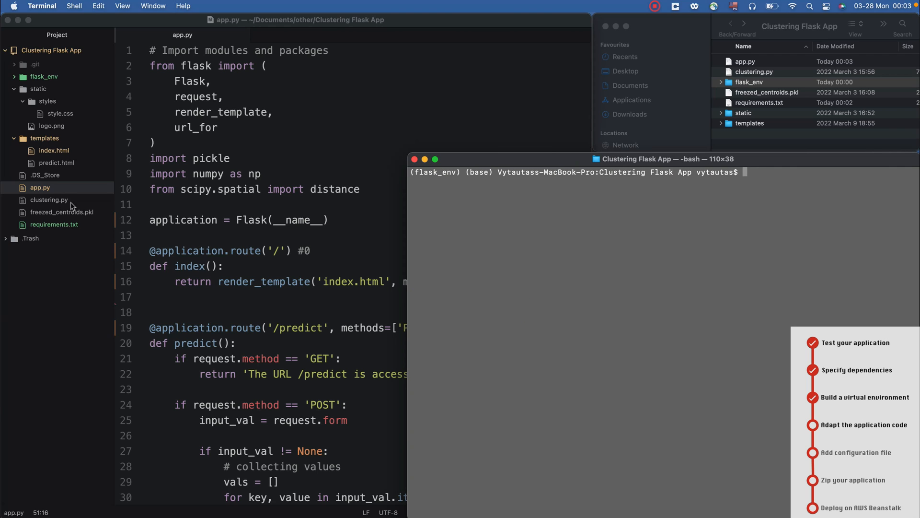
Step: Rename app.py to application.py from Atom's project tree
{"action": "right_click", "coordinate": [40, 188]}
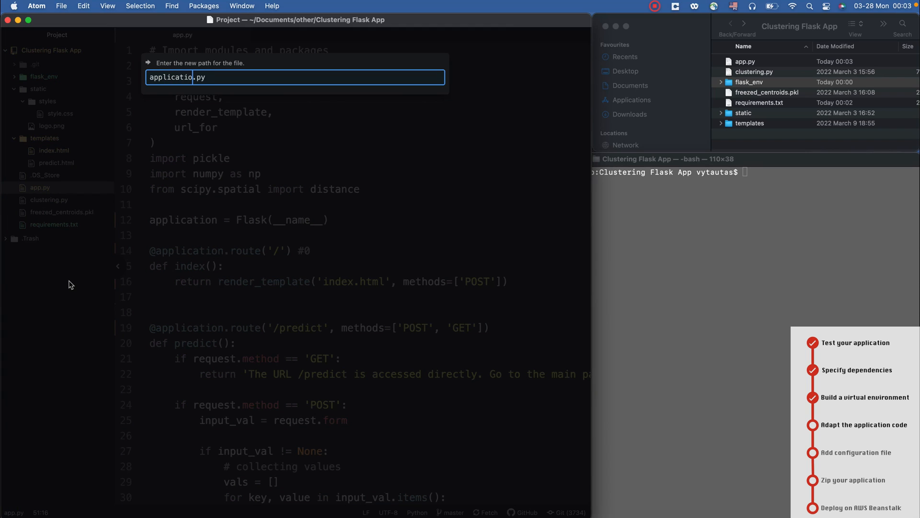
{"action": "key", "text": "Return"}
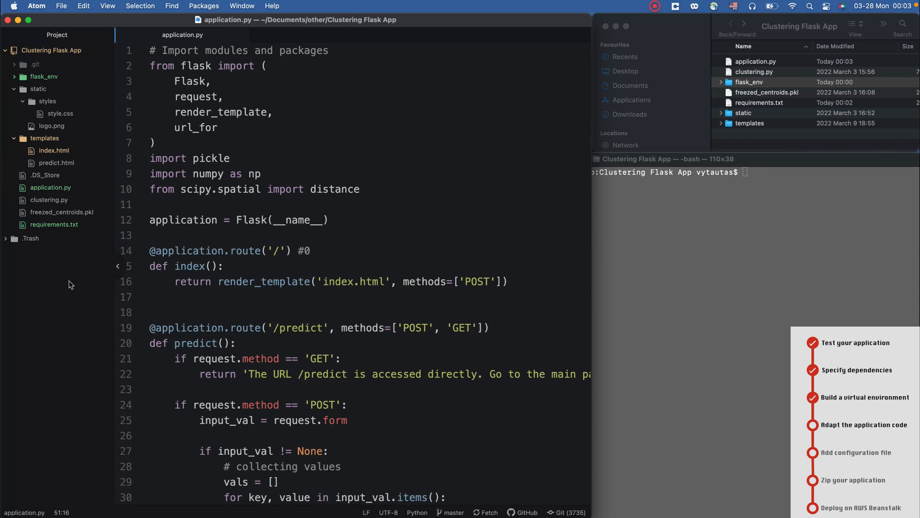
{"action": "left_click", "coordinate": [645, 205]}
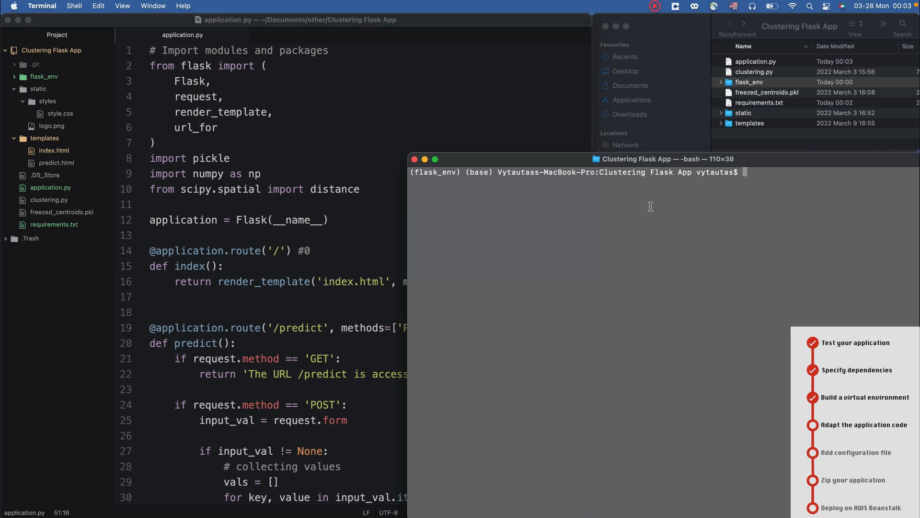
Step: Run python application.py and submit Feature values in Chrome to get a segment prediction
{"action": "type", "text": "python application.py"}
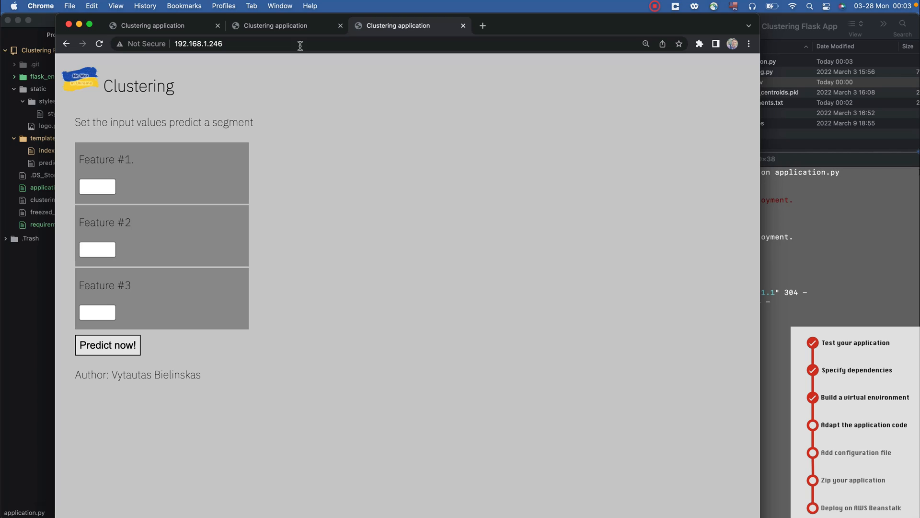
{"action": "mouse_move", "coordinate": [86, 196]}
{"action": "type", "text": "1"}
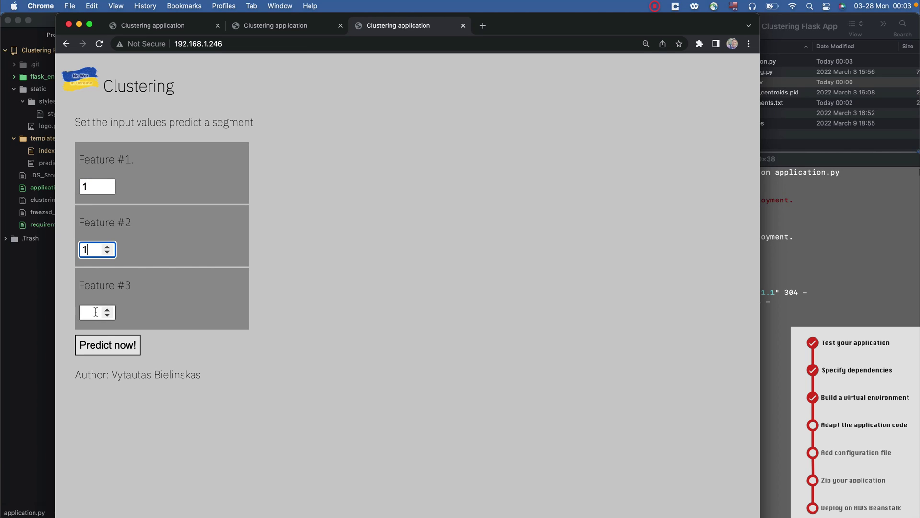
{"action": "left_click", "coordinate": [108, 345]}
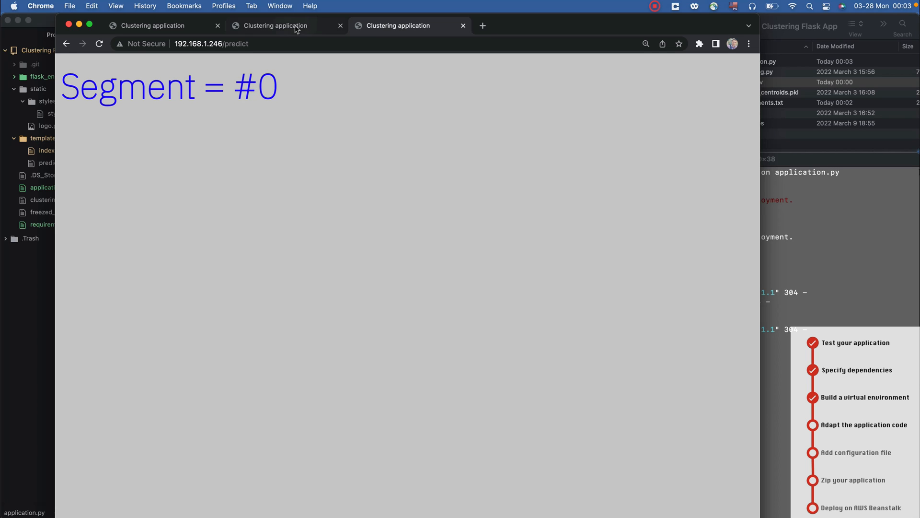
{"action": "left_click", "coordinate": [66, 43]}
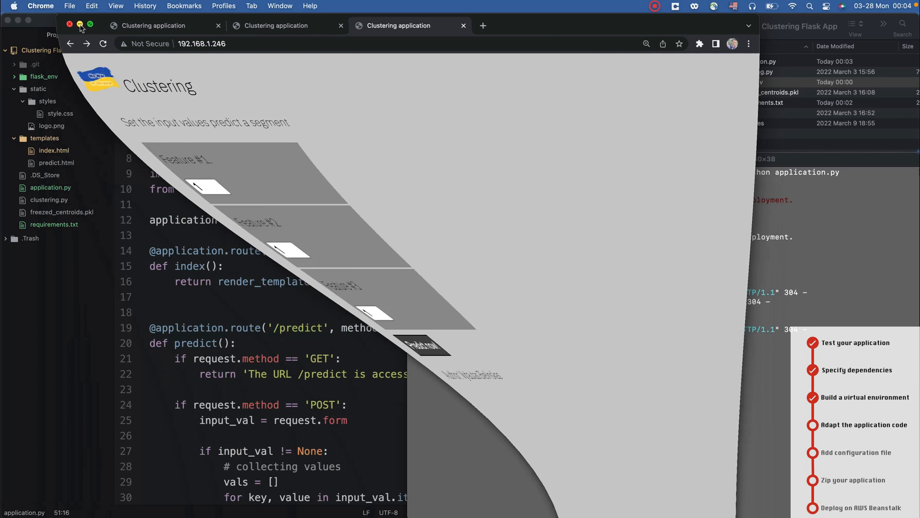
Step: Restart the local Flask server, submit Feature values again, then stop it with Ctrl+C
{"action": "left_click", "coordinate": [80, 26]}
{"action": "type", "text": "clear"}
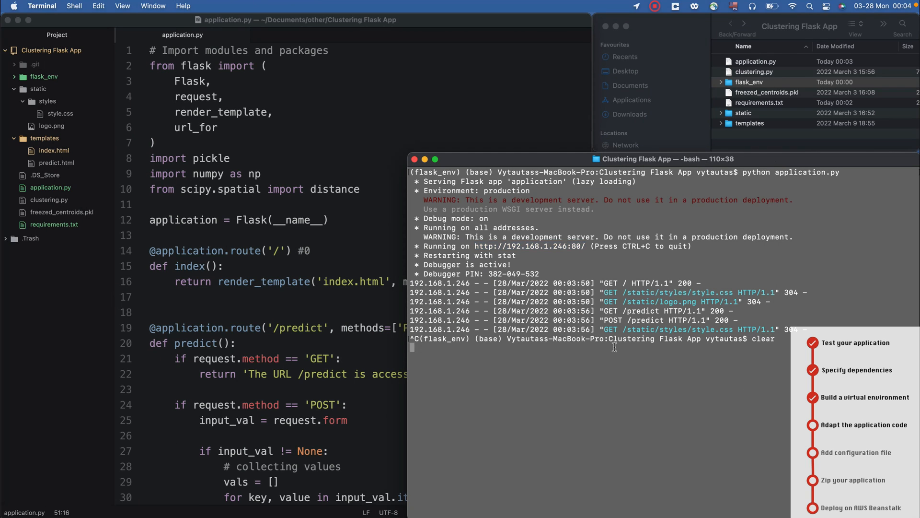
{"action": "type", "text": "pi"}
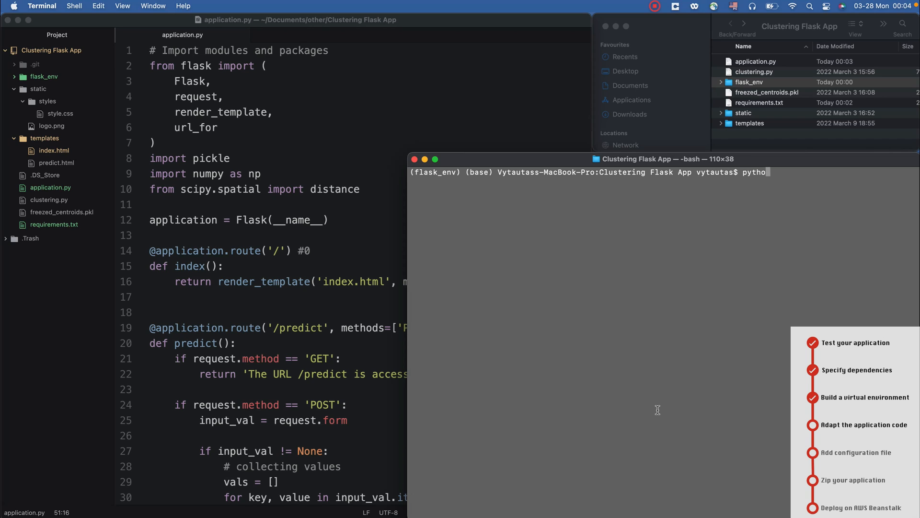
{"action": "key", "text": "Return"}
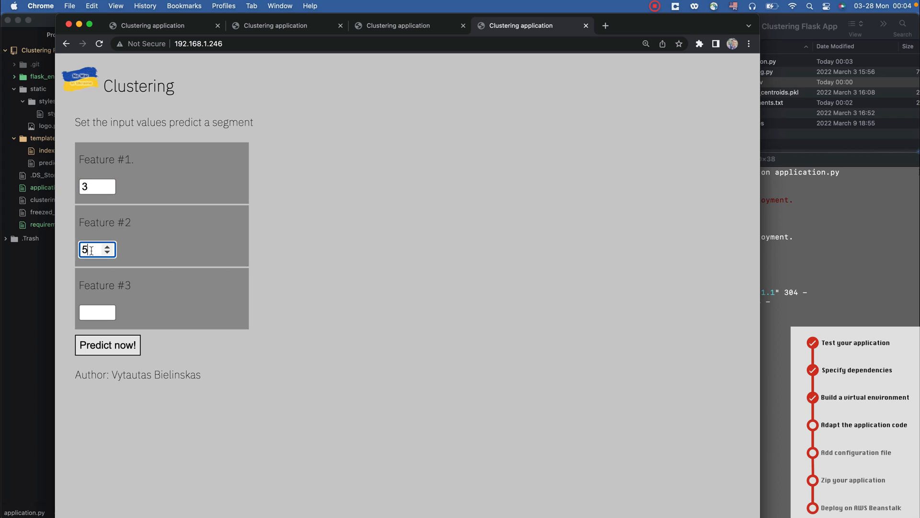
{"action": "left_click", "coordinate": [107, 344]}
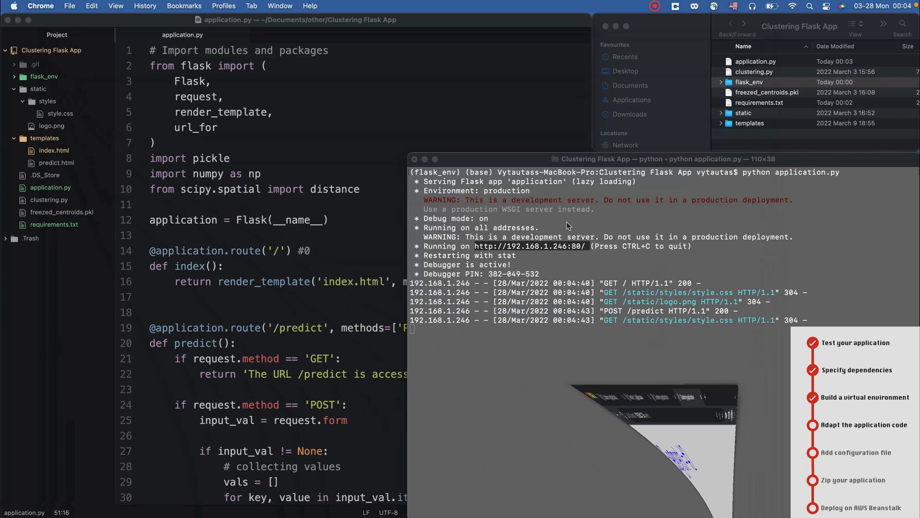
{"action": "key", "text": "ctrl+c"}
{"action": "type", "text": "mk"}
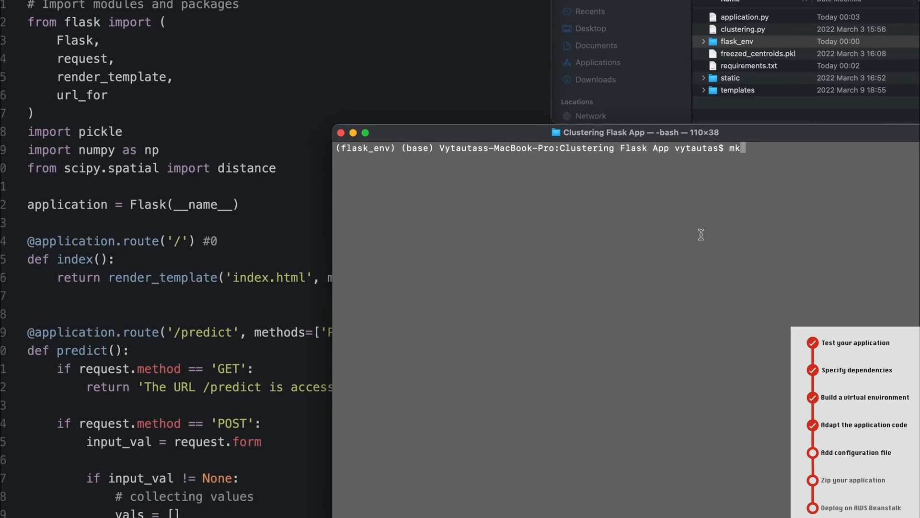
Step: Make the .ebextensions folder, move into it, clear the screen and touch python.config
{"action": "type", "text": "dir .e"}
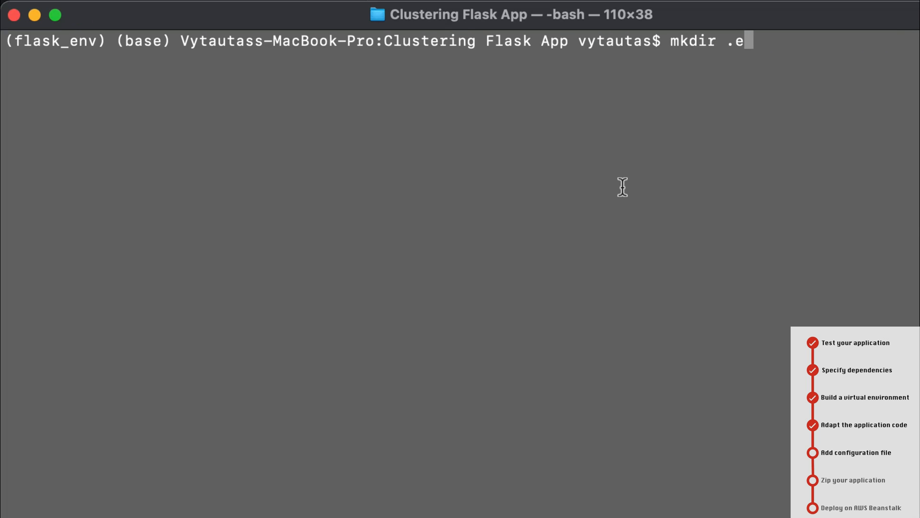
{"action": "type", "text": "bextensions"}
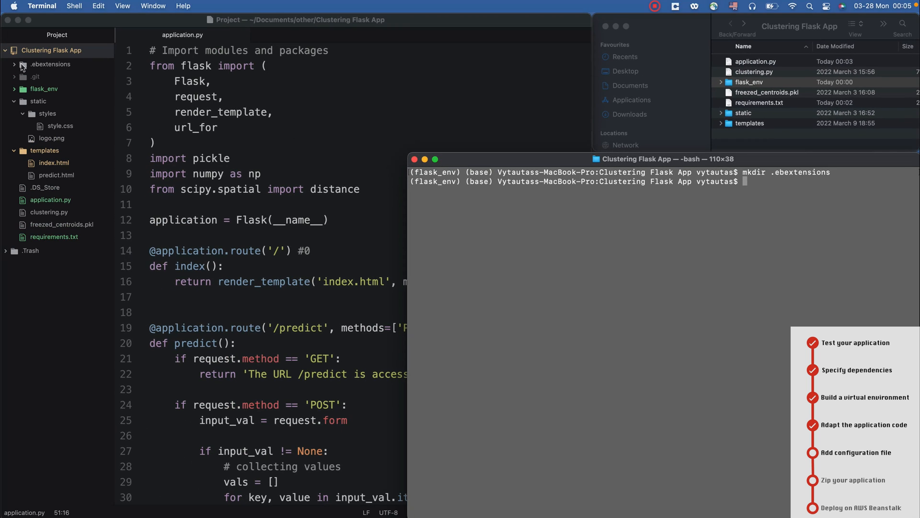
{"action": "left_click", "coordinate": [50, 64]}
{"action": "type", "text": "cd ."}
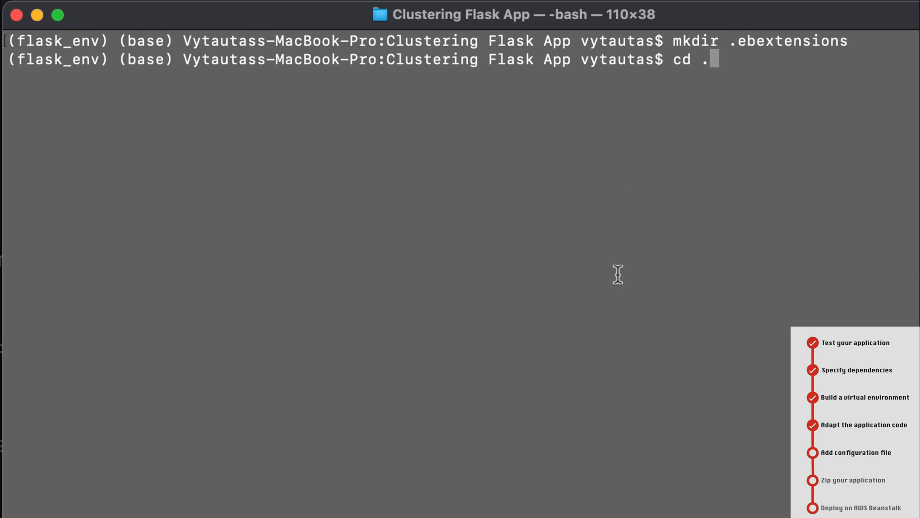
{"action": "key", "text": "Return"}
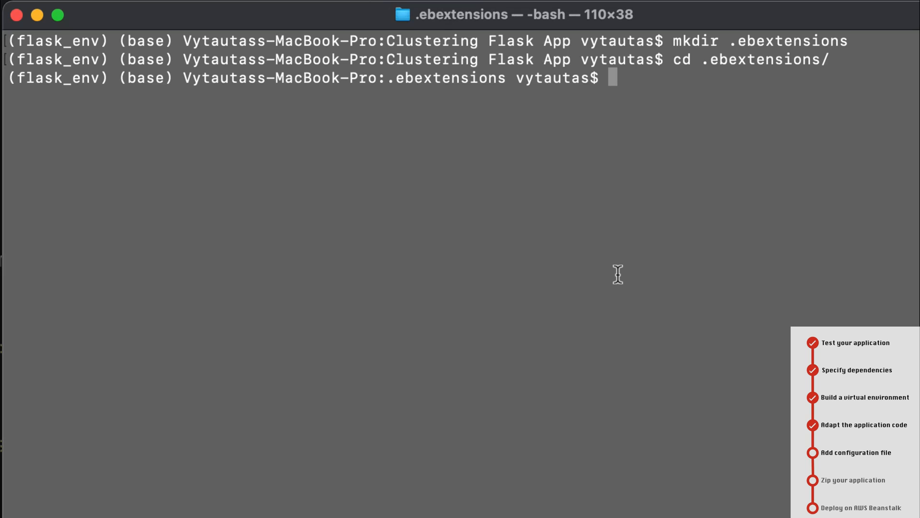
{"action": "type", "text": "clea"}
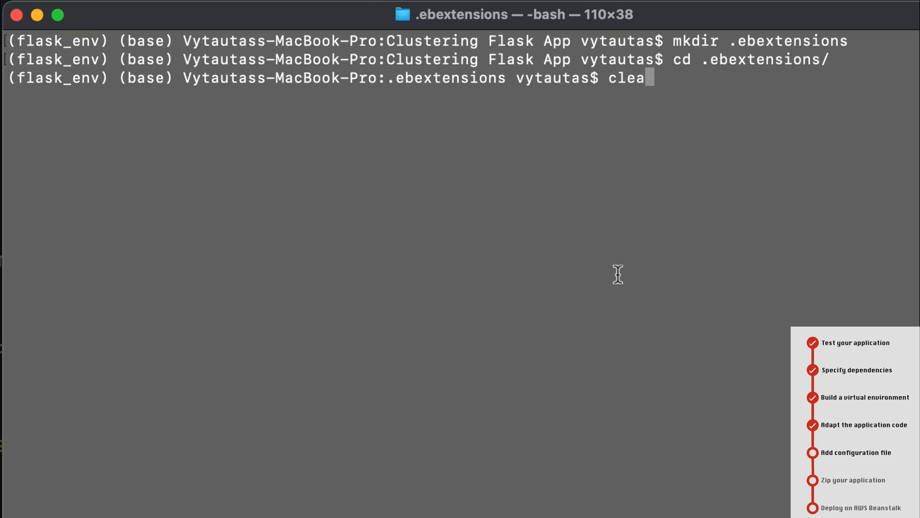
{"action": "key", "text": "Return"}
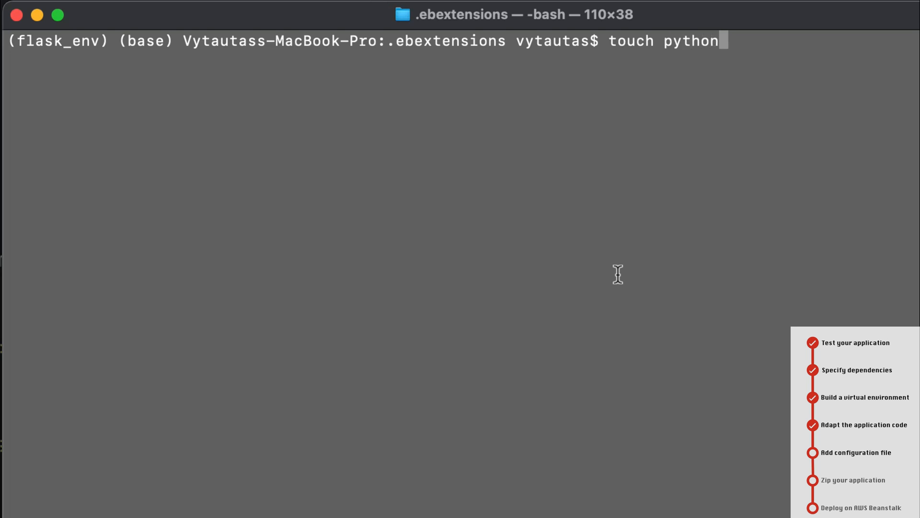
{"action": "type", "text": ".config"}
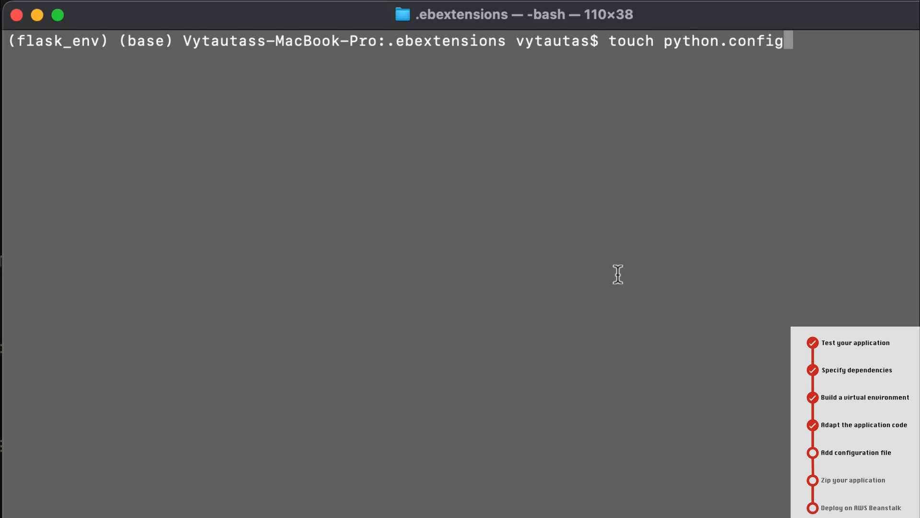
{"action": "key", "text": "Return"}
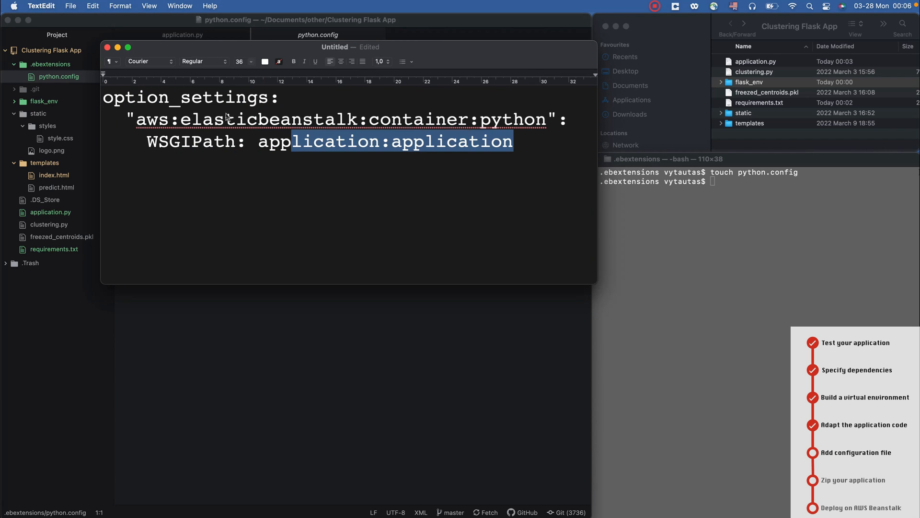
Step: Put the WSGIPath: application:application option_settings into python.config, save and close it
{"action": "left_click", "coordinate": [92, 5]}
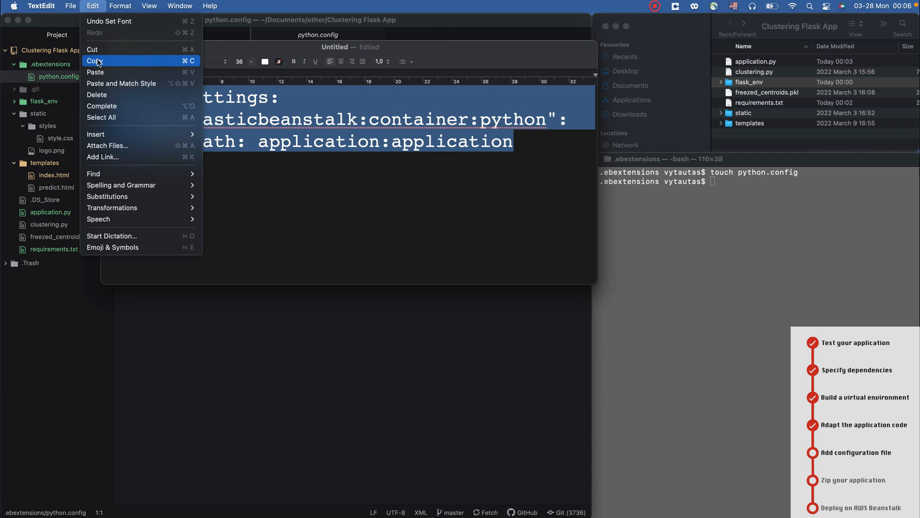
{"action": "left_click", "coordinate": [94, 61]}
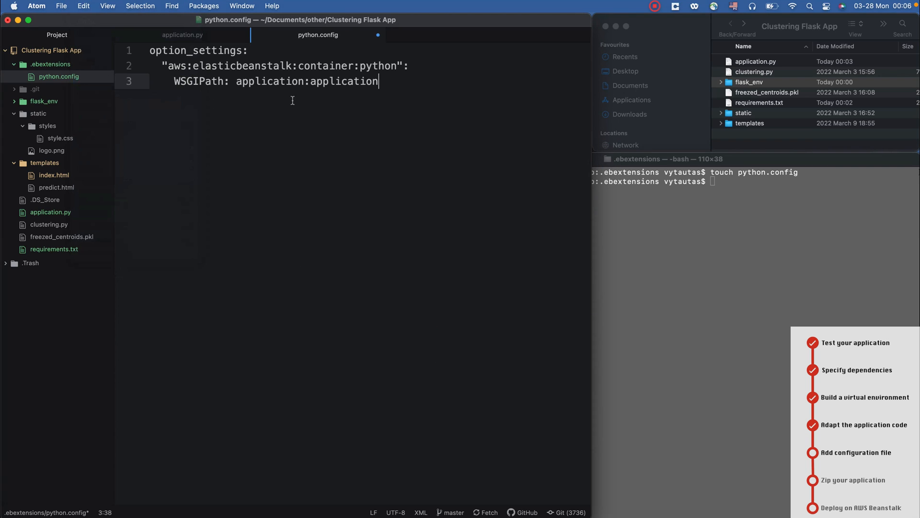
{"action": "left_click", "coordinate": [61, 6]}
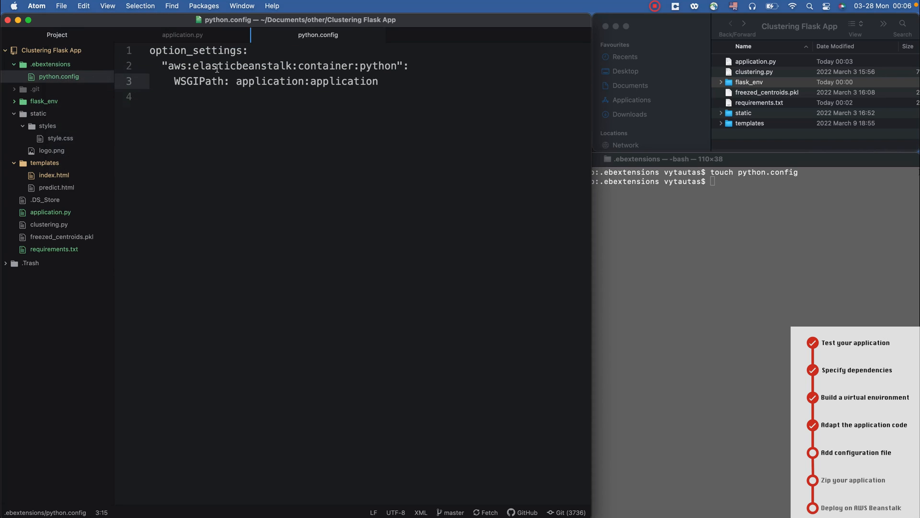
{"action": "left_click", "coordinate": [183, 35]}
{"action": "type", "text": "cd .."}
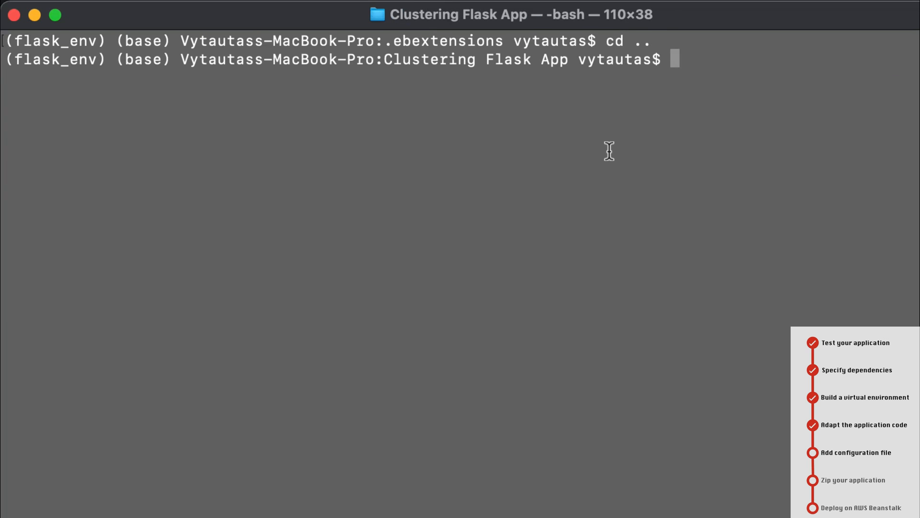
Step: Deactivate the flask_env virtual environment and move the flask_env folder to the Bin
{"action": "type", "text": "ls -la"}
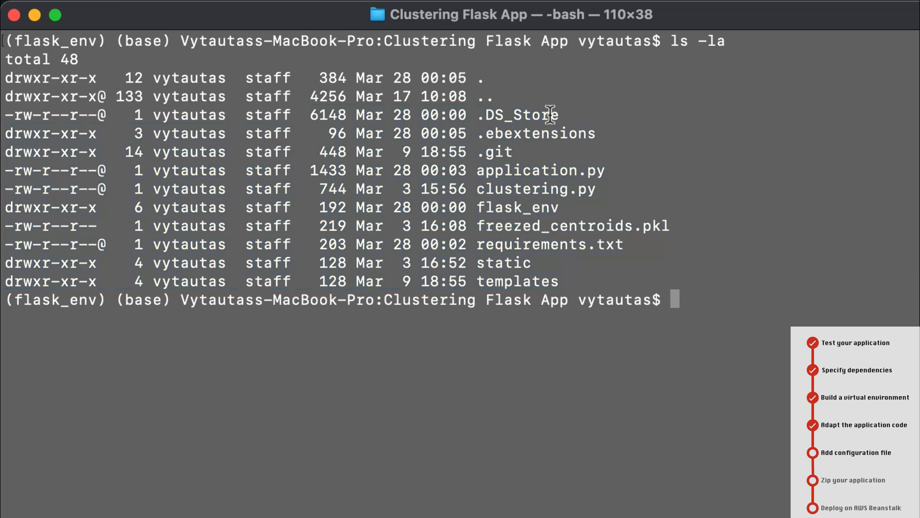
{"action": "mouse_move", "coordinate": [567, 207]}
{"action": "type", "text": "deactivate"}
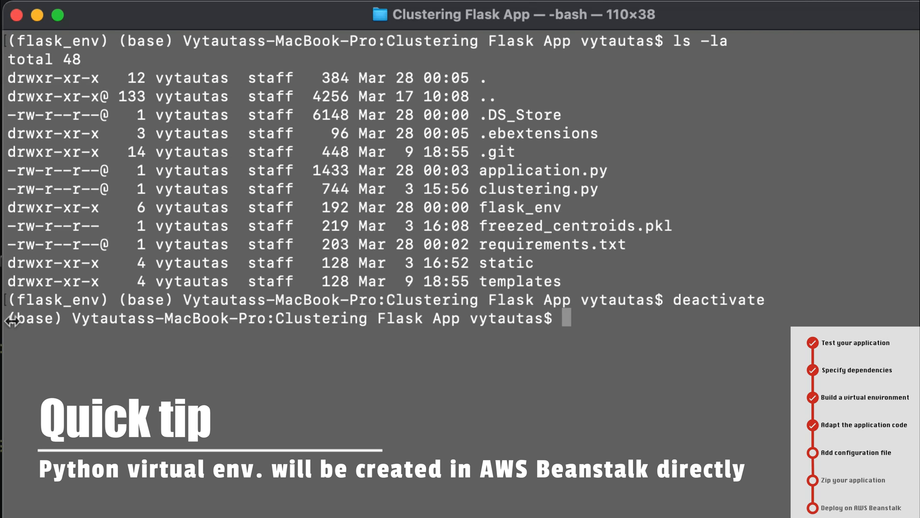
{"action": "mouse_move", "coordinate": [623, 327]}
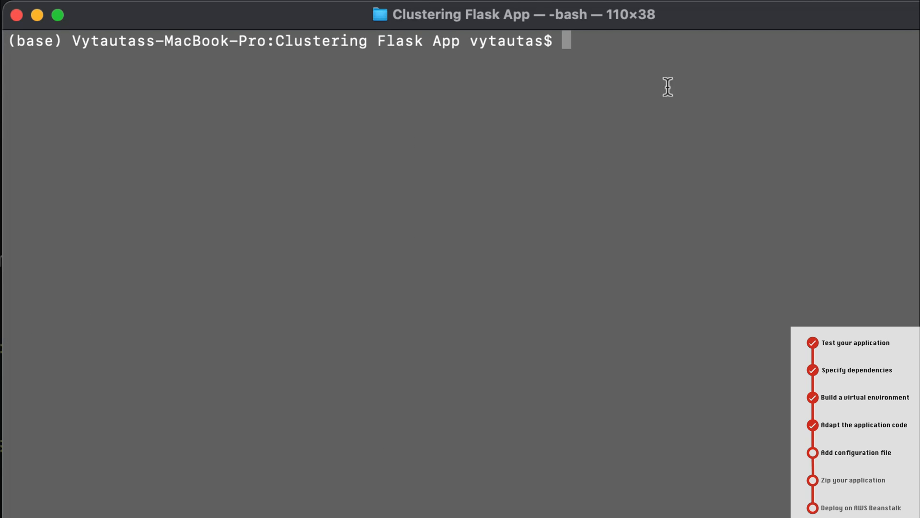
{"action": "right_click", "coordinate": [549, 141]}
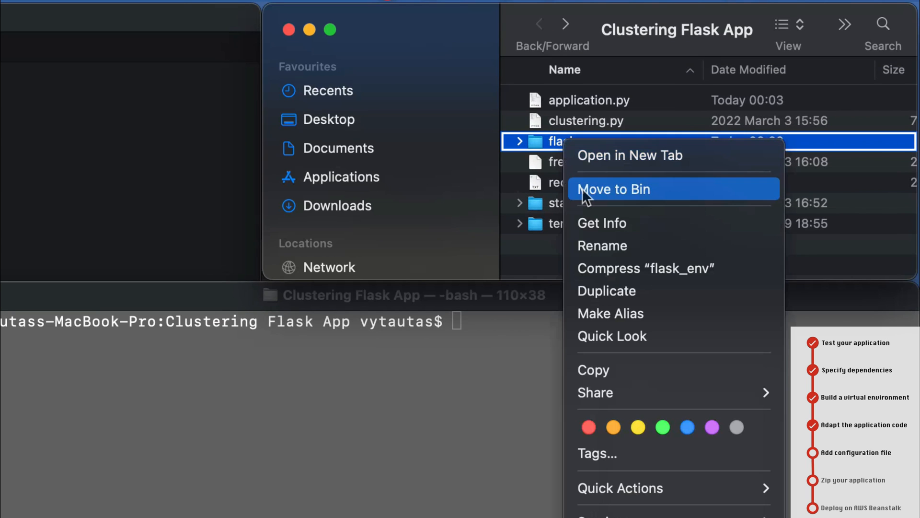
{"action": "left_click", "coordinate": [614, 189]}
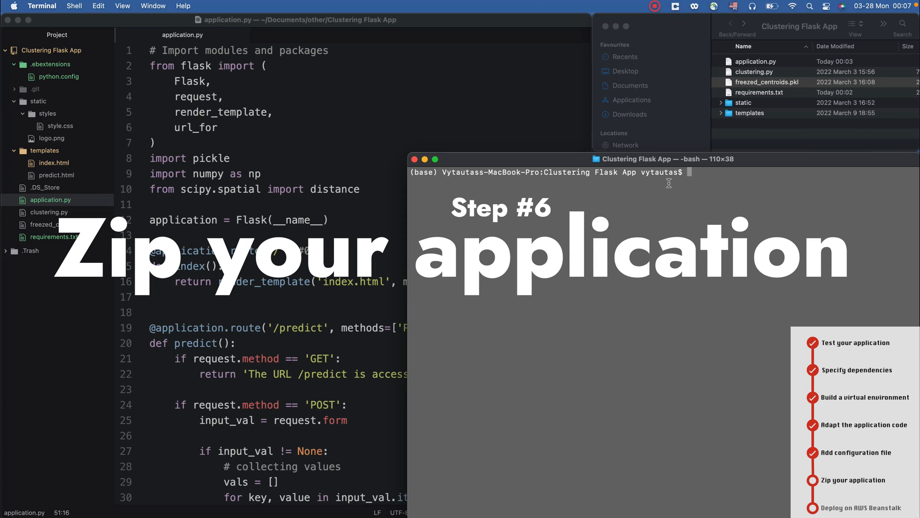
Step: Run zip -vr application.zip ./ -x "*.DS_Store" to package the project
{"action": "type", "text": "zip"}
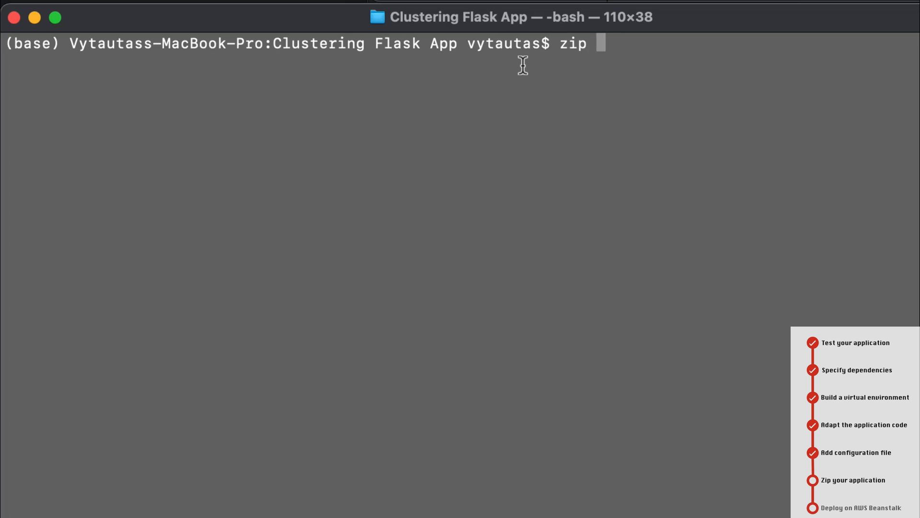
{"action": "type", "text": "-vr"}
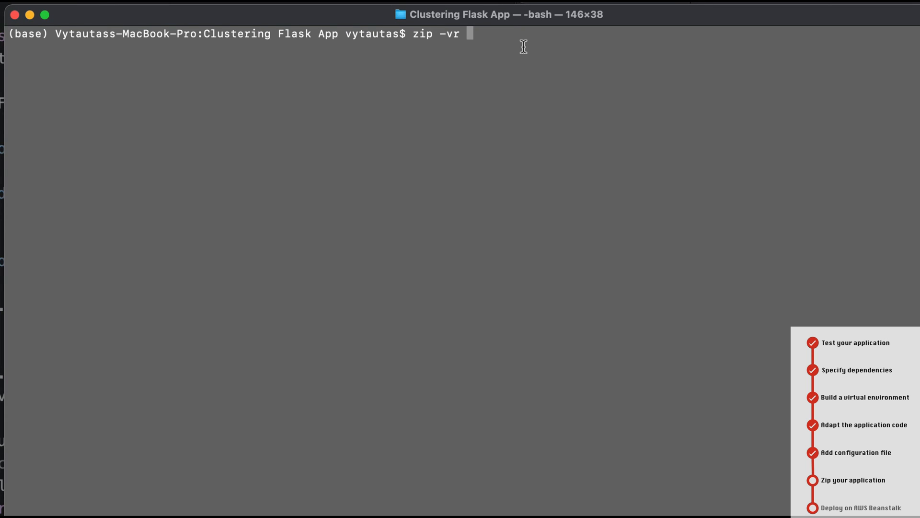
{"action": "type", "text": "application.p"}
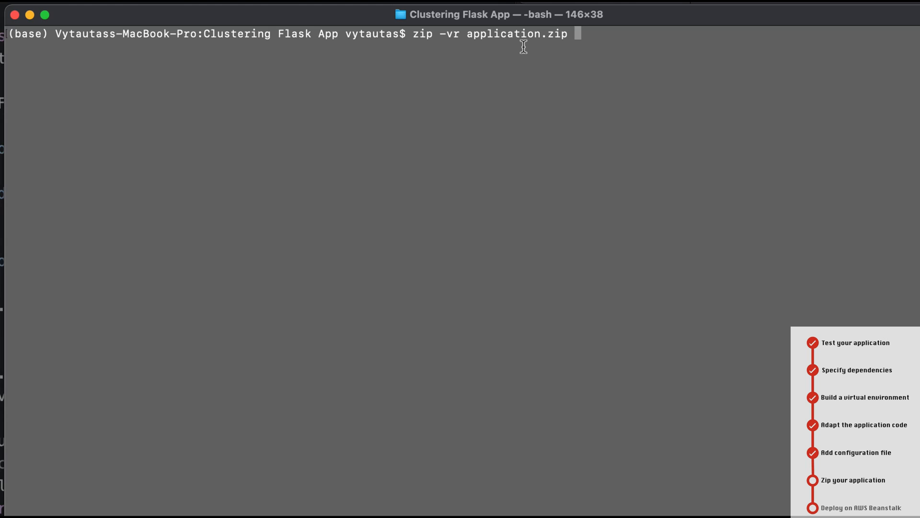
{"action": "type", "text": "./ -"}
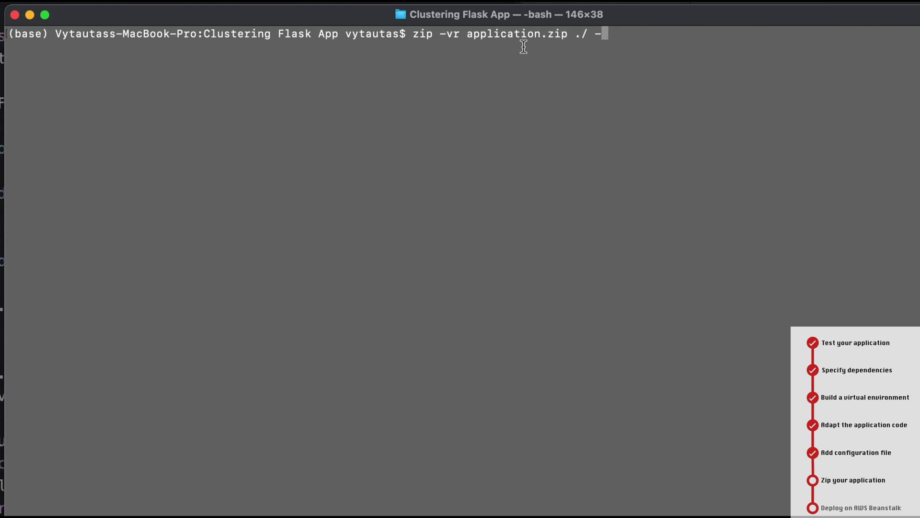
{"action": "type", "text": "x"}
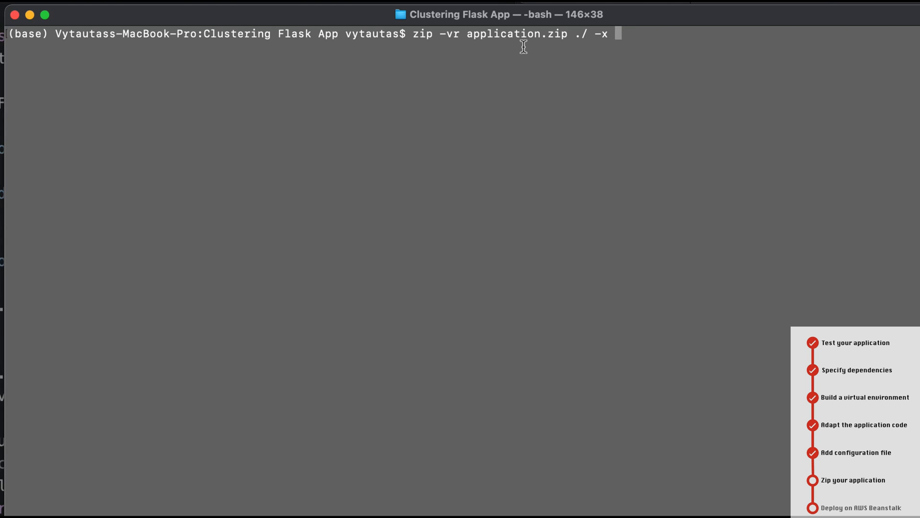
{"action": "type", "text": "\""}
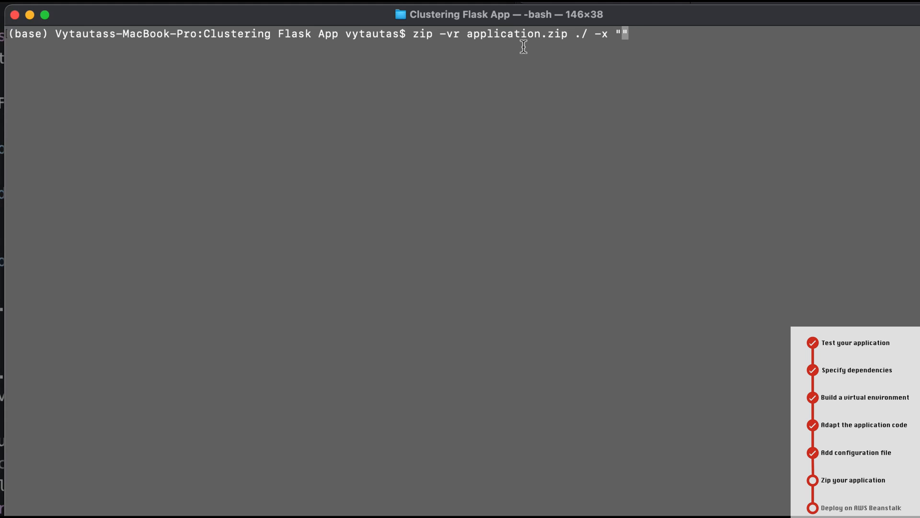
{"action": "type", "text": "*.DS_St"}
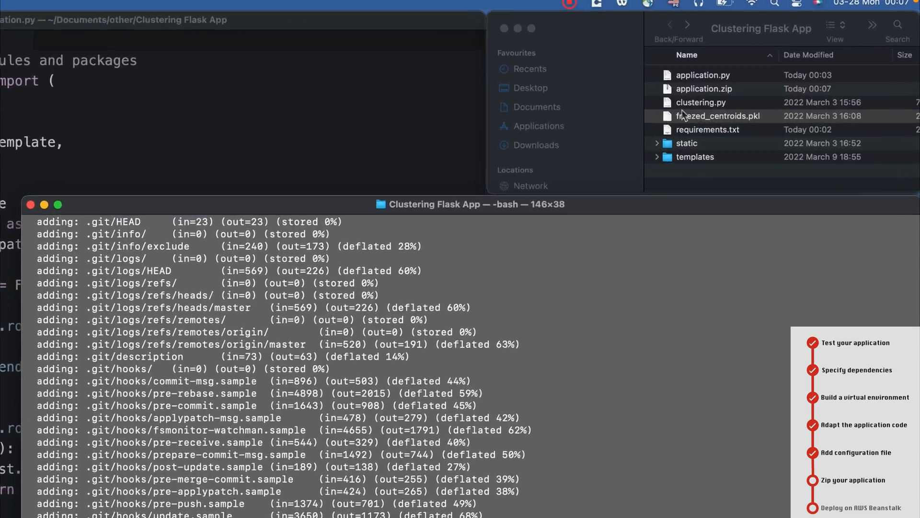
Step: Confirm application.zip appears in Finder and Atom, then clear the terminal
{"action": "left_click", "coordinate": [702, 74]}
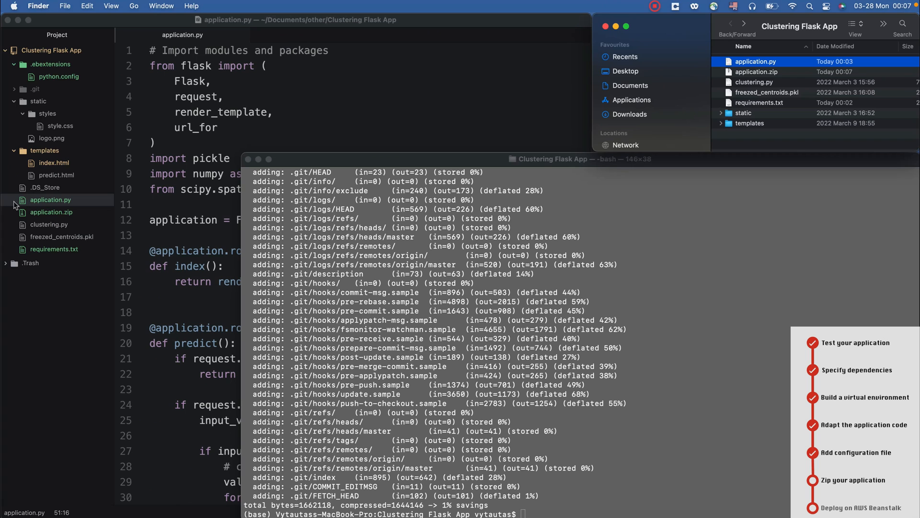
{"action": "mouse_move", "coordinate": [47, 217]}
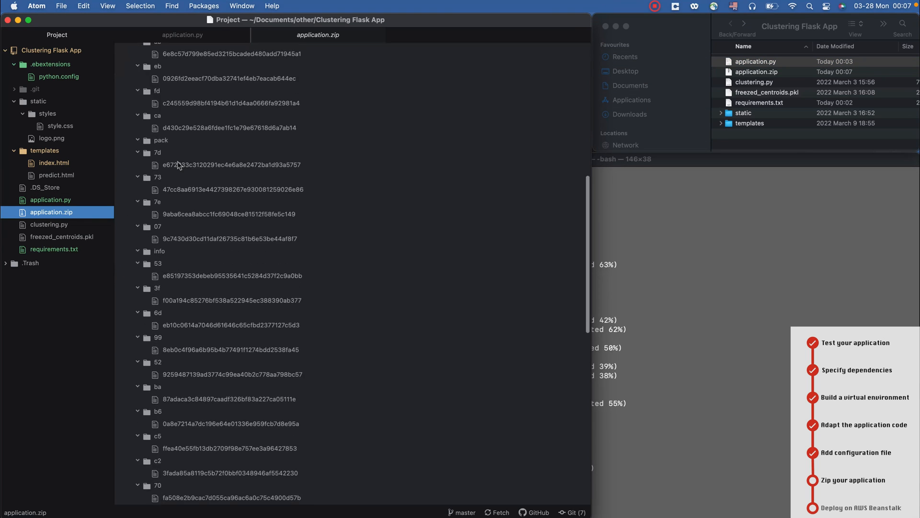
{"action": "left_click", "coordinate": [50, 199]}
{"action": "type", "text": "clear"}
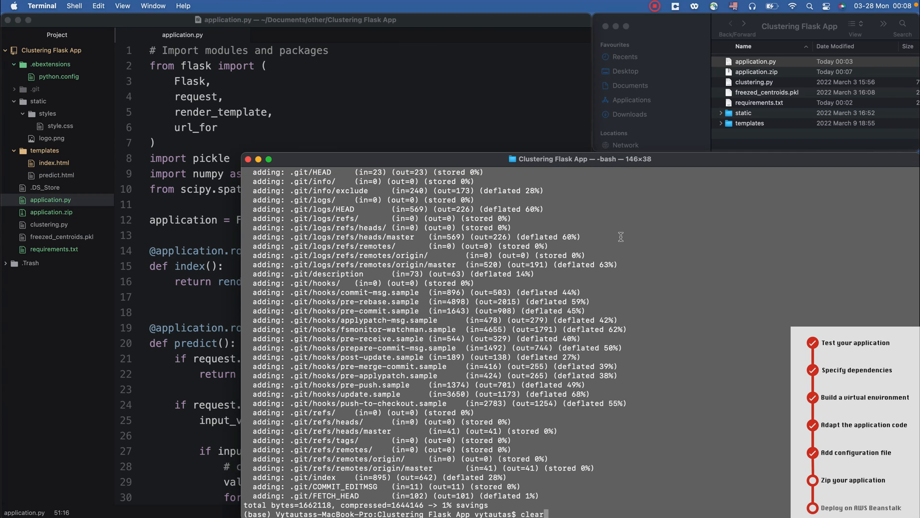
{"action": "key", "text": "Return"}
{"action": "type", "text": "ls -la"}
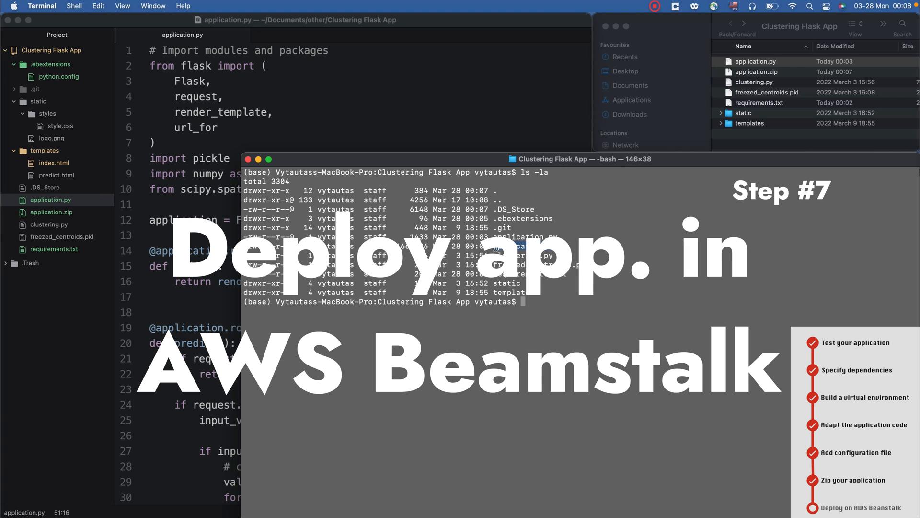
{"action": "mouse_move", "coordinate": [625, 292]}
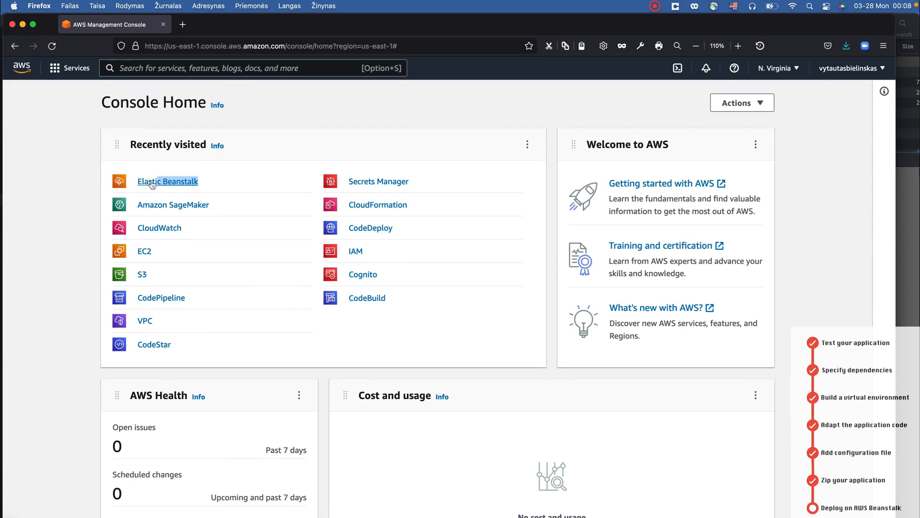
Step: Open Elastic Beanstalk and start creating a web server tier environment
{"action": "type", "text": "b"}
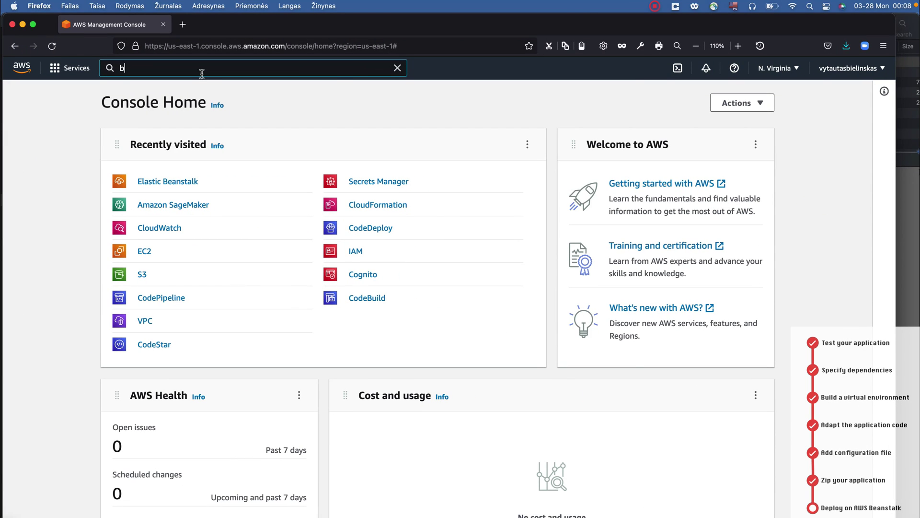
{"action": "type", "text": "eam"}
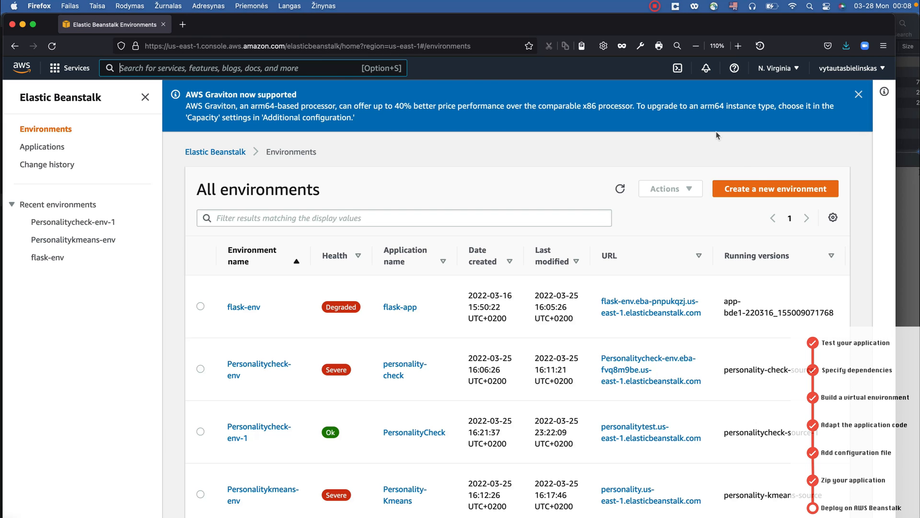
{"action": "left_click", "coordinate": [775, 189]}
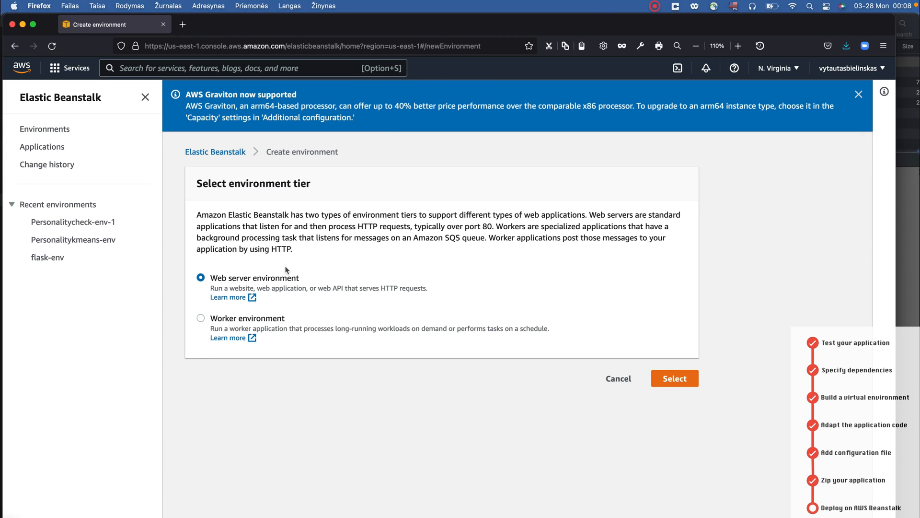
{"action": "left_click", "coordinate": [674, 379]}
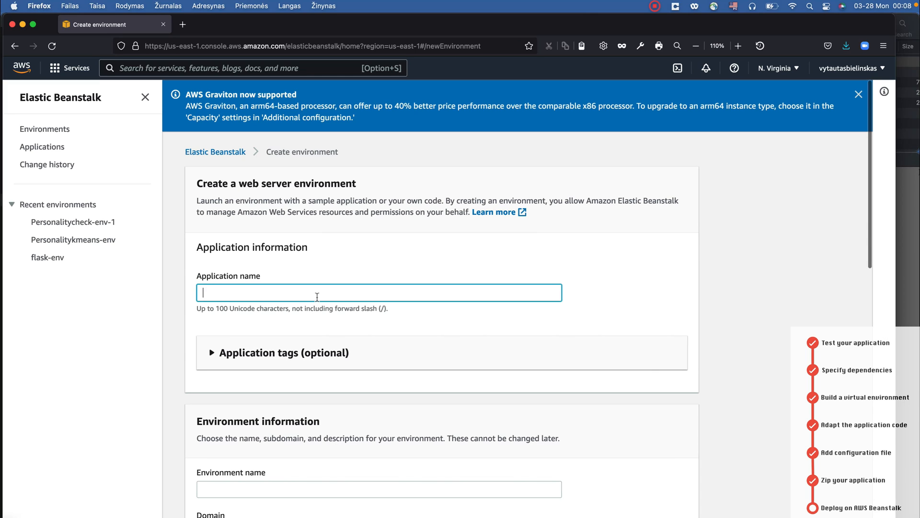
Step: Enter application name flask_tut_test and check availability of the flaskclustering domain
{"action": "type", "text": "flask"}
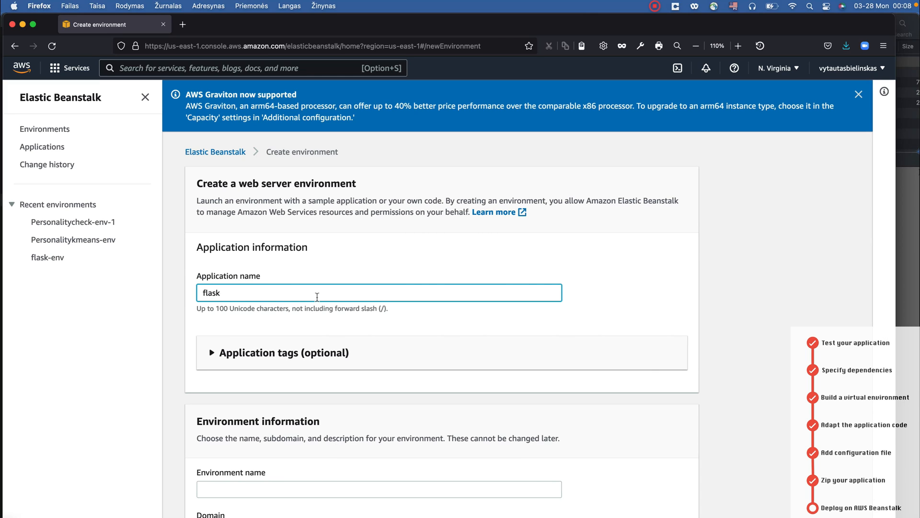
{"action": "type", "text": "_tut_"}
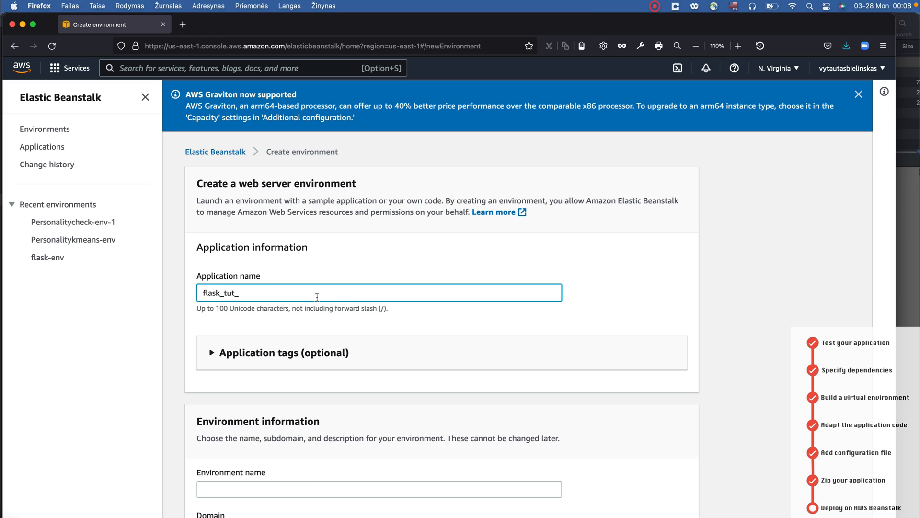
{"action": "type", "text": "test"}
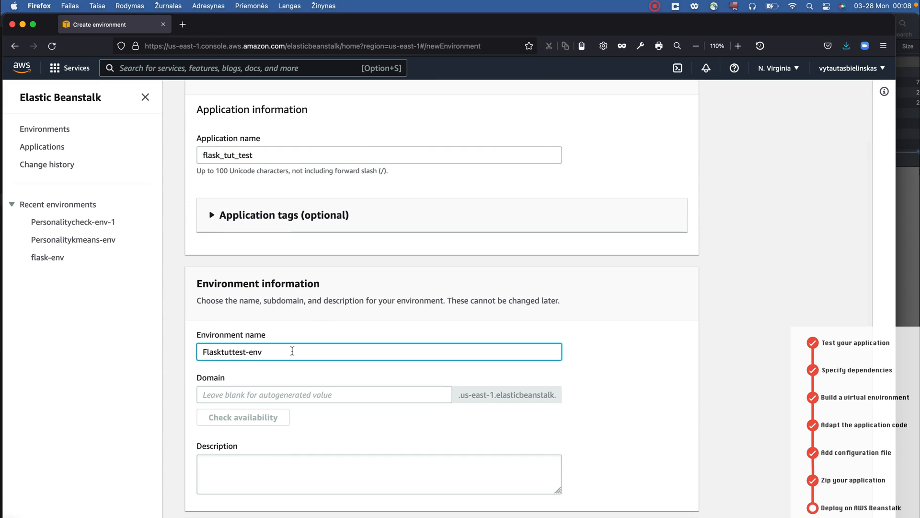
{"action": "scroll", "scroll_direction": "down", "scroll_amount": 3}
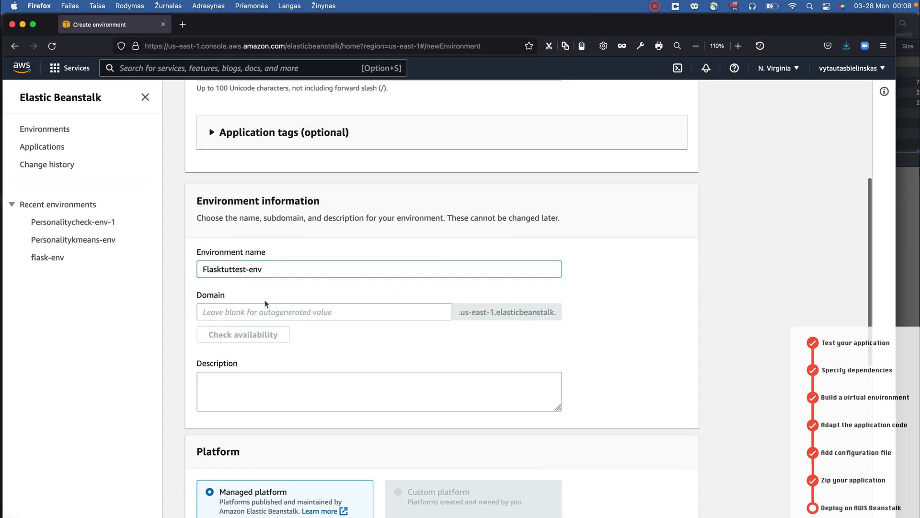
{"action": "type", "text": "flask"}
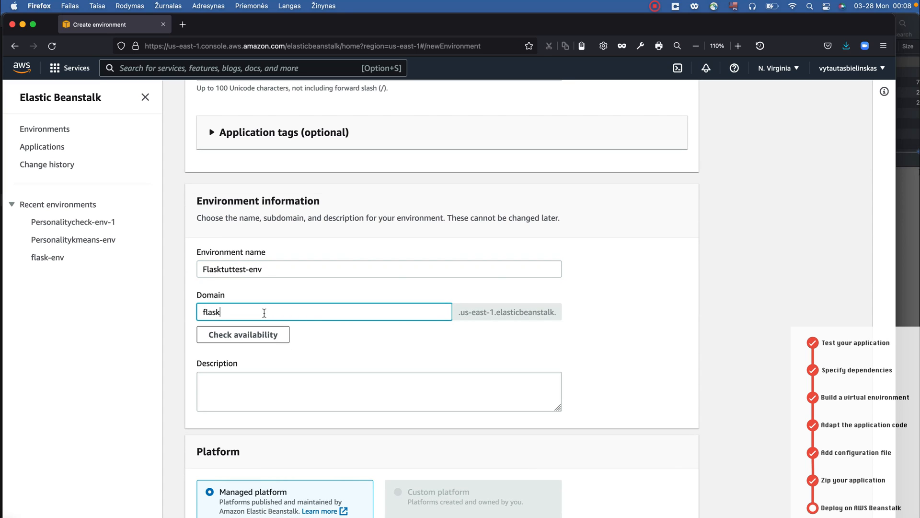
{"action": "type", "text": "clustering"}
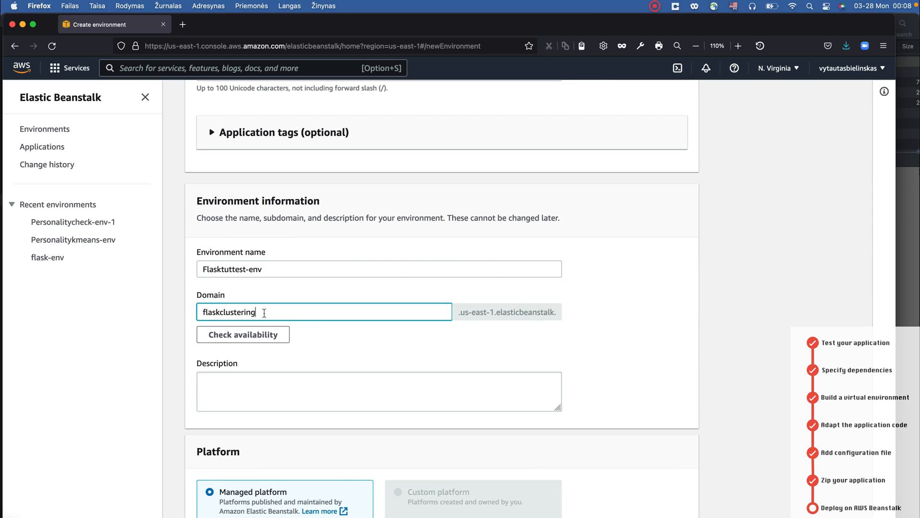
{"action": "left_click", "coordinate": [242, 334]}
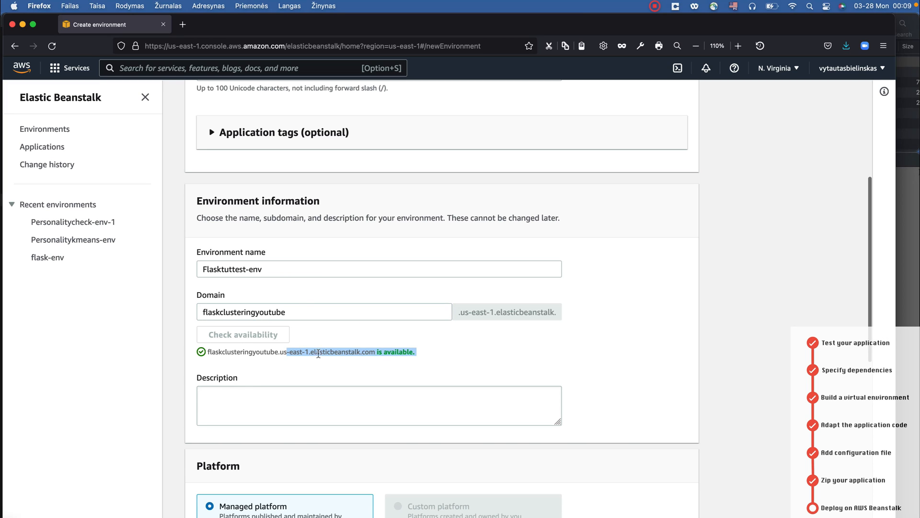
Step: Choose the Python platform (Python 3.7, version 3.3.11) and select Upload your code
{"action": "scroll", "scroll_direction": "down", "scroll_amount": 3}
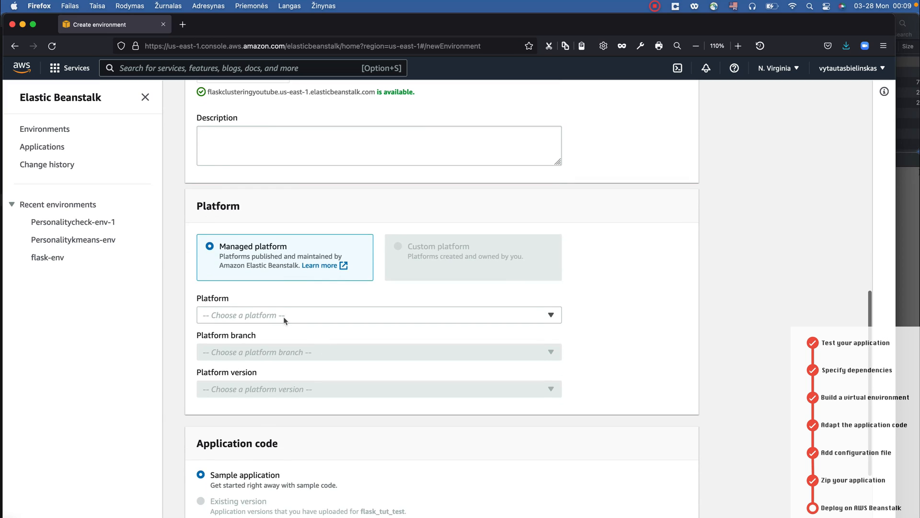
{"action": "left_click", "coordinate": [379, 314]}
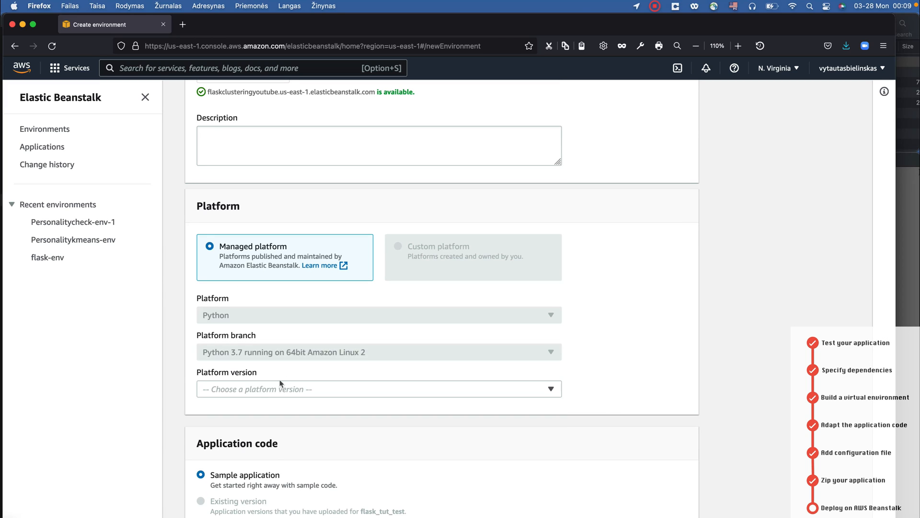
{"action": "scroll", "scroll_direction": "down", "scroll_amount": 3}
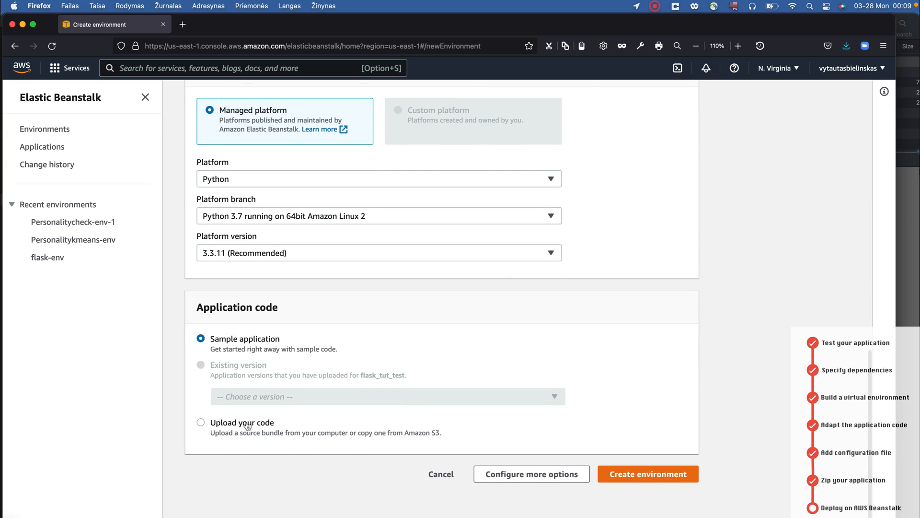
{"action": "left_click", "coordinate": [201, 422]}
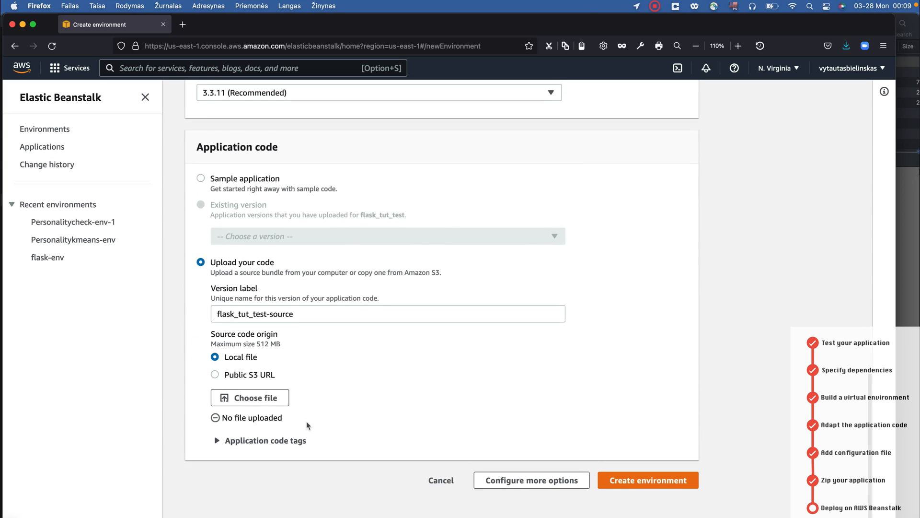
{"action": "scroll", "scroll_direction": "up", "scroll_amount": 3}
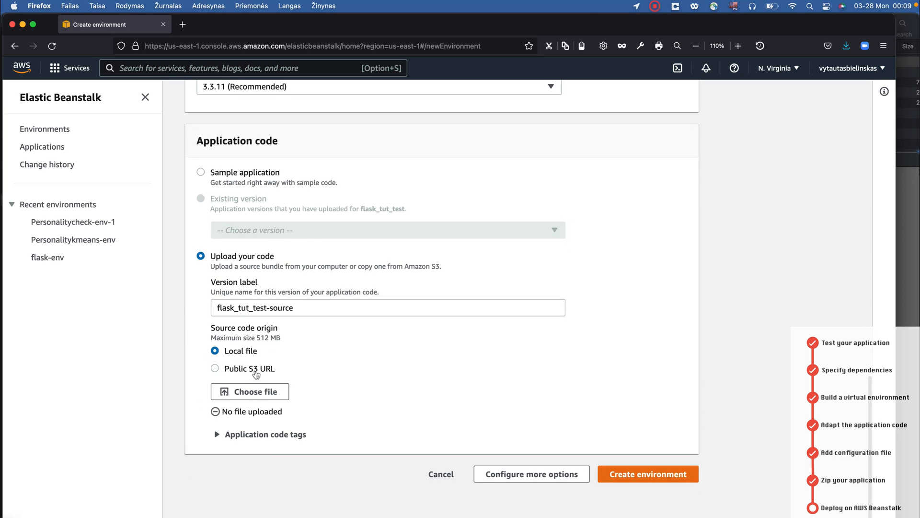
Step: Choose application.zip from the Clustering Flask App folder as the local source bundle
{"action": "left_click", "coordinate": [249, 392]}
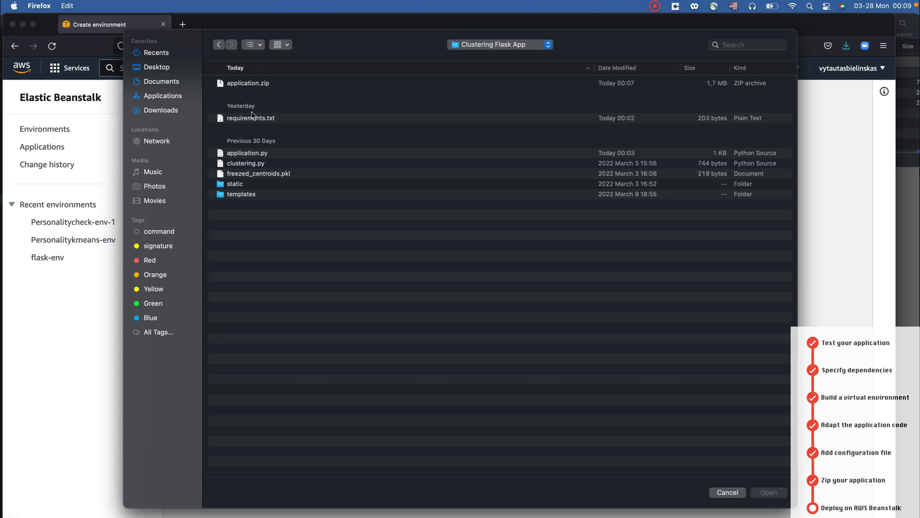
{"action": "left_click", "coordinate": [248, 83]}
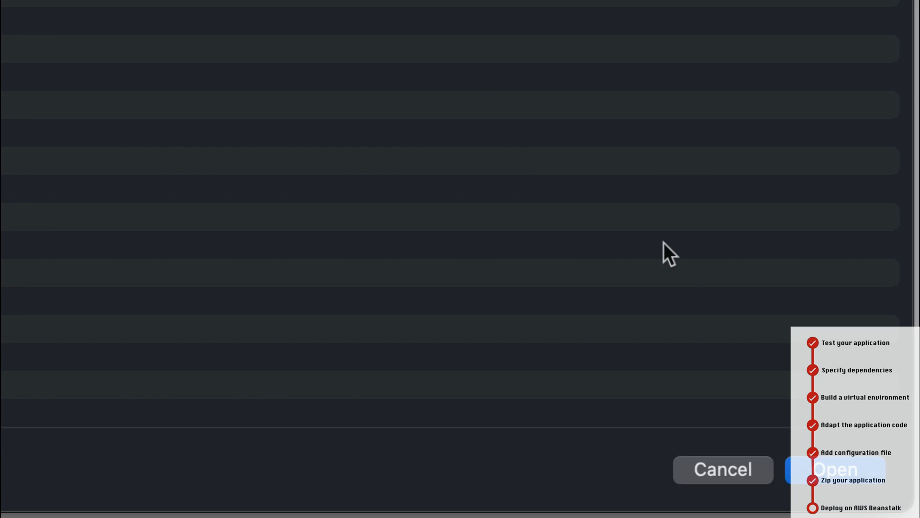
{"action": "left_click", "coordinate": [837, 469]}
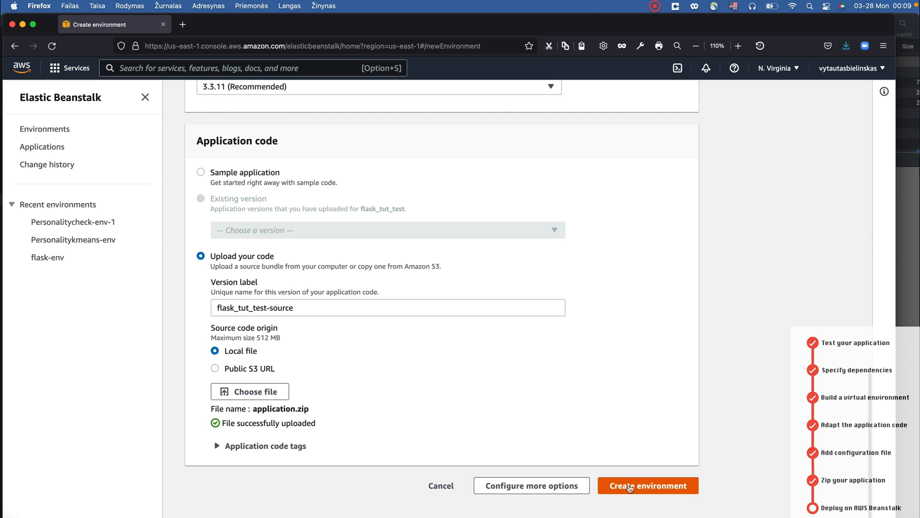
Step: Submit the create-environment form to start building Flasktuttest-env
{"action": "left_click", "coordinate": [648, 485]}
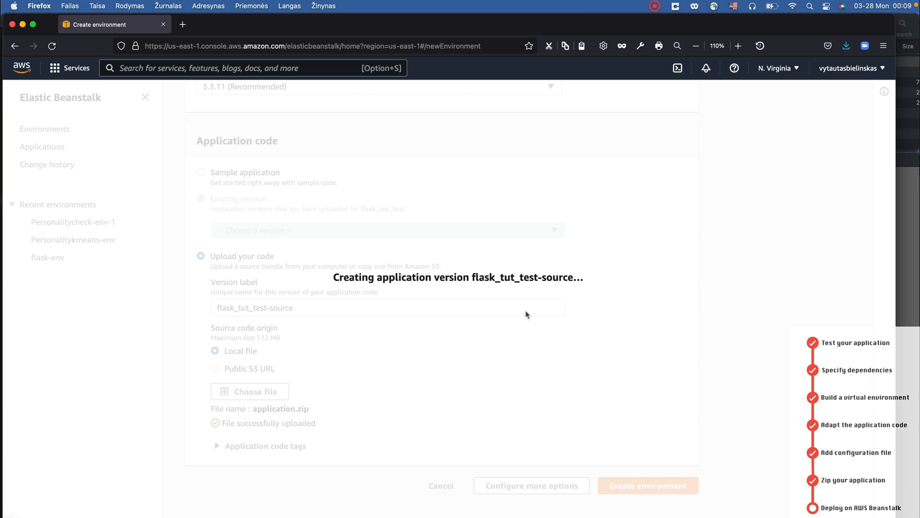
{"action": "left_click", "coordinate": [648, 485]}
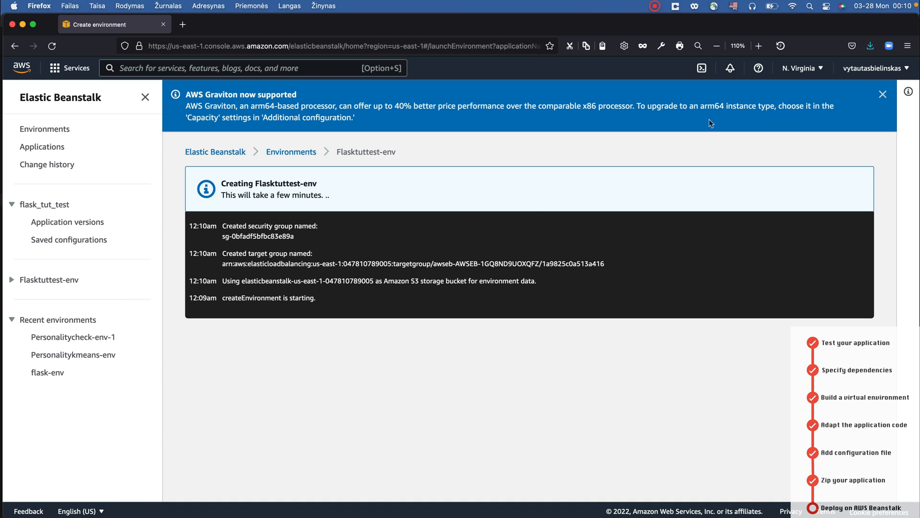
Step: Wait for Flasktuttest-env to finish launching and report Health: Ok on Python 3.7
{"action": "left_click", "coordinate": [881, 94]}
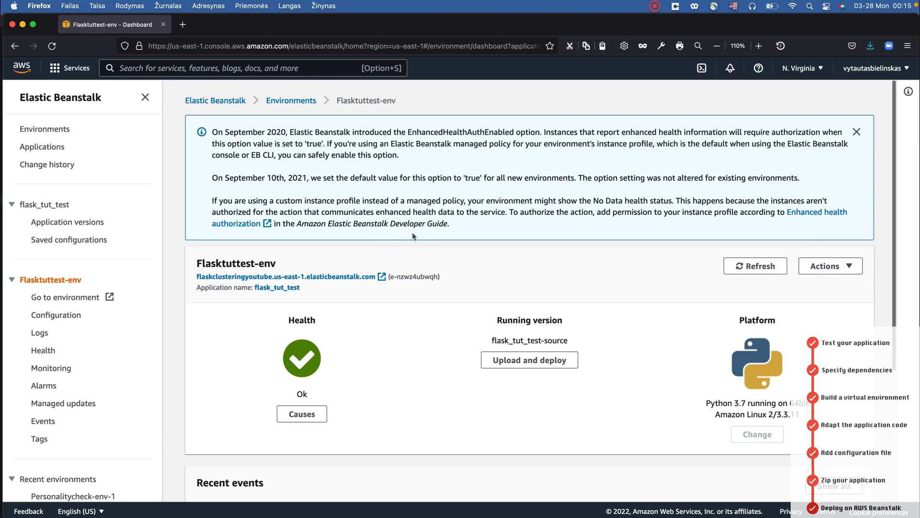
Step: Check Recent events, then open the flaskclusteringyoutube.us-east-1.elasticbeanstalk.com environment URL
{"action": "scroll", "scroll_direction": "down", "scroll_amount": 3}
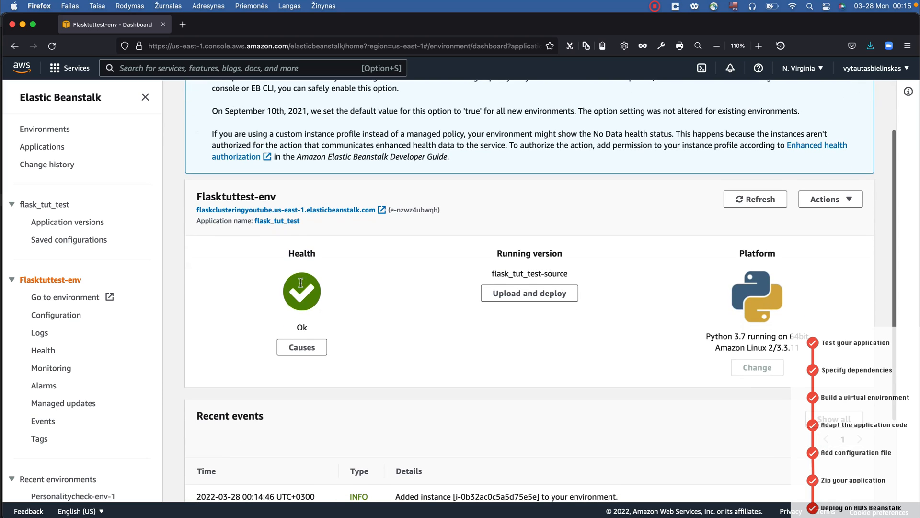
{"action": "mouse_move", "coordinate": [355, 325]}
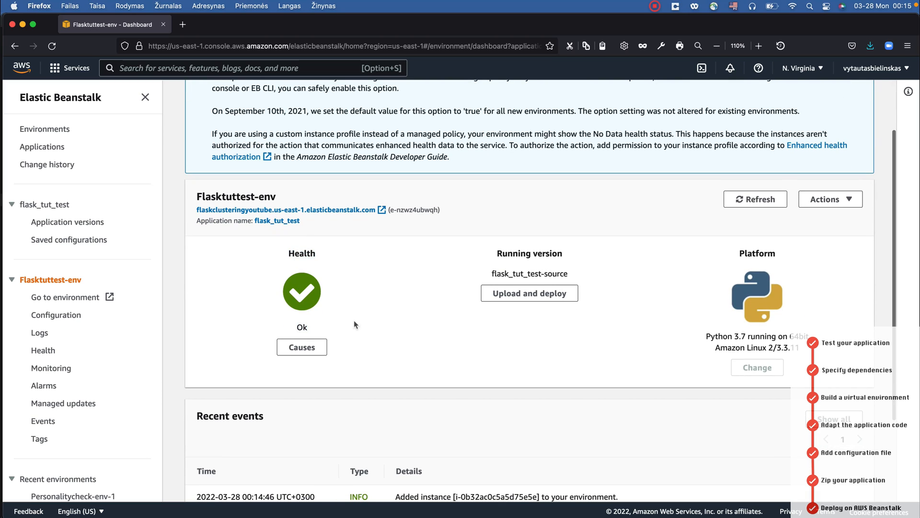
{"action": "scroll", "scroll_direction": "down", "scroll_amount": 3}
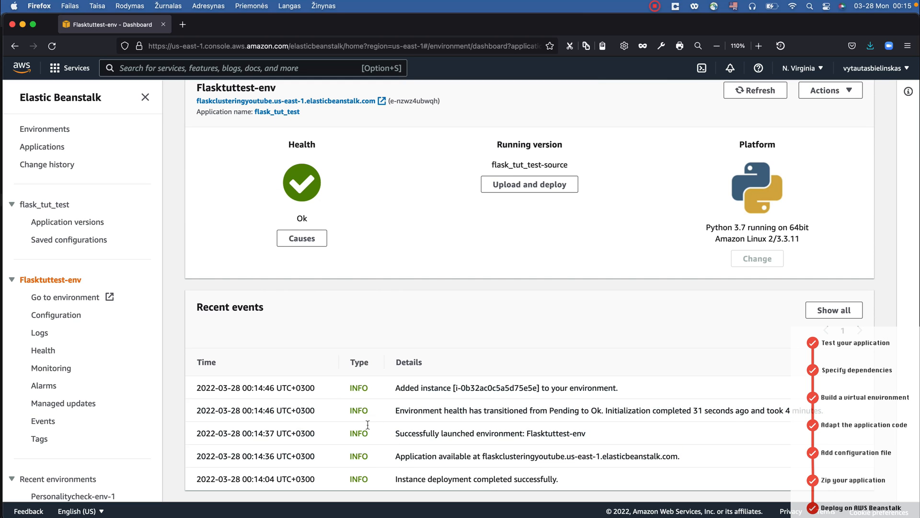
{"action": "scroll", "scroll_direction": "up", "scroll_amount": 3}
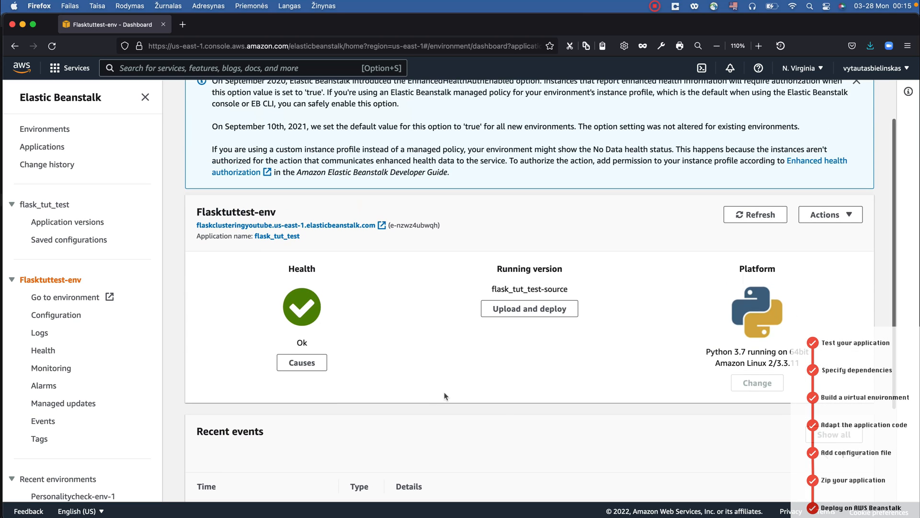
{"action": "mouse_move", "coordinate": [225, 255]}
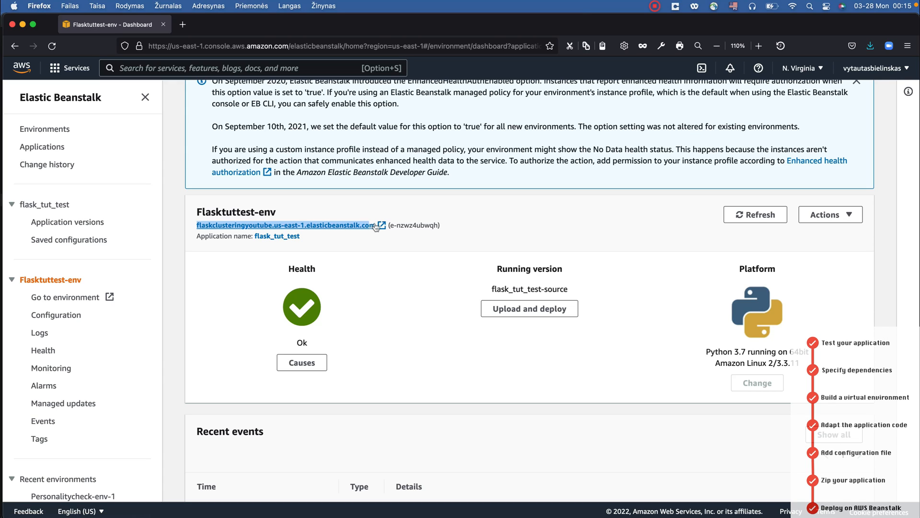
{"action": "mouse_move", "coordinate": [338, 243]}
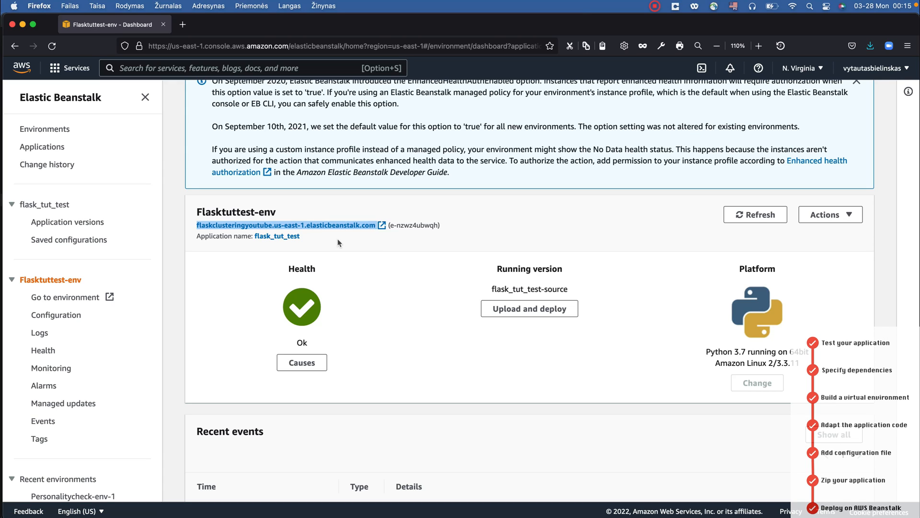
{"action": "left_click", "coordinate": [288, 225]}
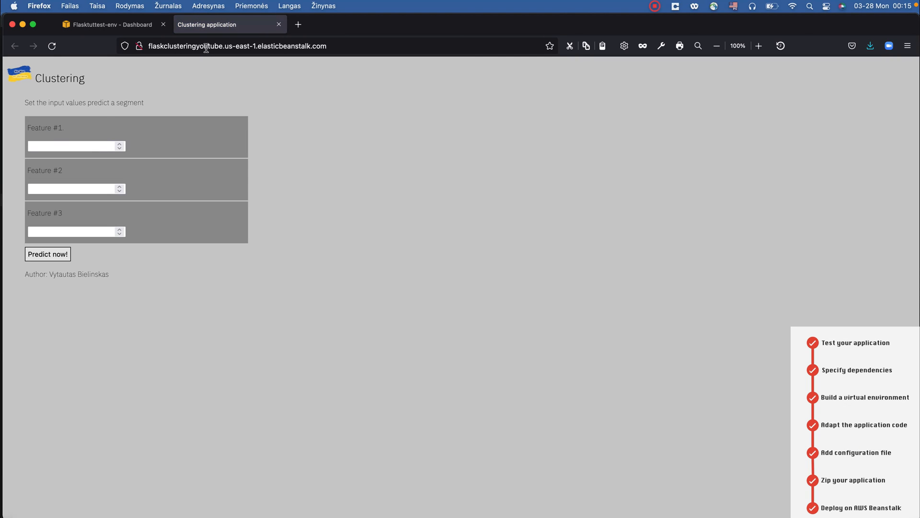
Step: Predict segments for 4,3,4 (#2), 1,1,1 (#0) and 4,6,4 (#2), returning to the form each time
{"action": "left_click", "coordinate": [237, 46]}
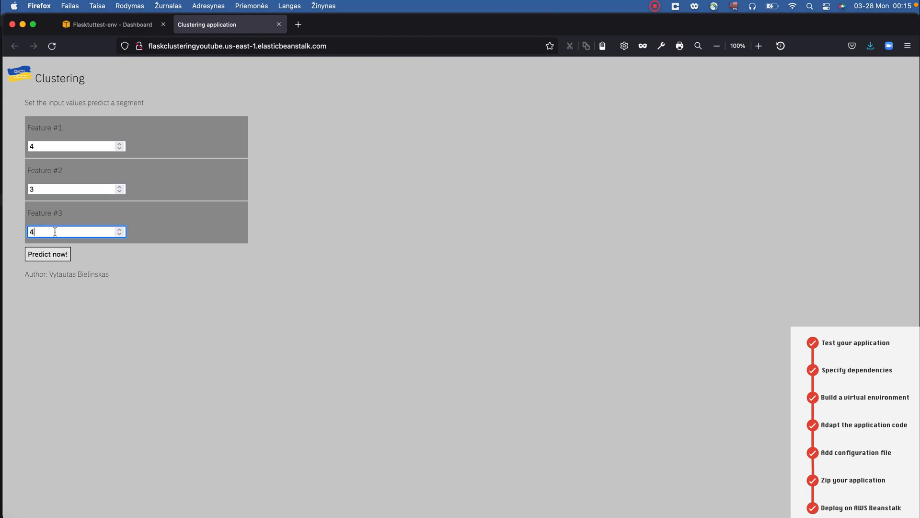
{"action": "left_click", "coordinate": [47, 254]}
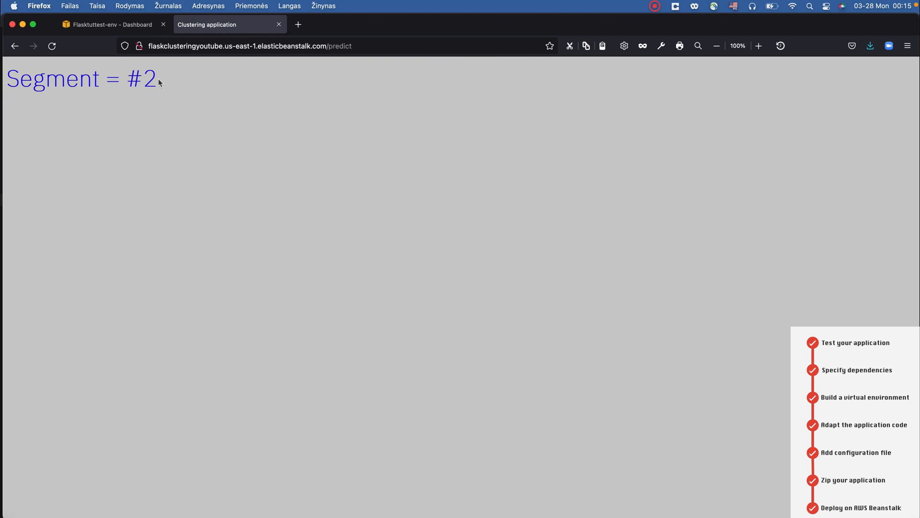
{"action": "mouse_move", "coordinate": [204, 84]}
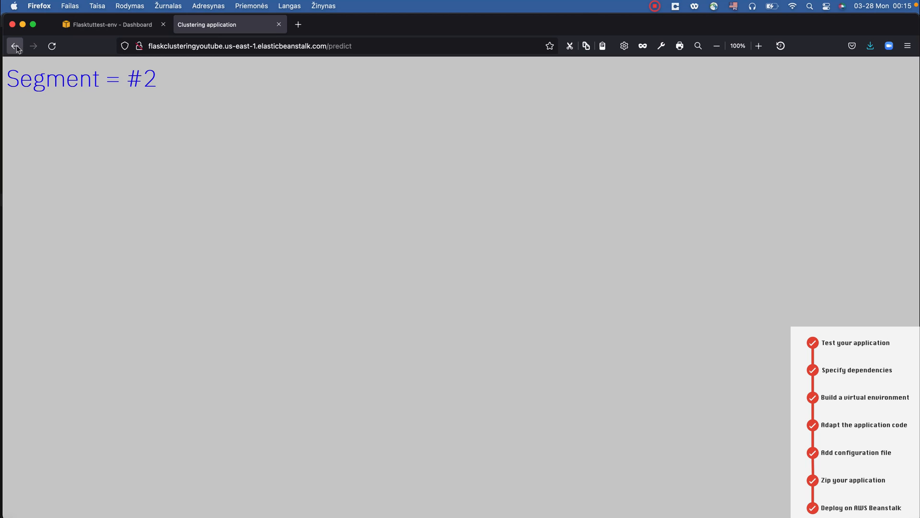
{"action": "left_click", "coordinate": [14, 46]}
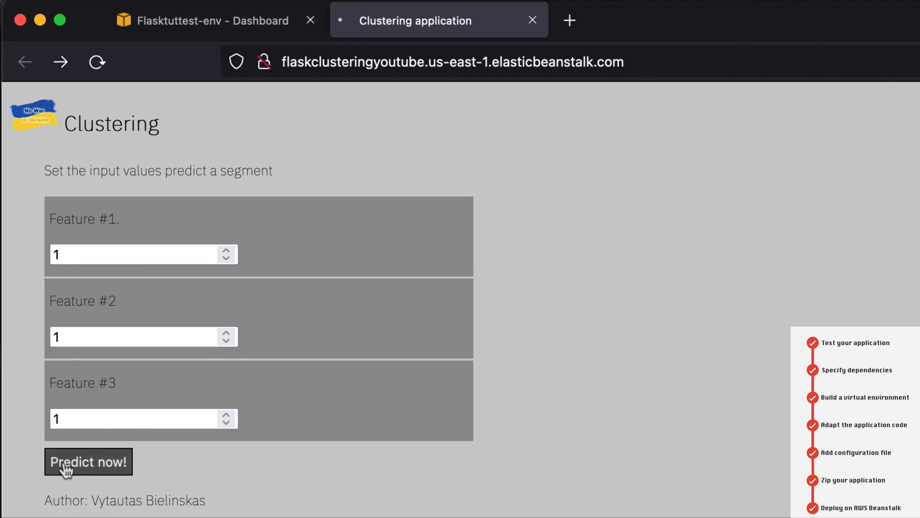
{"action": "left_click", "coordinate": [88, 461]}
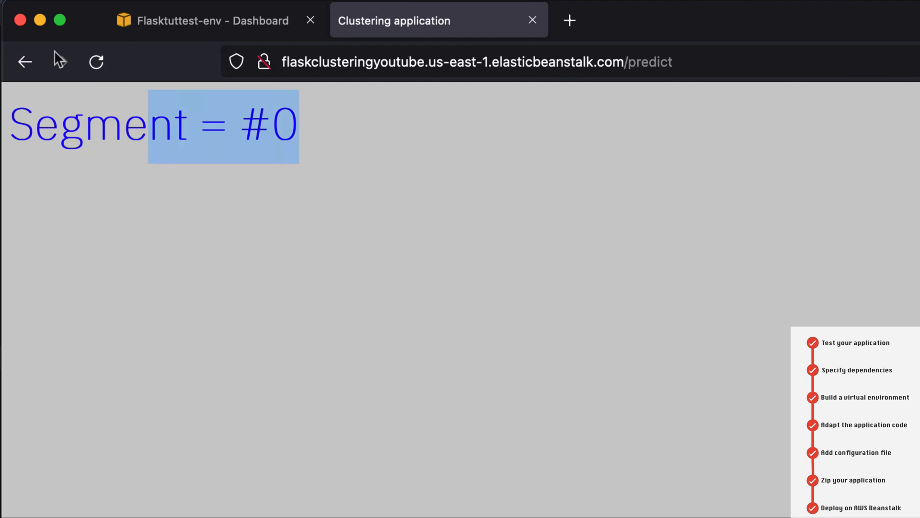
{"action": "left_click", "coordinate": [24, 62]}
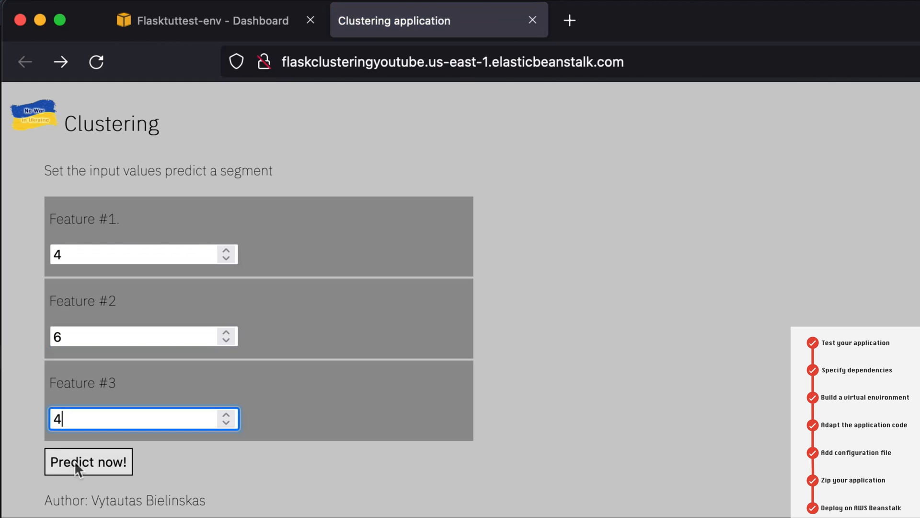
{"action": "left_click", "coordinate": [88, 462]}
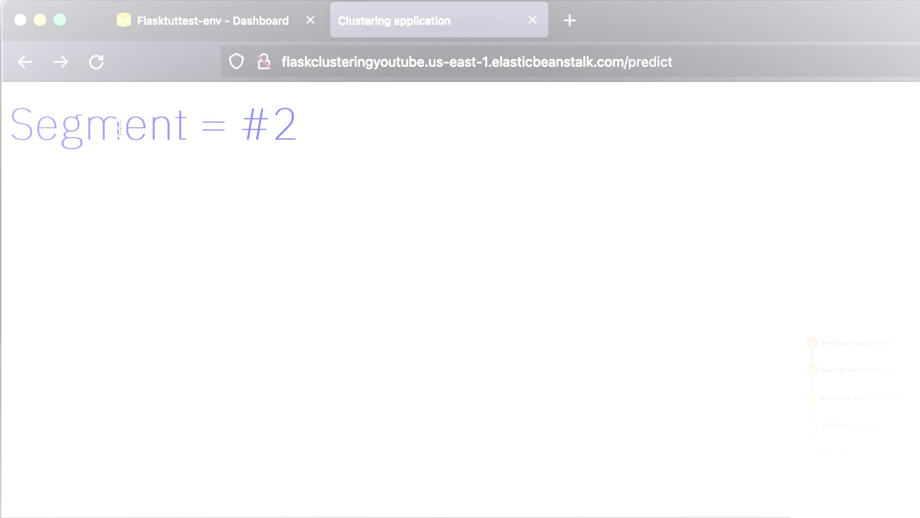
{"action": "left_click", "coordinate": [25, 61]}
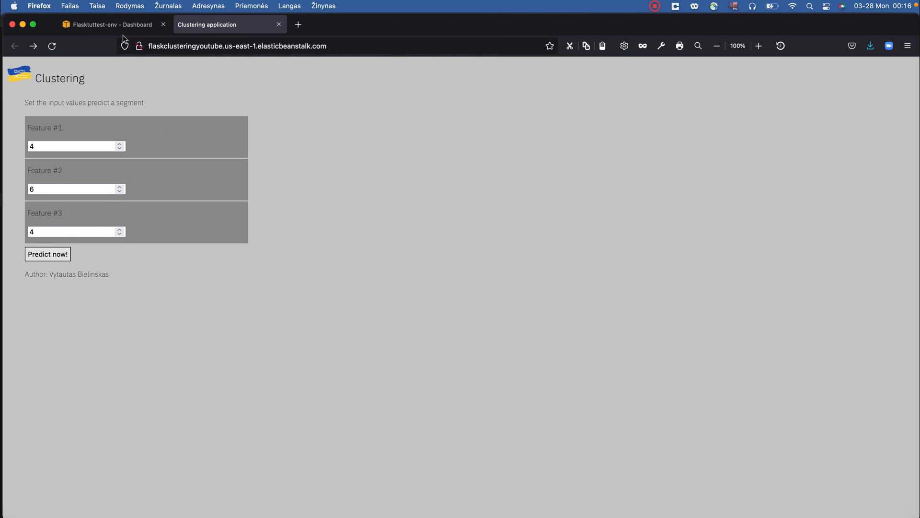
Step: Switch to Atom showing application.py's Flask imports and index and predict routes
{"action": "left_click", "coordinate": [112, 25]}
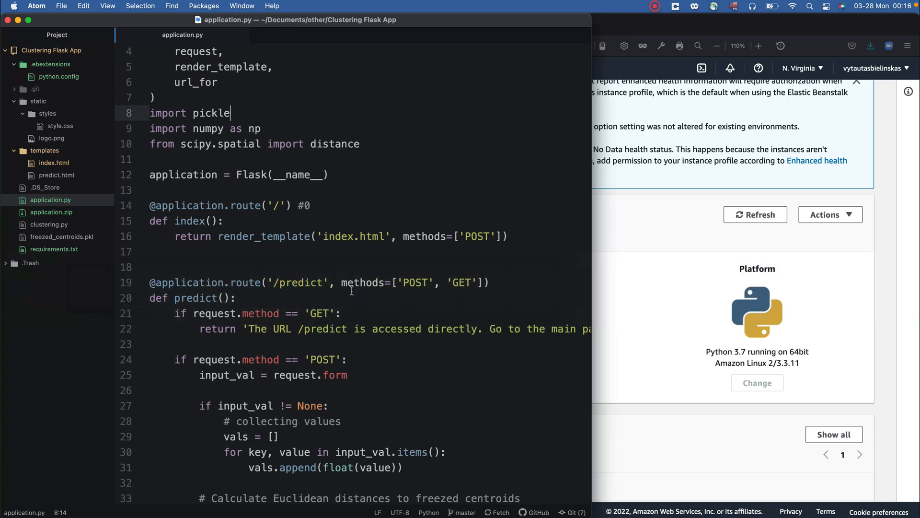
{"action": "mouse_move", "coordinate": [358, 272]}
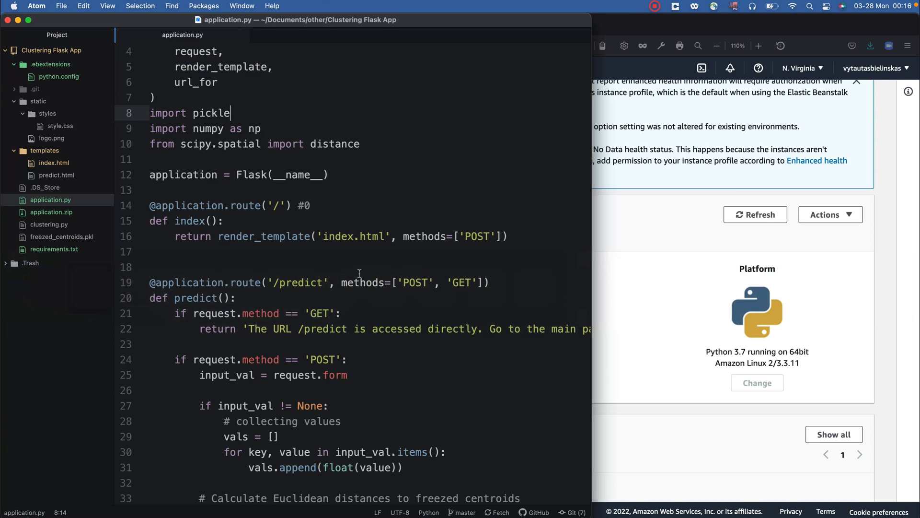